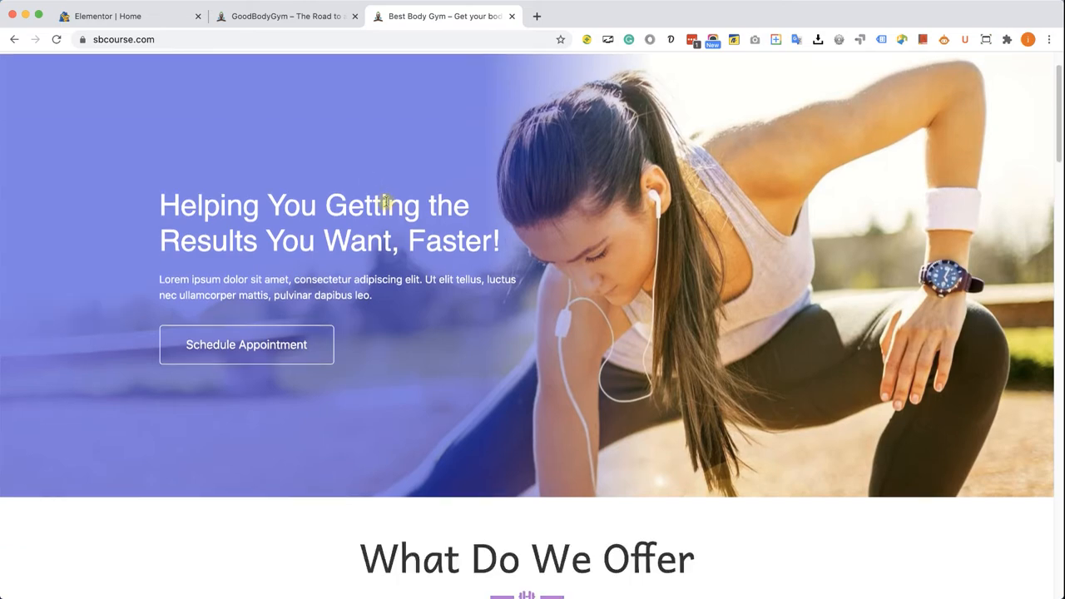
- Create a single-column section below the hero and drop a Heading widget into it
scroll(down, 3)
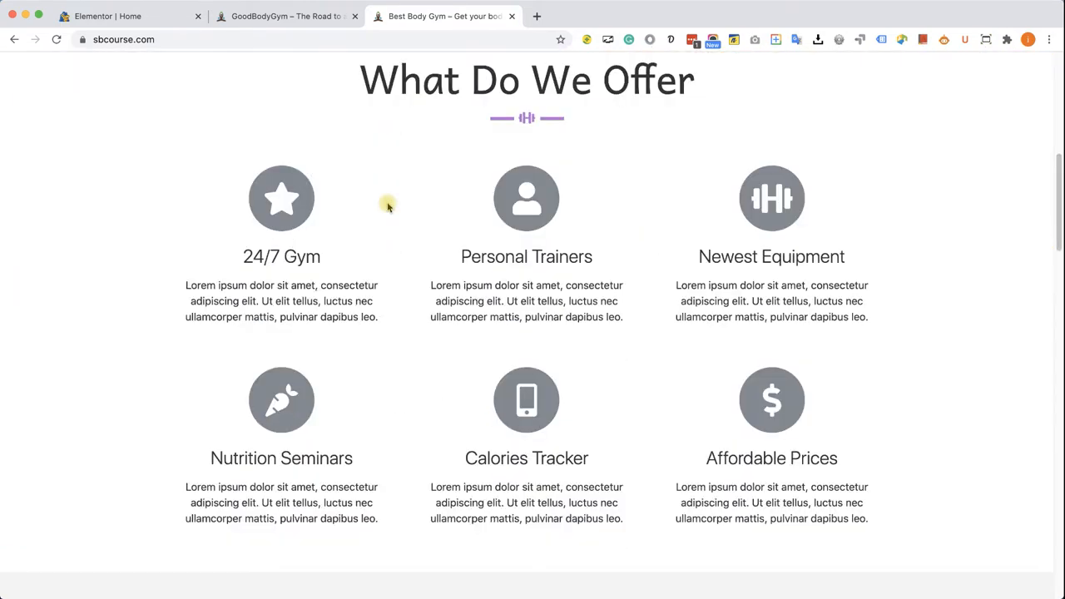
scroll(down, 3)
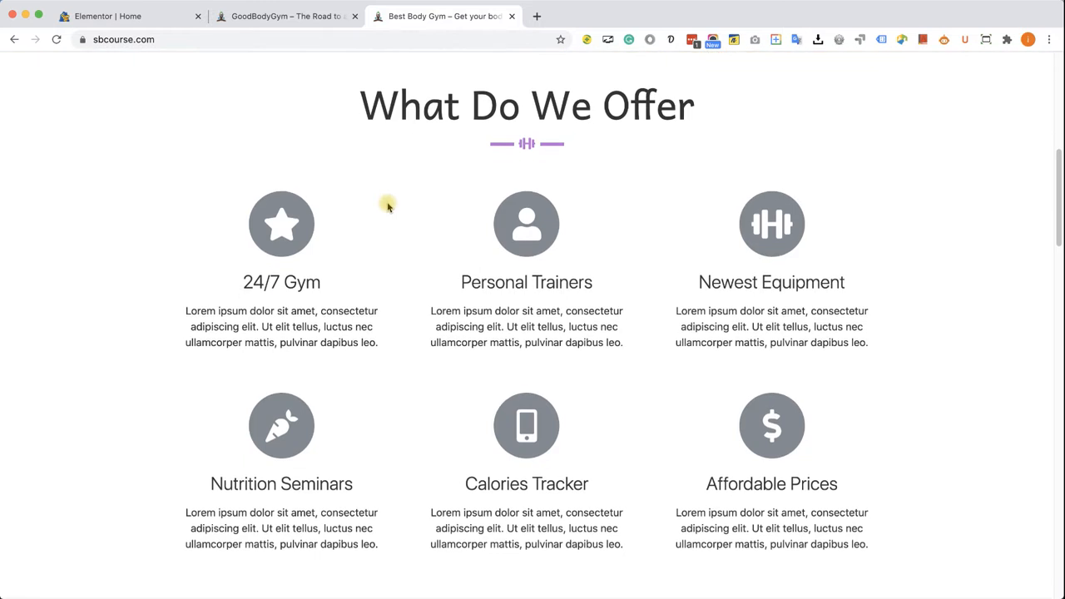
mouse_move(410, 193)
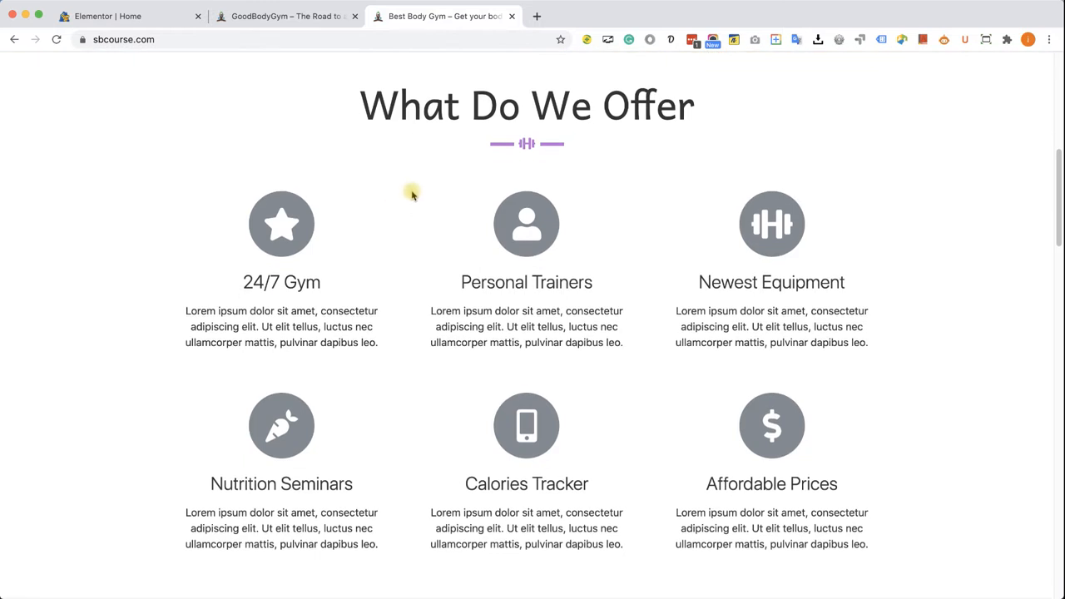
mouse_move(476, 170)
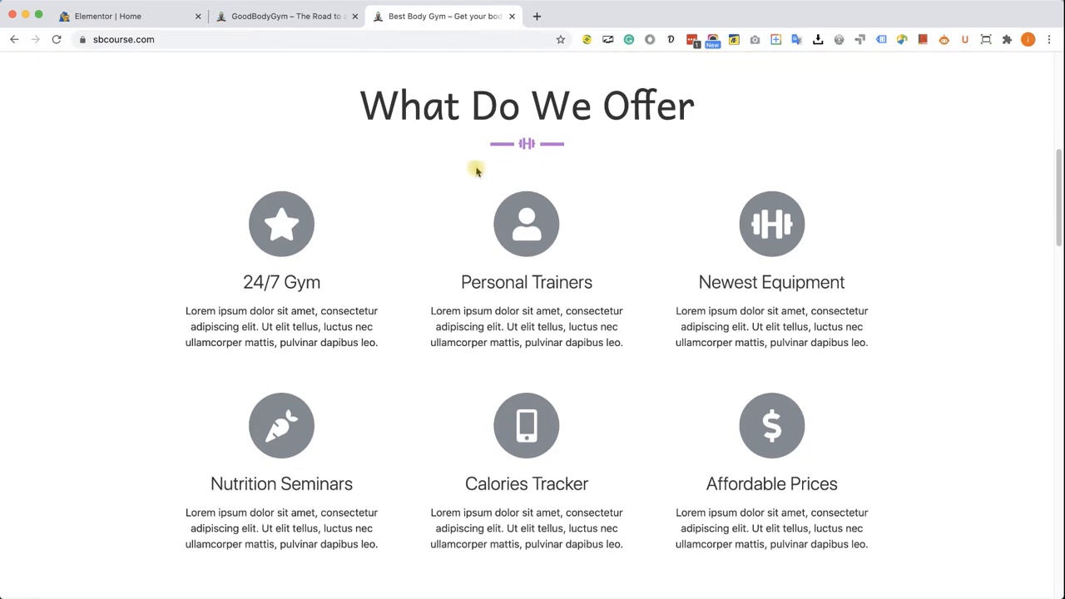
mouse_move(506, 149)
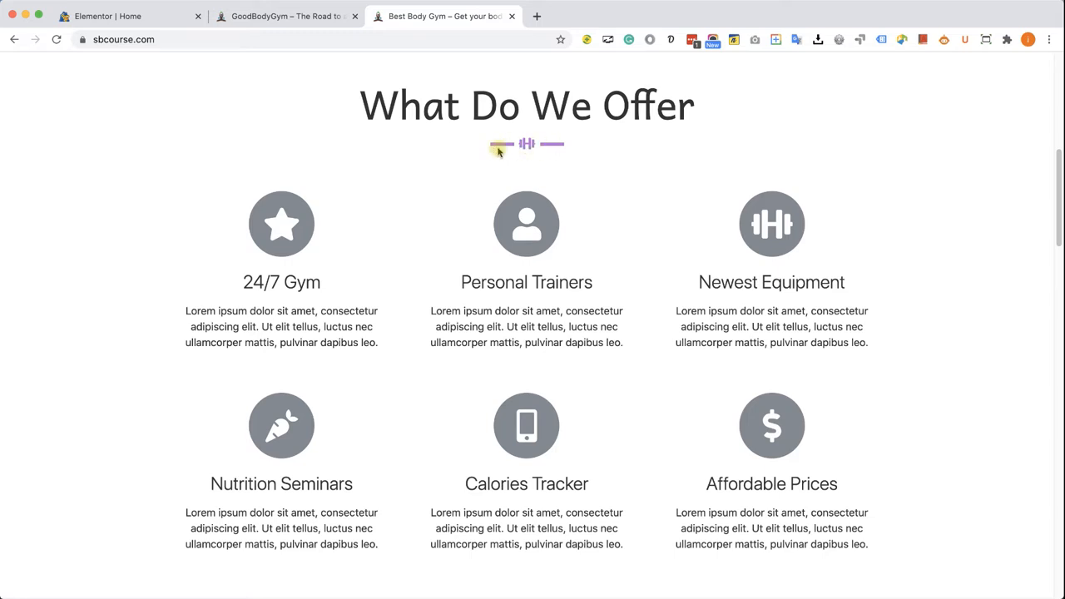
mouse_move(334, 299)
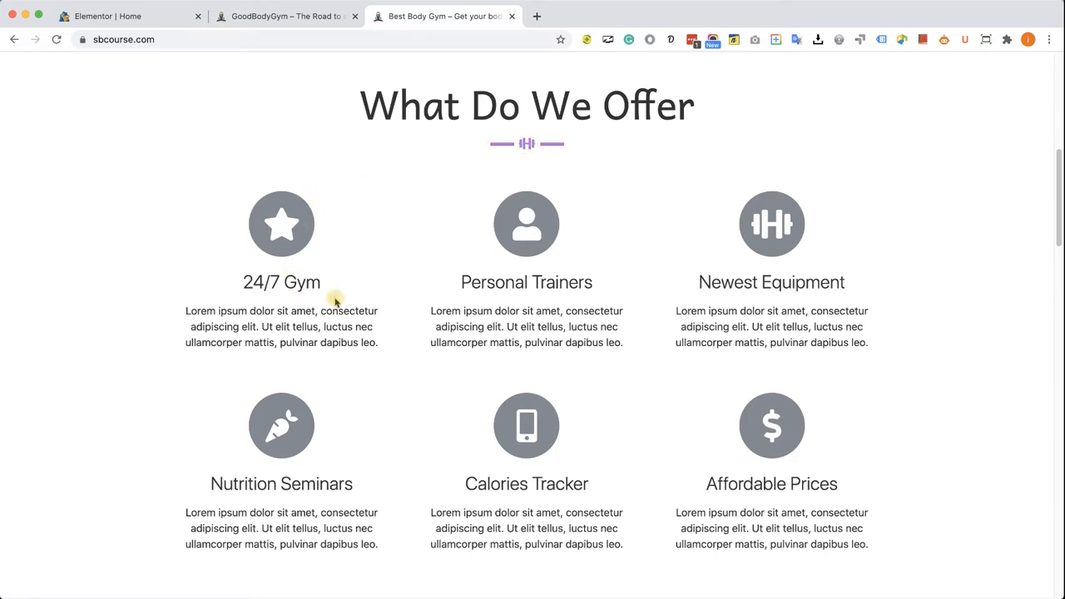
mouse_move(423, 285)
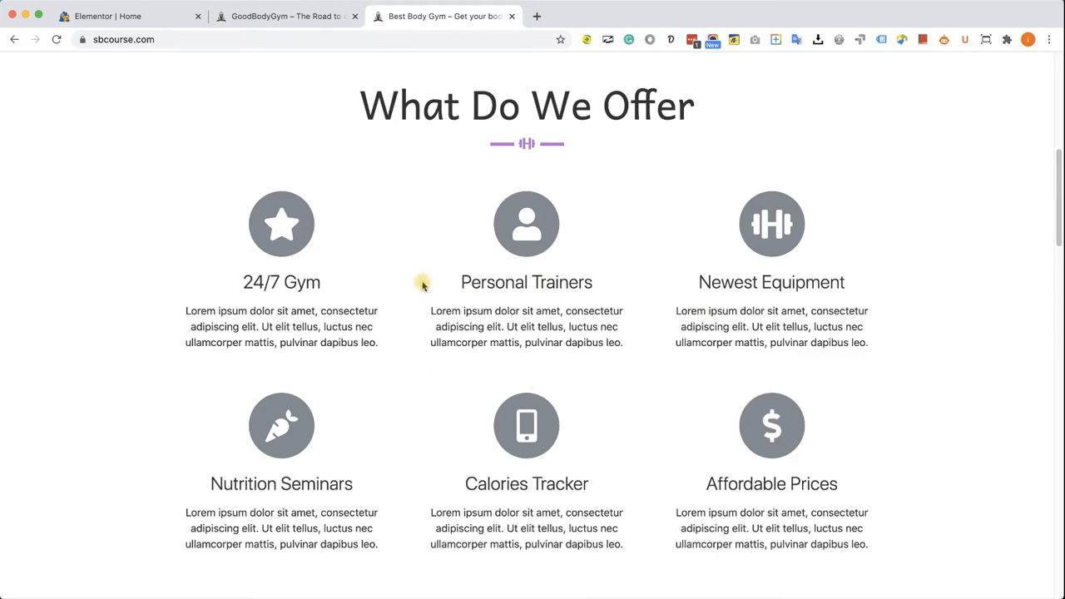
mouse_move(386, 203)
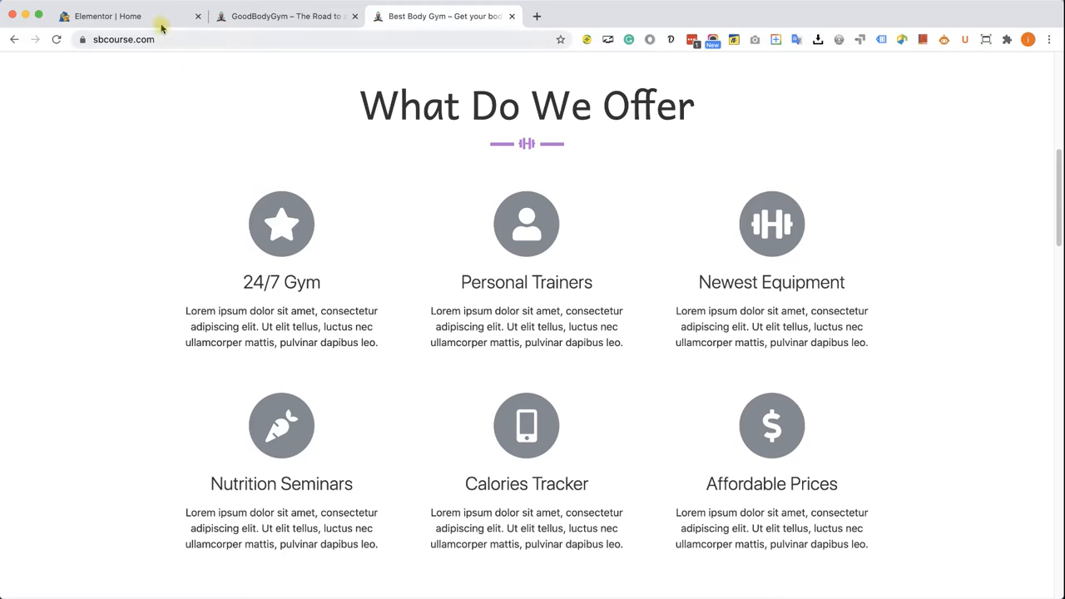
click(130, 16)
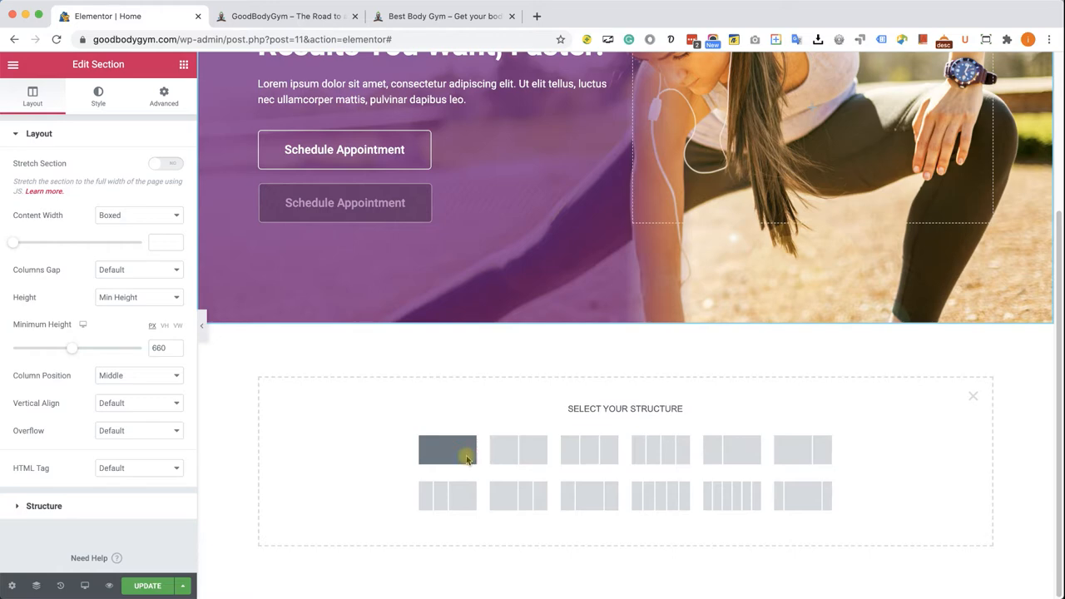
click(446, 449)
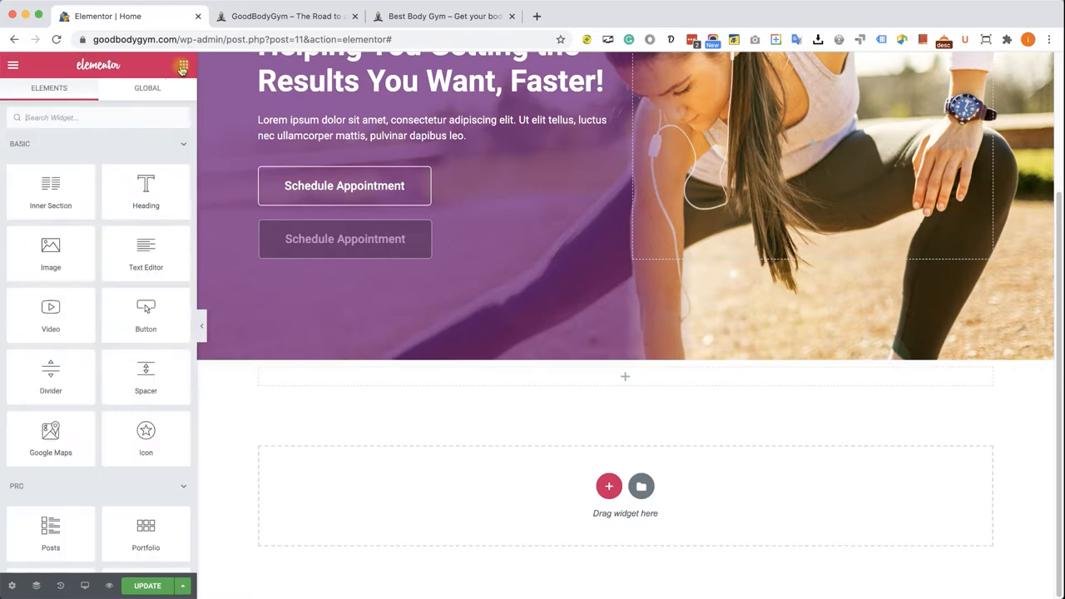
drag(147, 192, 472, 382)
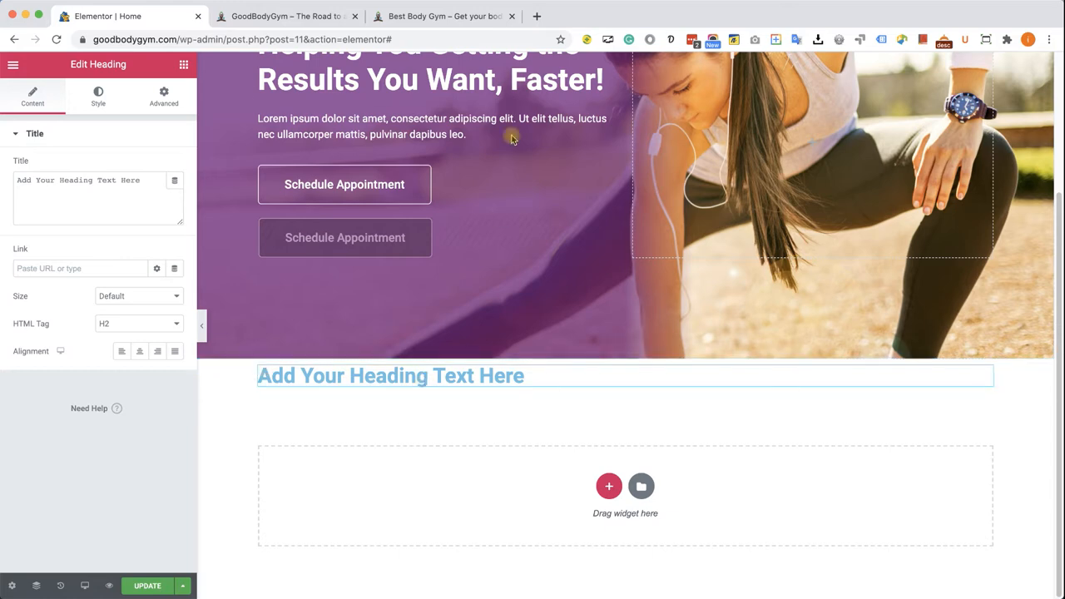
- Copy the 'What Do We Offer' heading from the demo gym site and return to Elementor
click(443, 17)
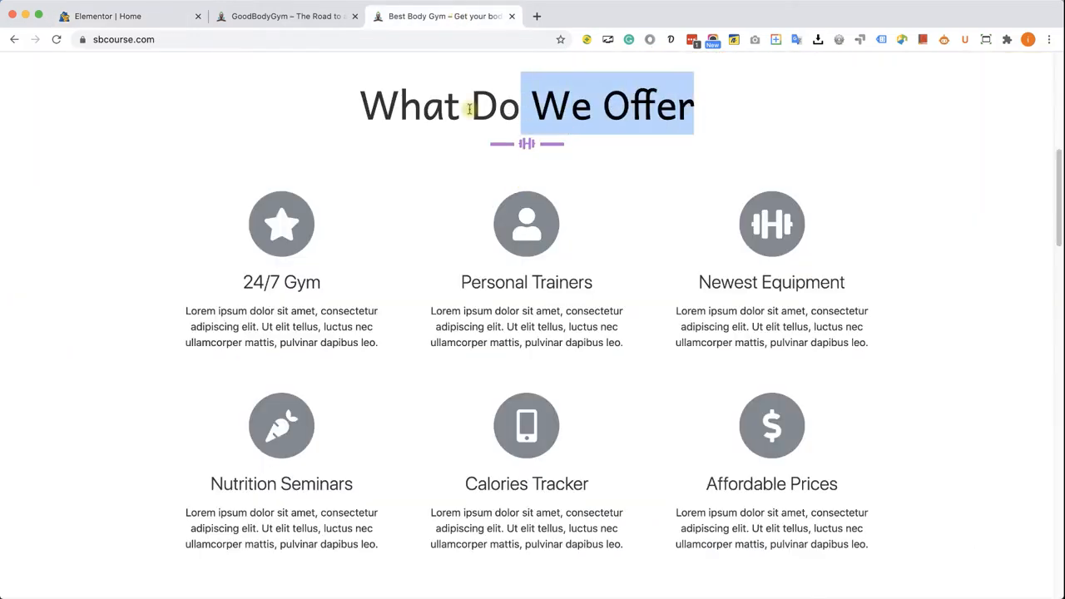
right_click(499, 103)
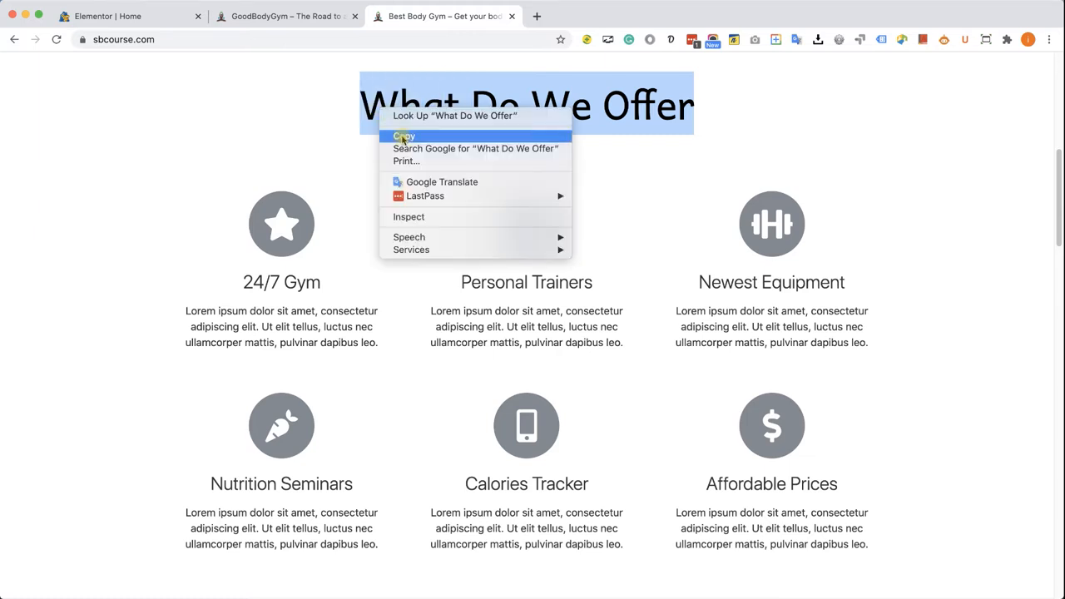
click(108, 16)
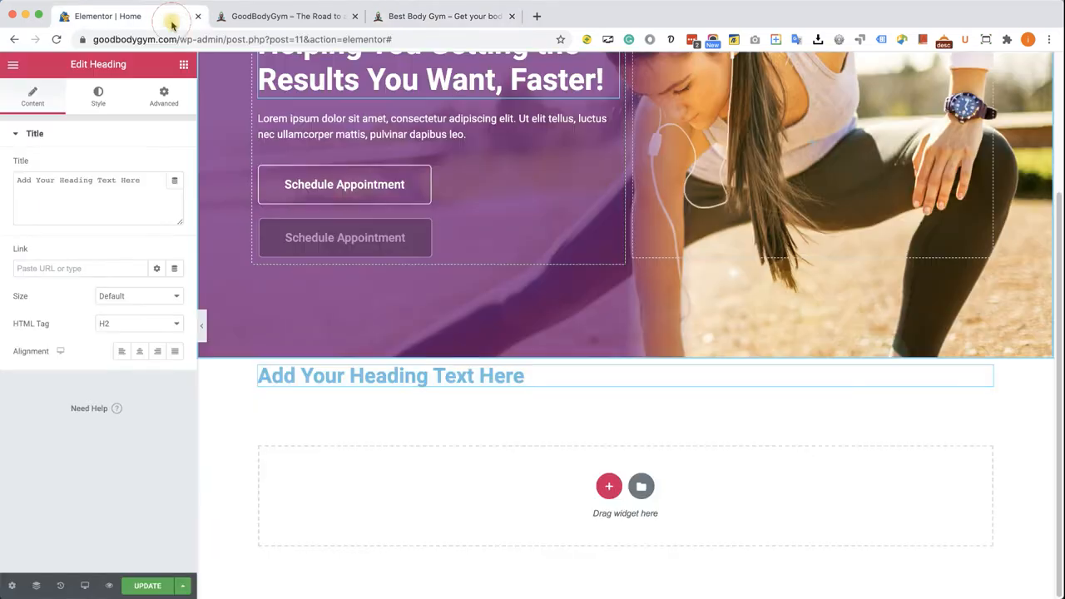
click(390, 376)
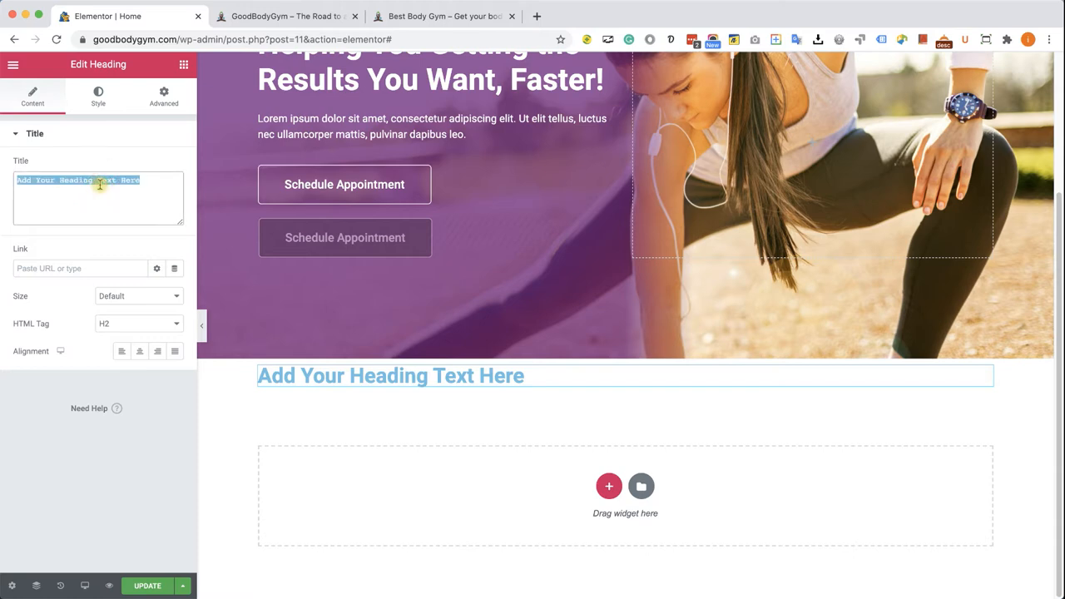
- Set the heading's Title to the plain text 'What Do We Offer'
text(What Do We Offer)
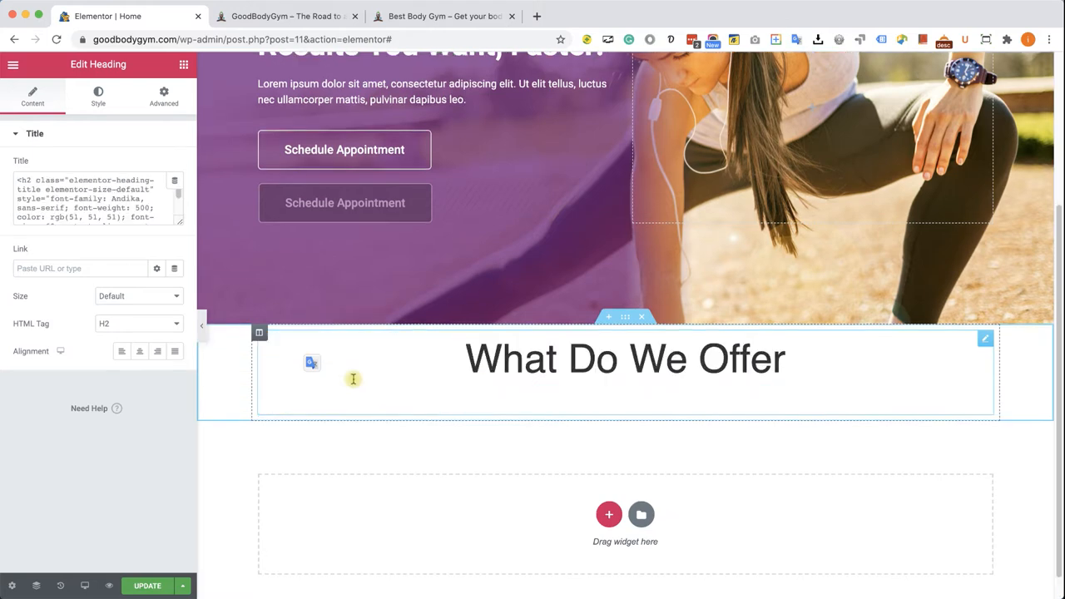
mouse_move(682, 379)
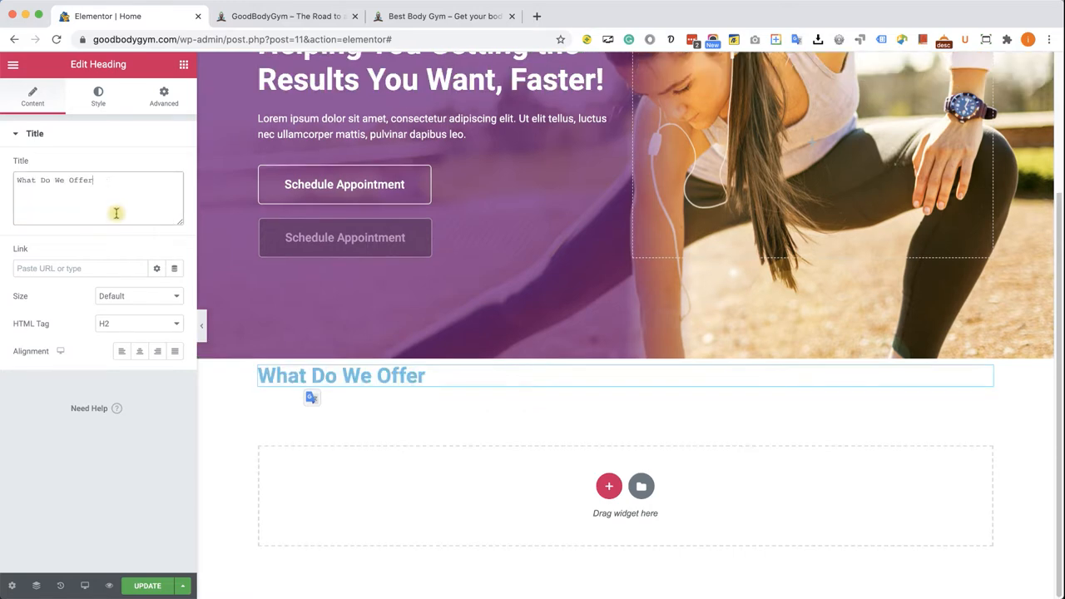
click(316, 376)
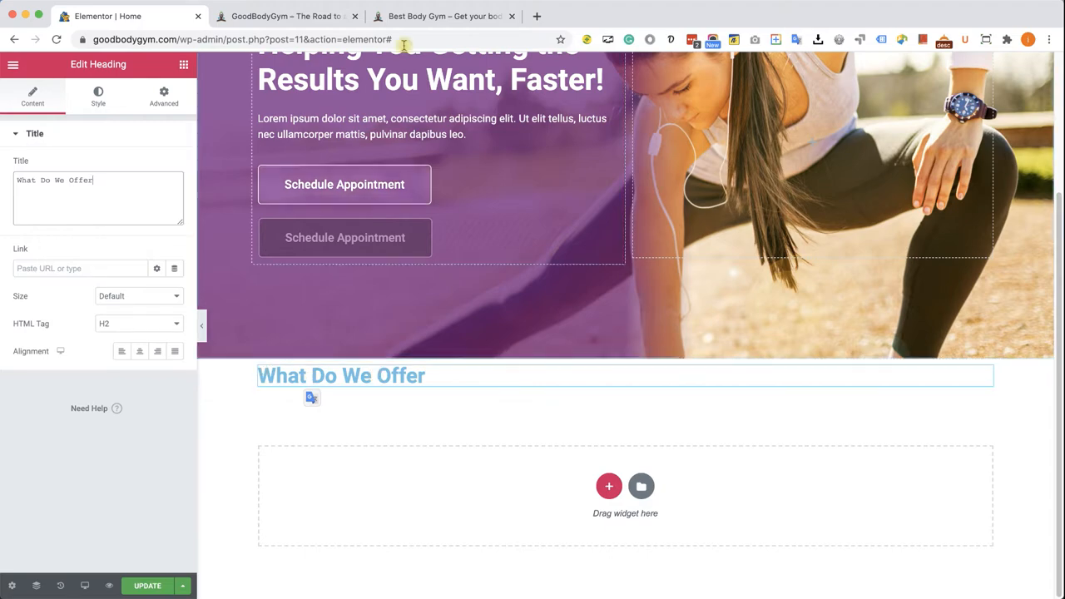
click(442, 17)
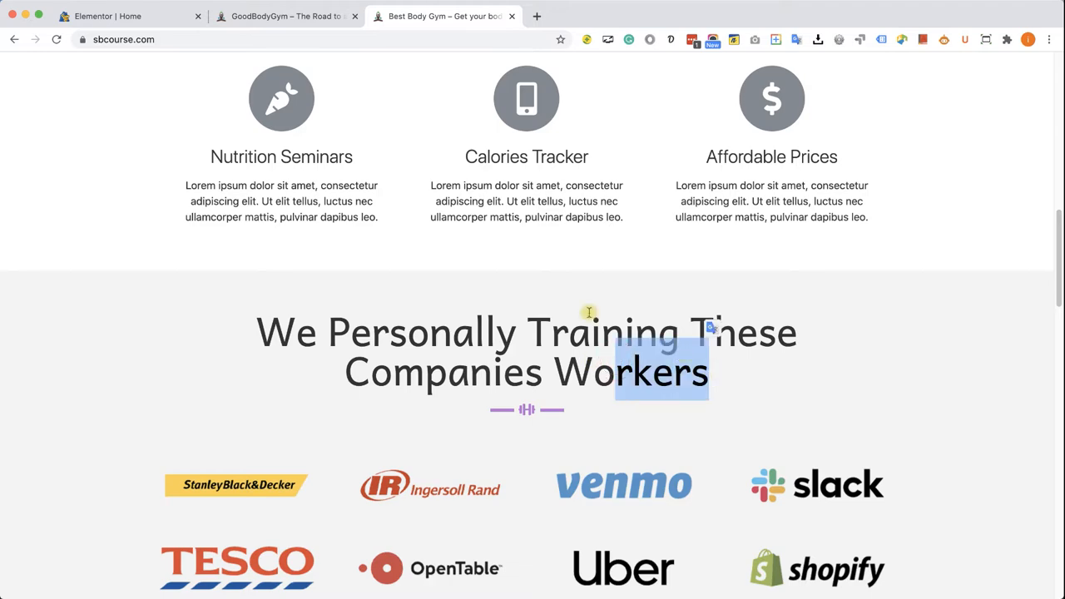
scroll(down, 3)
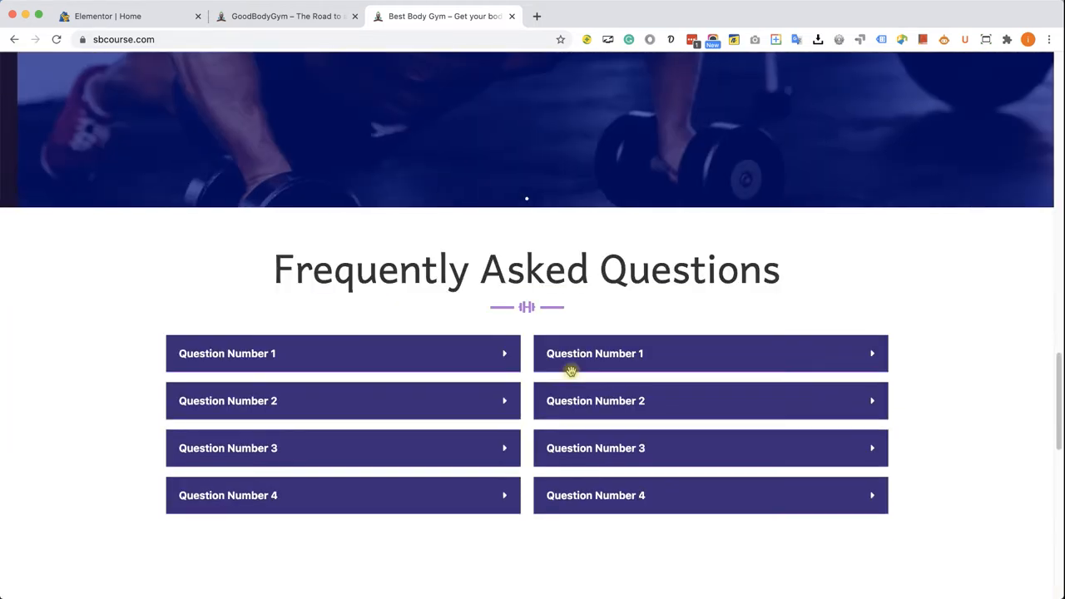
scroll(down, 3)
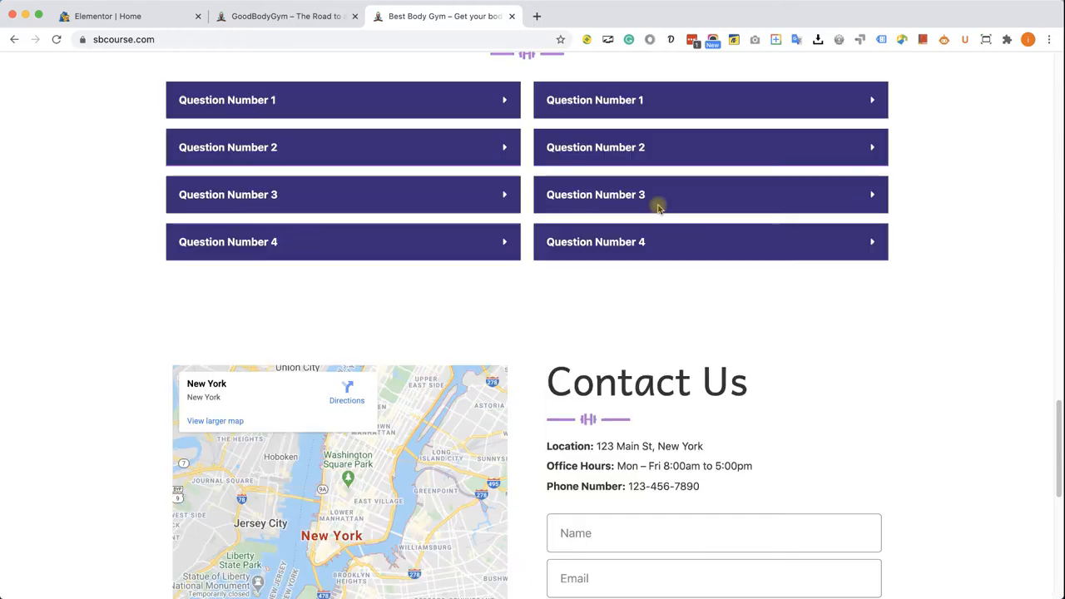
scroll(up, 3)
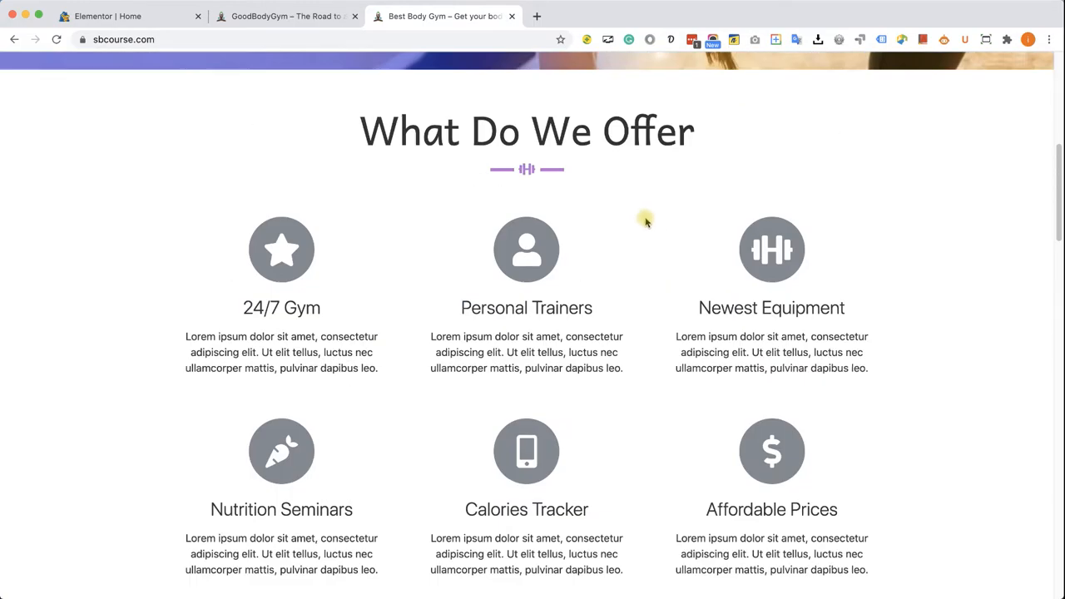
click(124, 17)
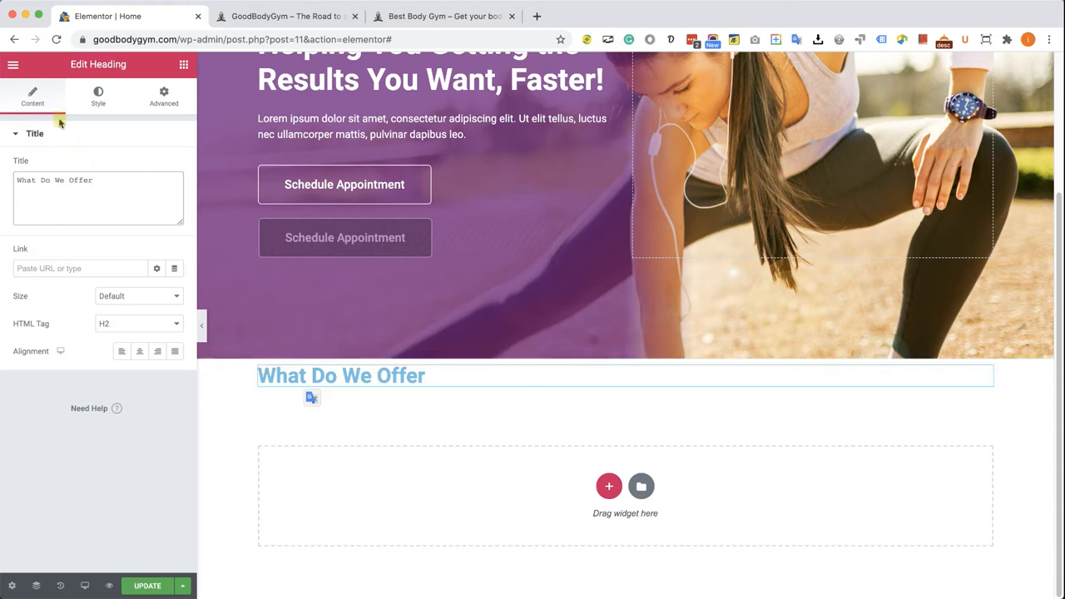
- In Site Settings' colour palette, keep the primary colour black
click(13, 65)
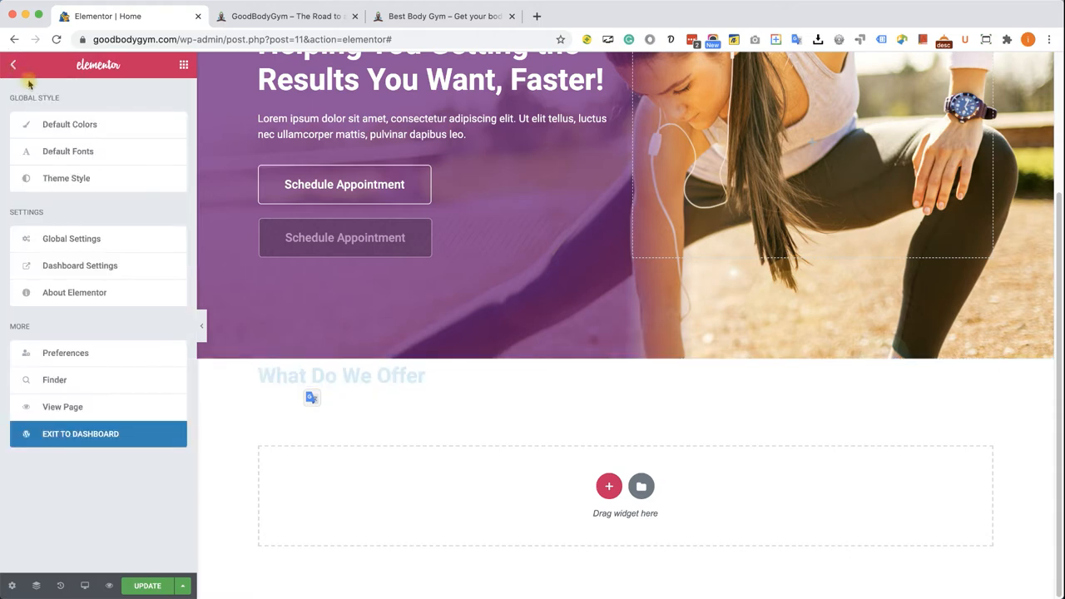
click(70, 123)
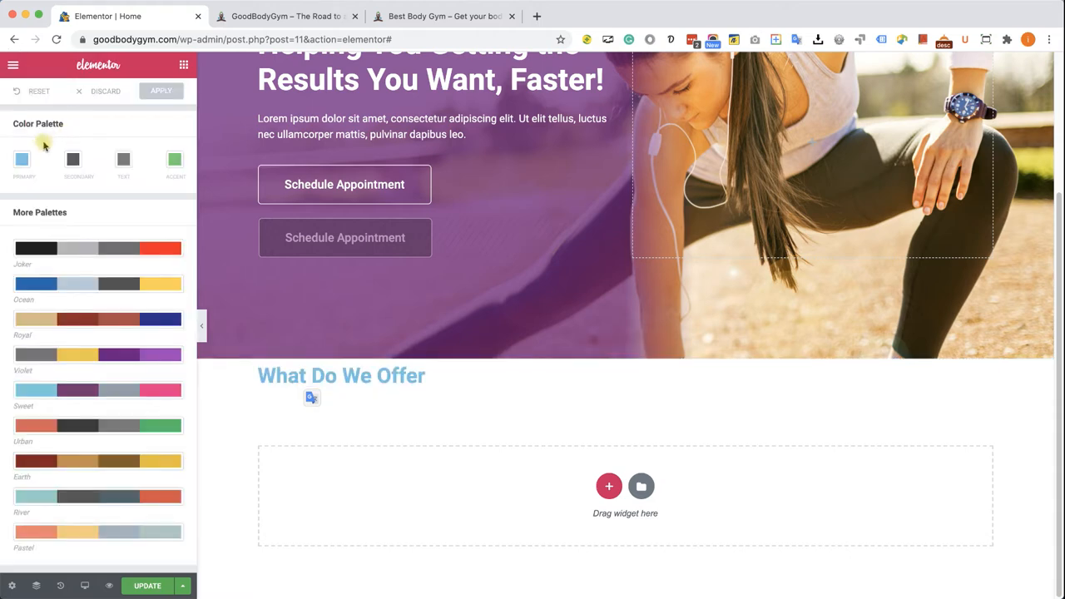
click(20, 159)
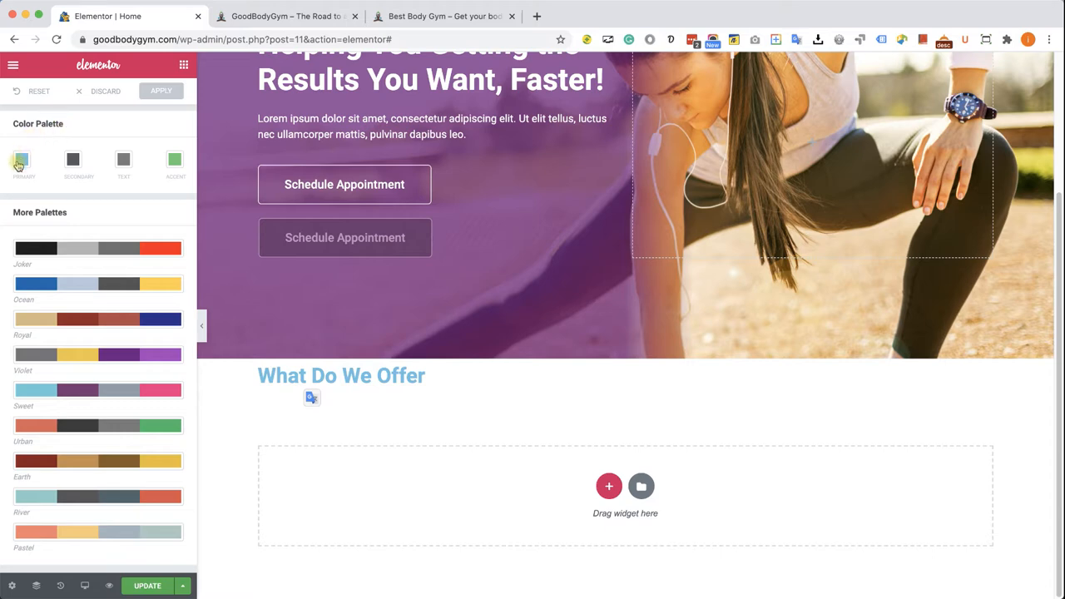
click(20, 160)
text(#000000)
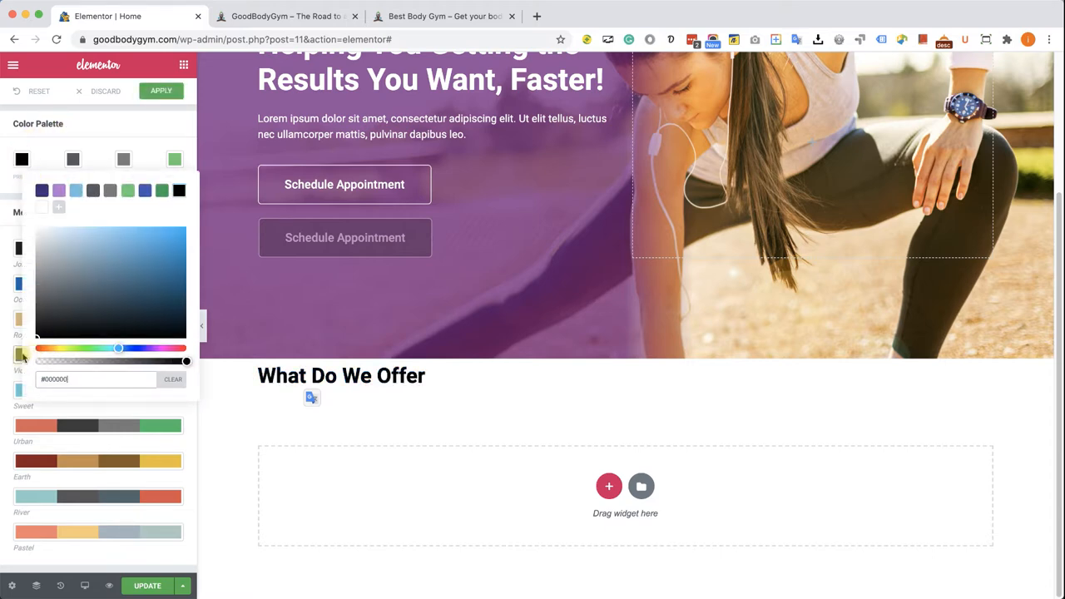
click(73, 159)
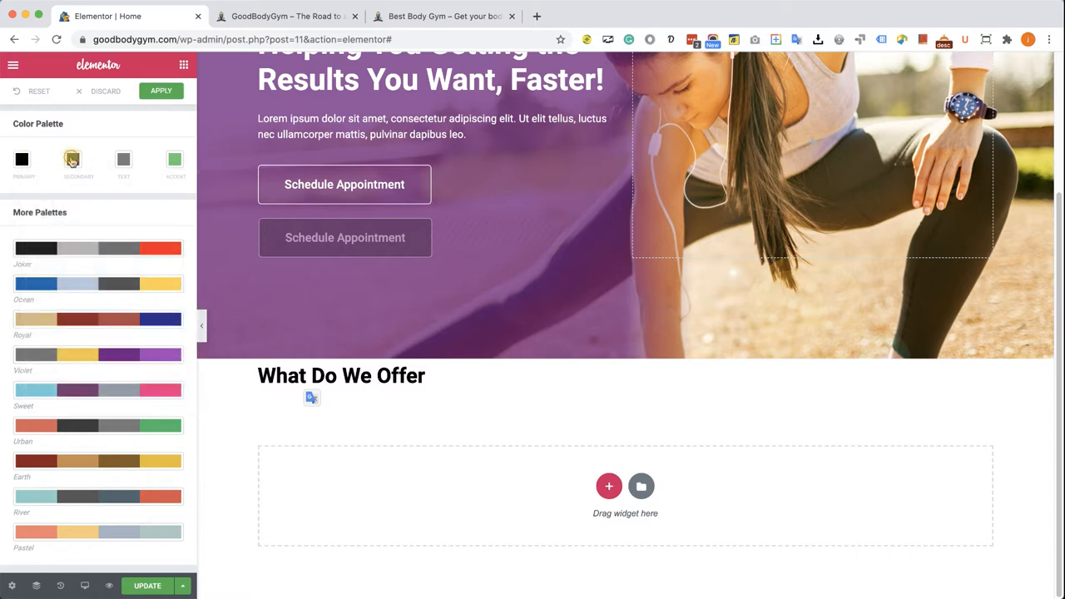
- Set the palette's second colour to dark purple #3D2979 and apply the palette
click(73, 160)
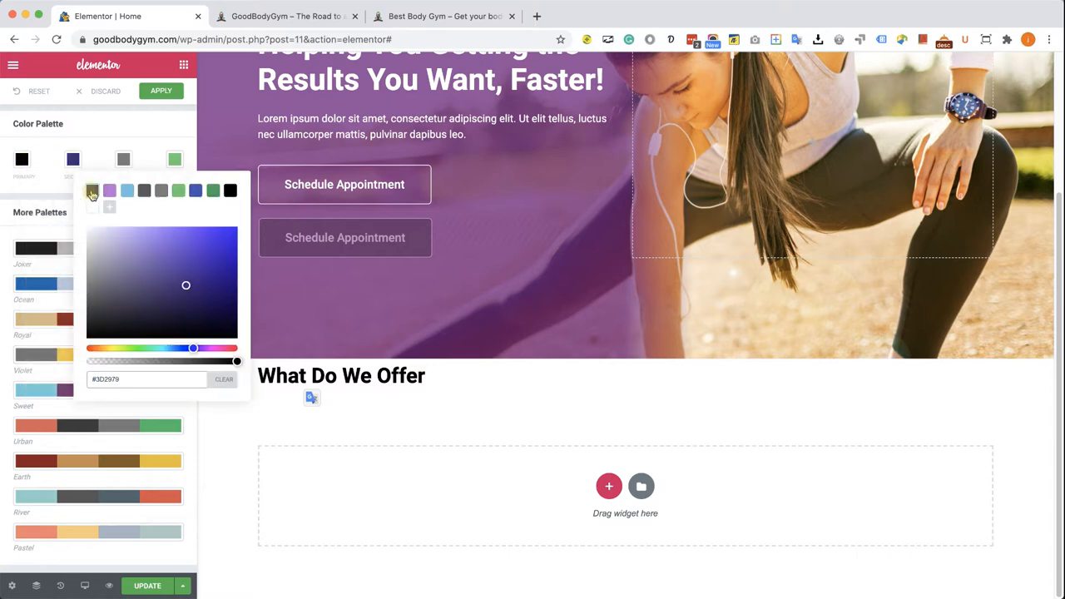
click(160, 90)
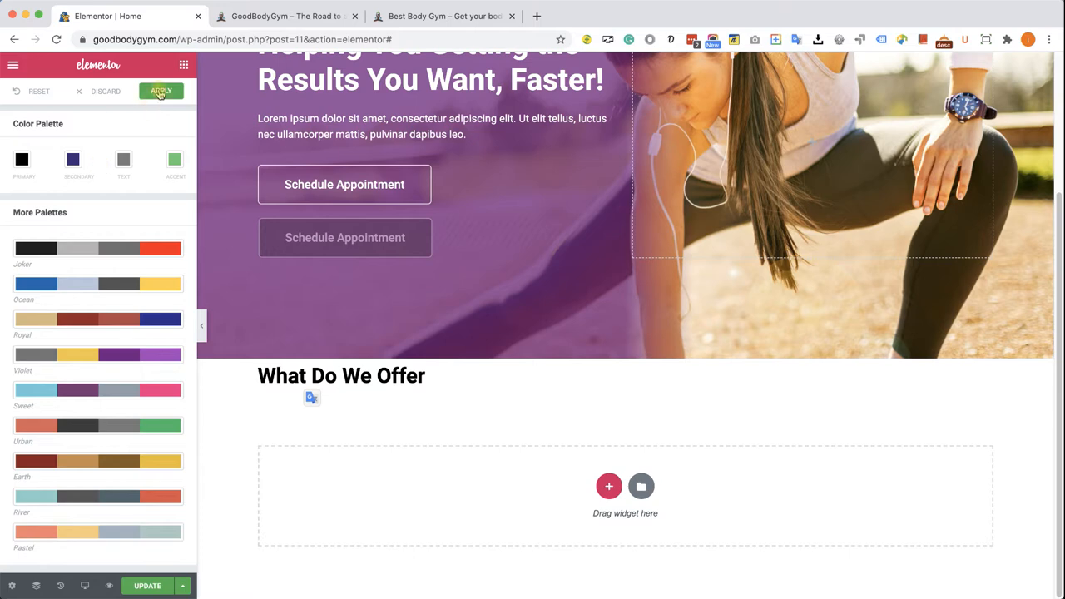
click(341, 376)
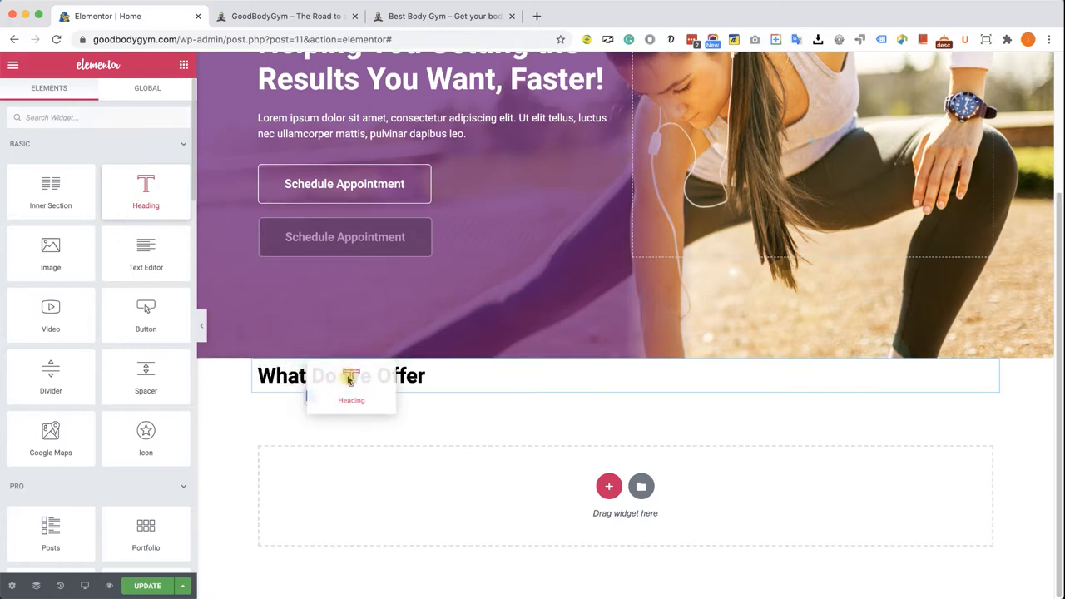
- Select the 'What Do We Offer' heading to open its Edit Heading panel
click(351, 383)
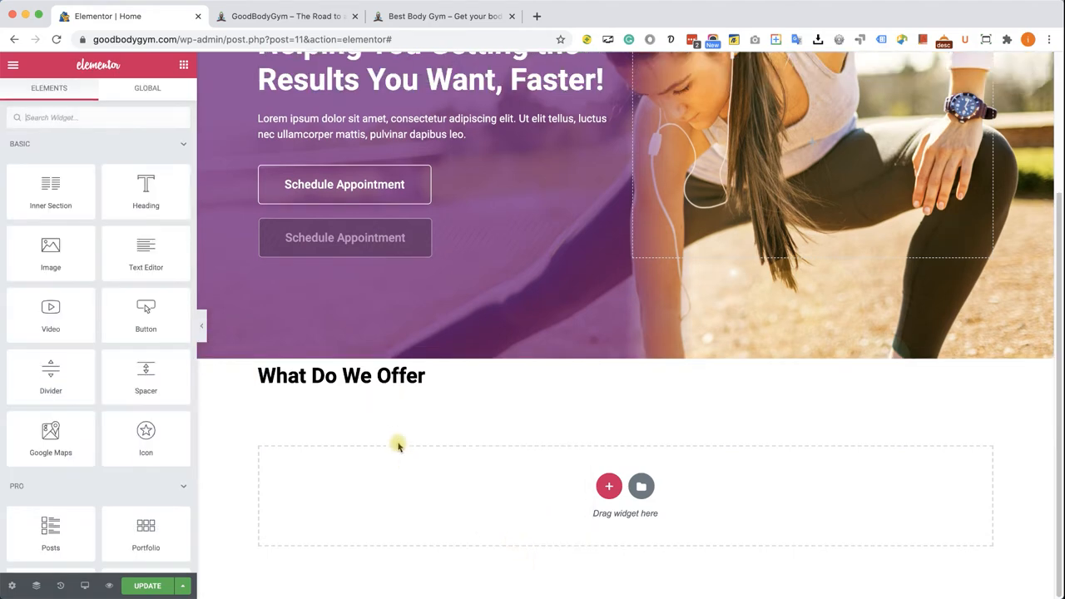
click(341, 376)
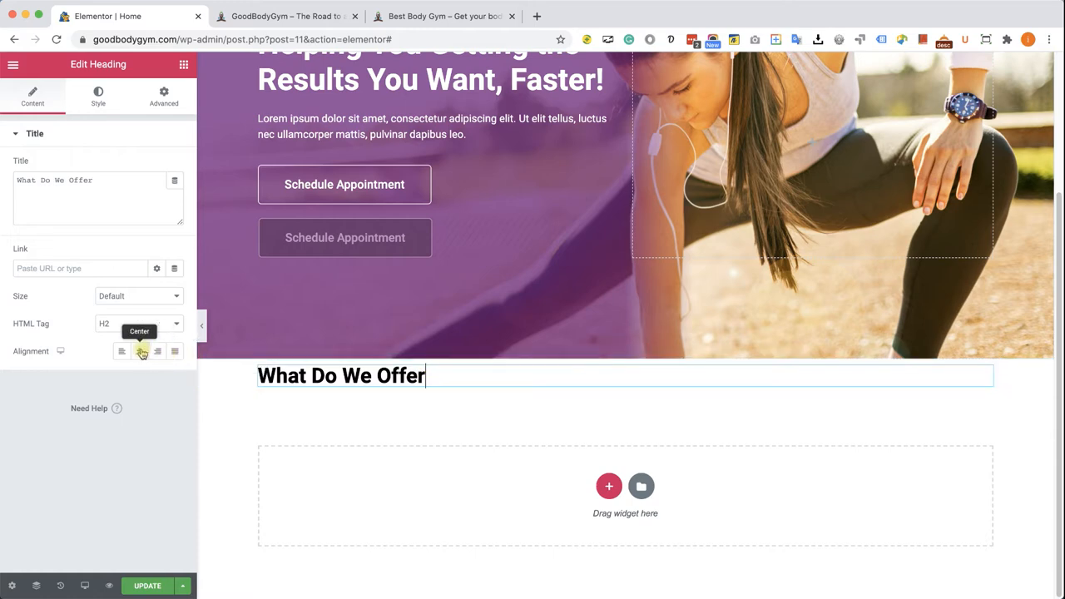
- Center the heading and set its typography size to 50
click(140, 350)
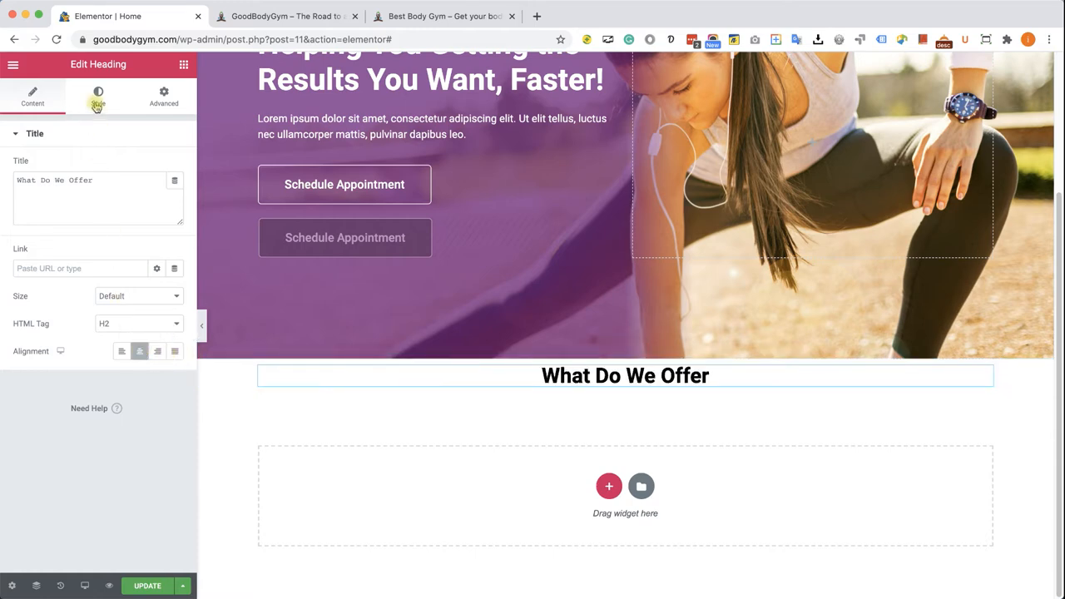
click(98, 95)
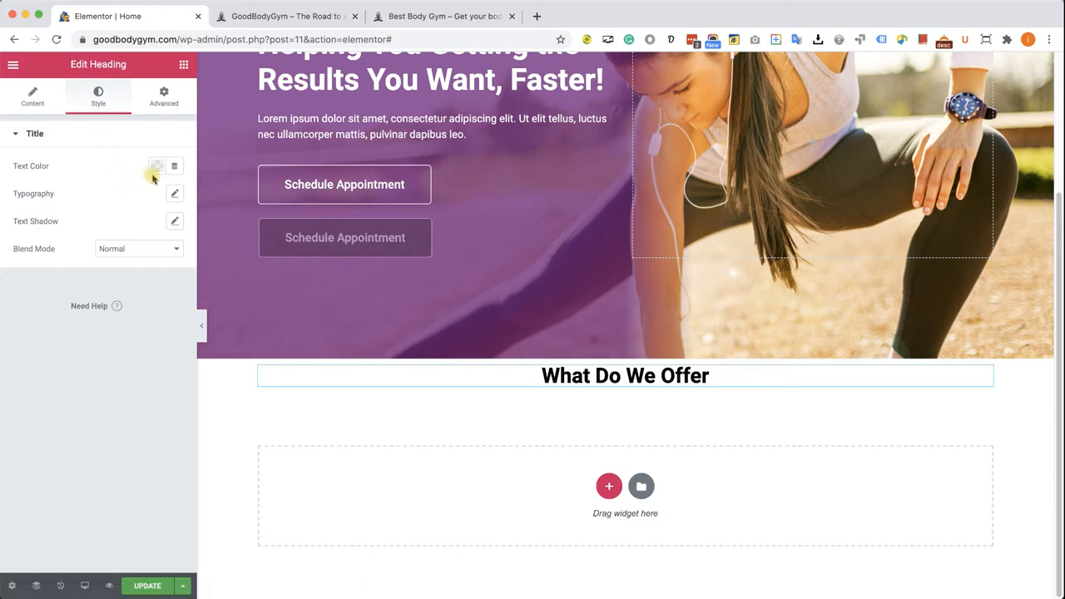
click(175, 193)
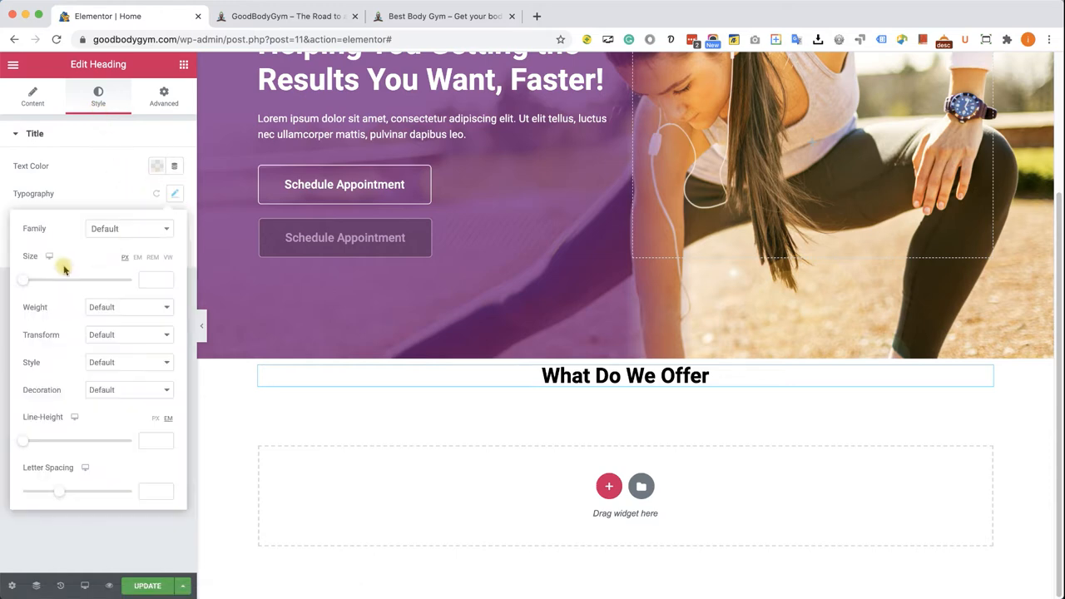
drag(23, 280, 47, 279)
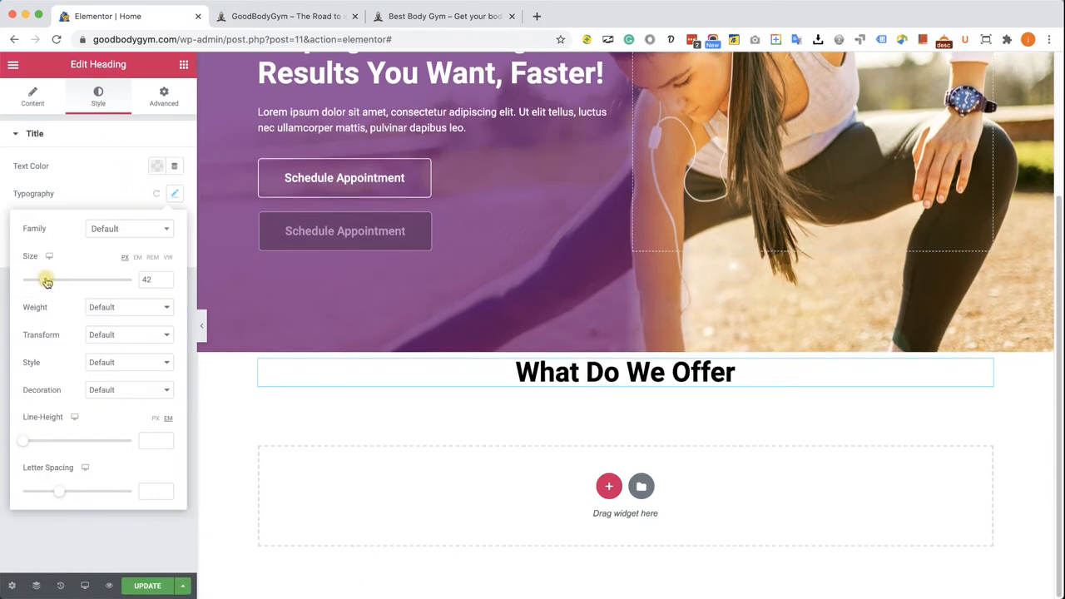
drag(47, 281, 75, 281)
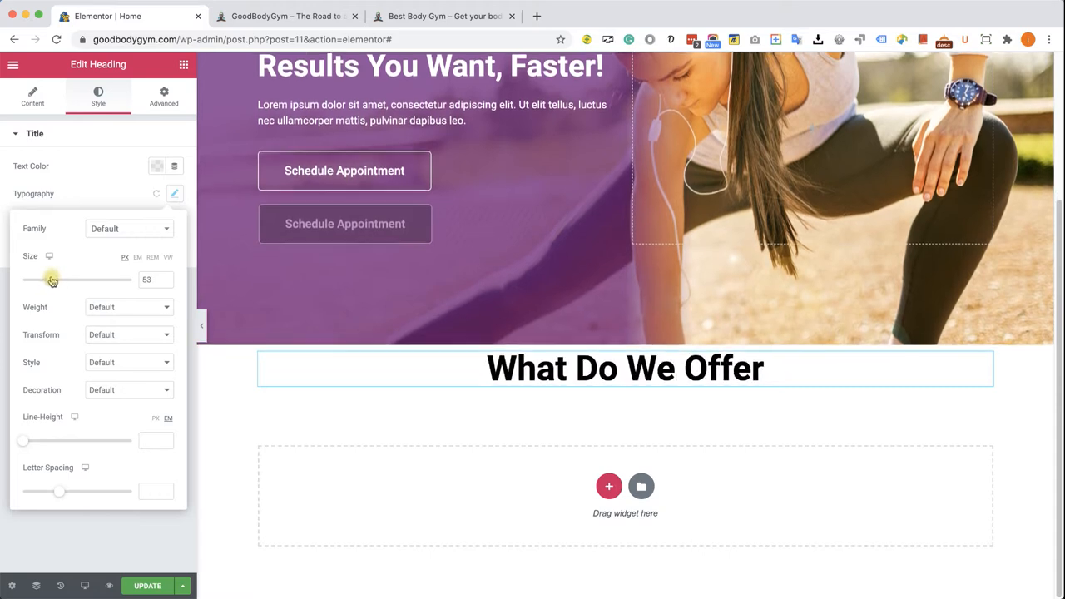
drag(53, 281, 49, 282)
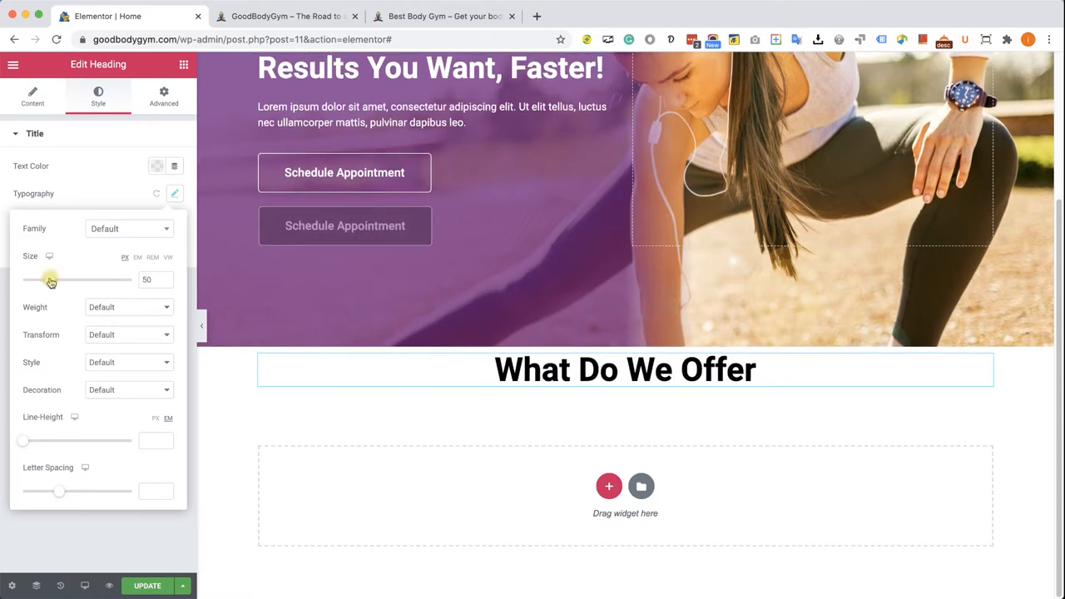
click(175, 193)
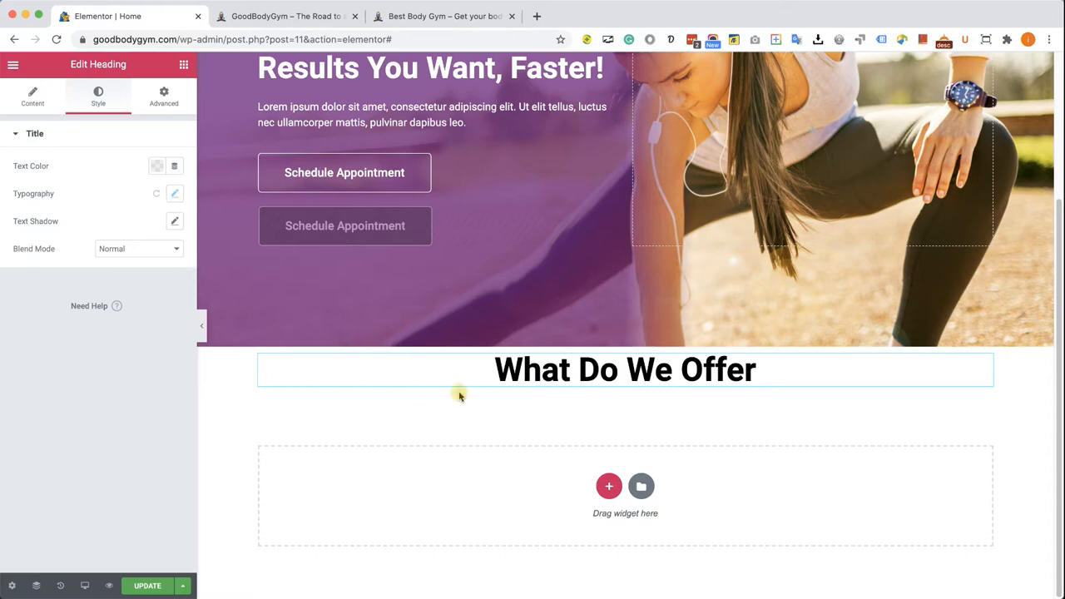
mouse_move(114, 168)
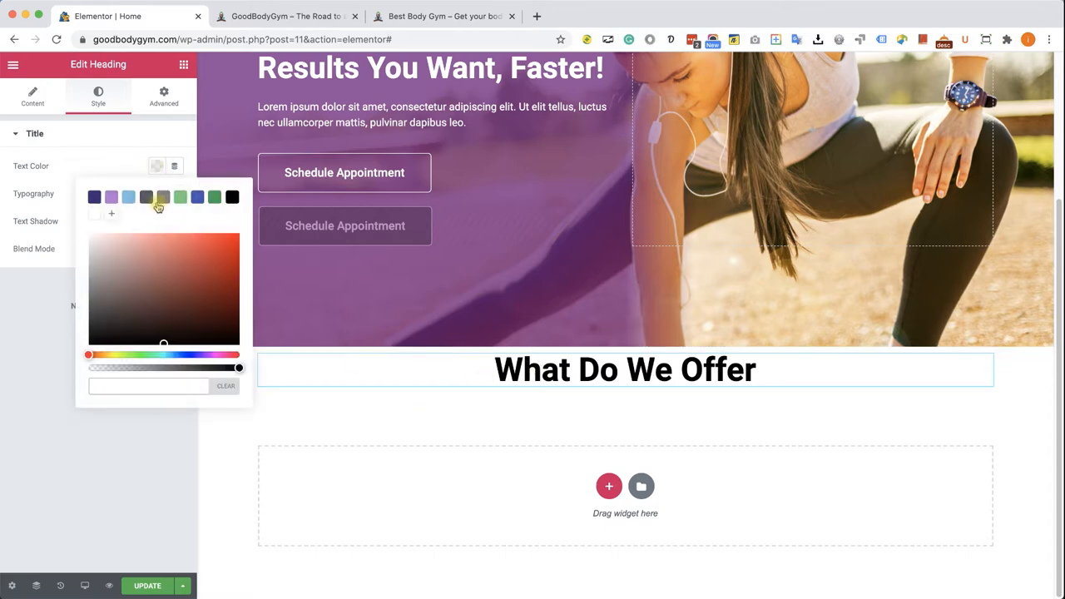
click(128, 196)
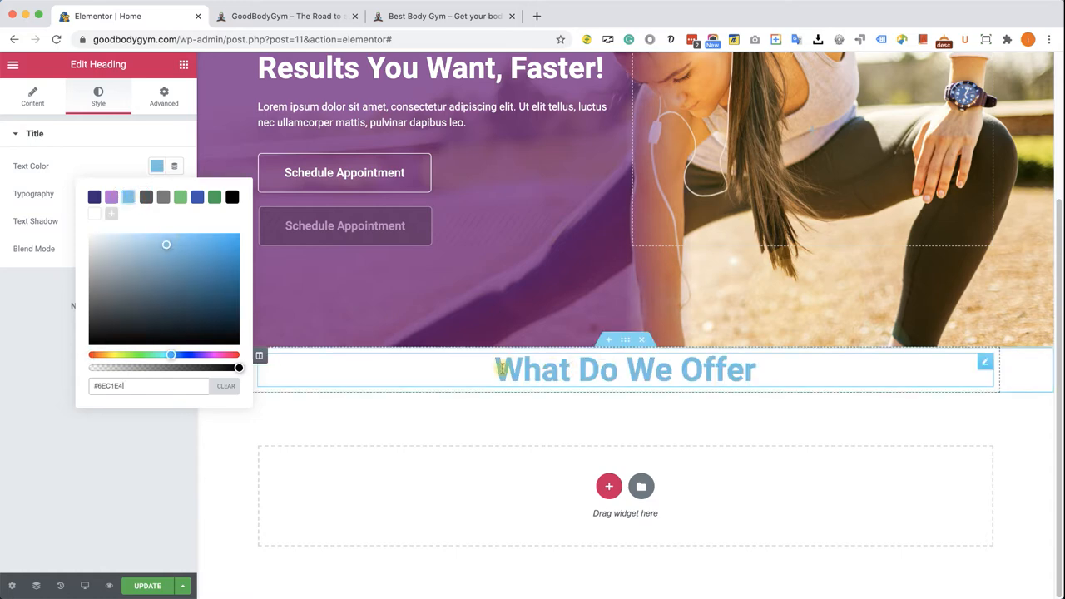
click(227, 386)
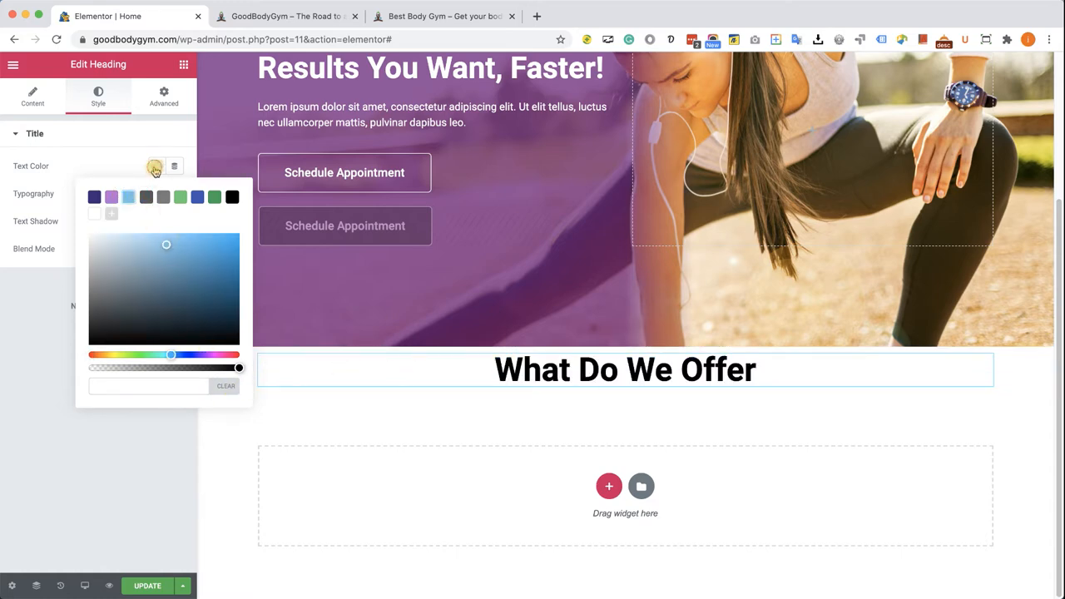
click(155, 167)
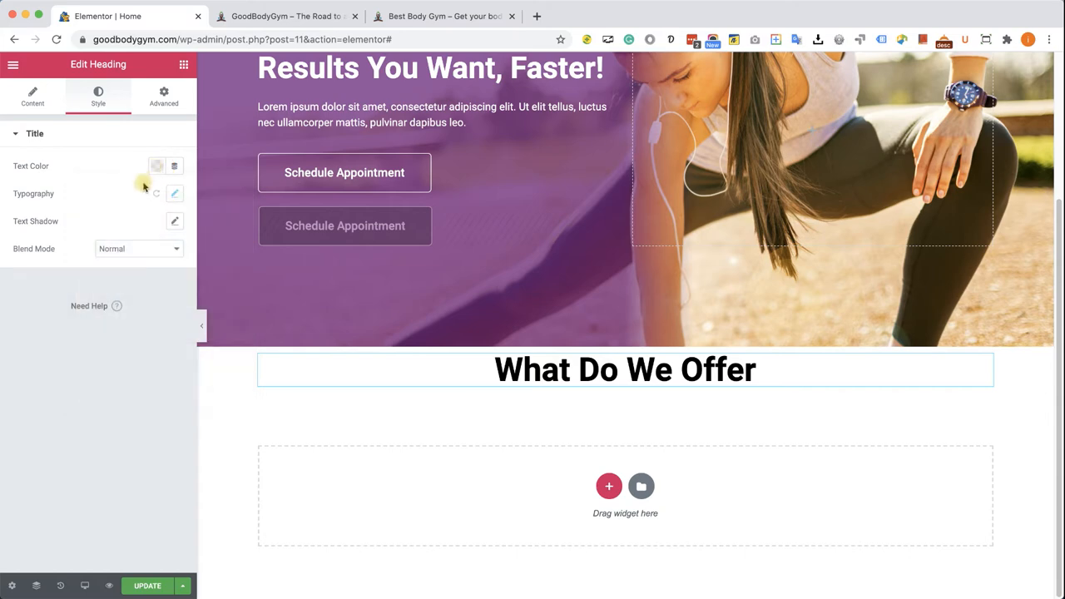
- Set the heading's font family to the Google font ABeeZee after briefly trying Verdana
click(173, 193)
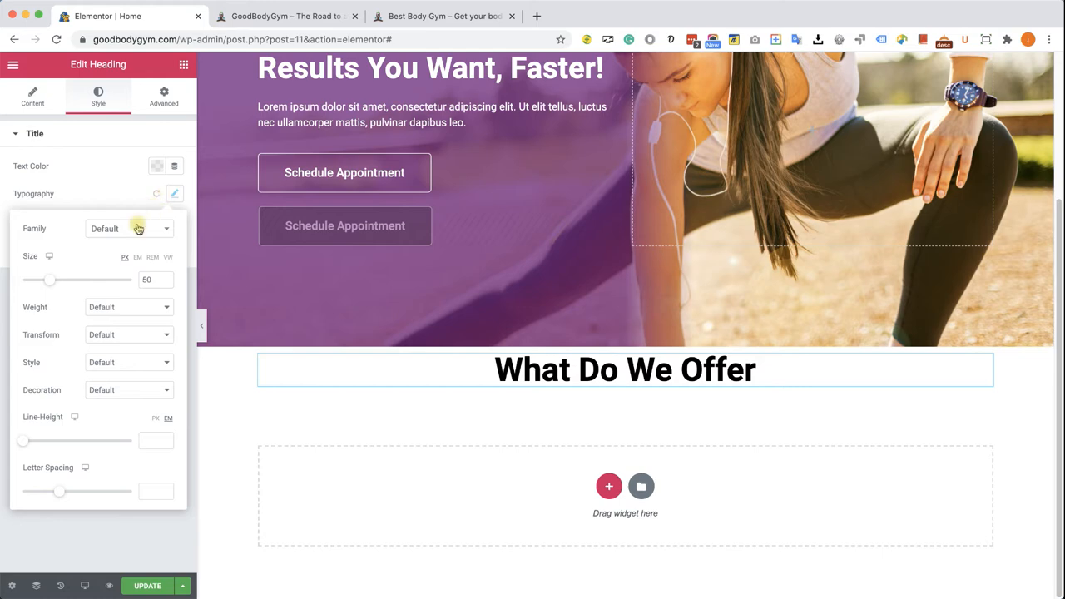
click(130, 230)
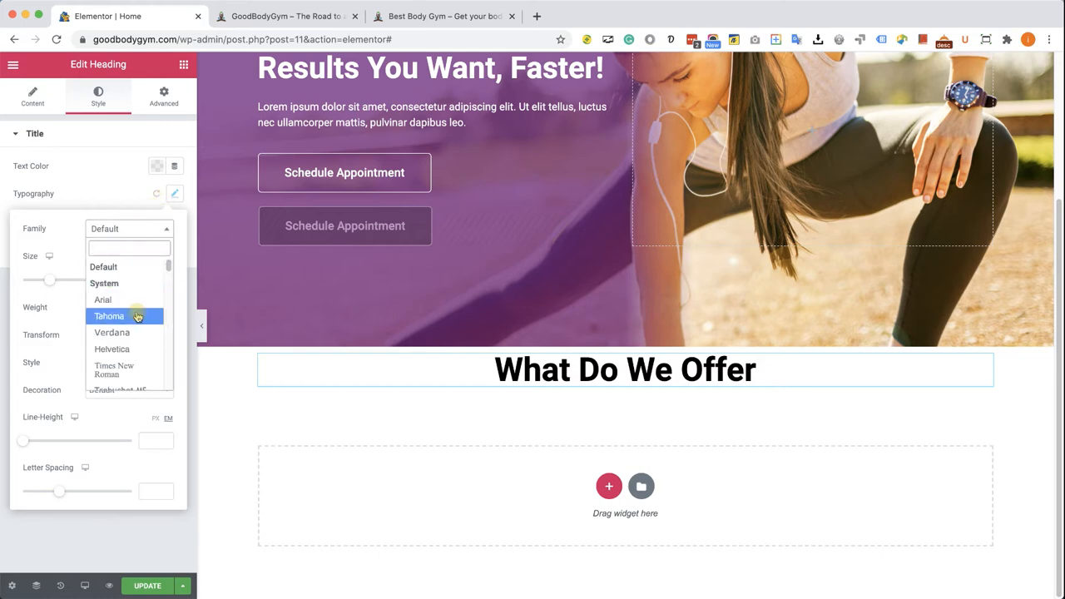
click(109, 316)
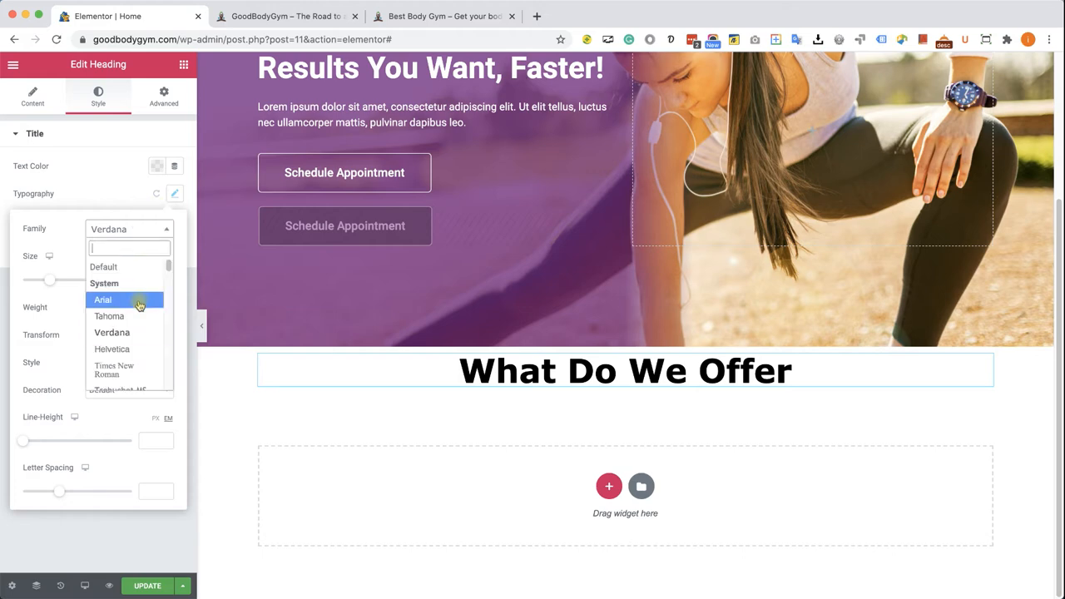
scroll(down, 3)
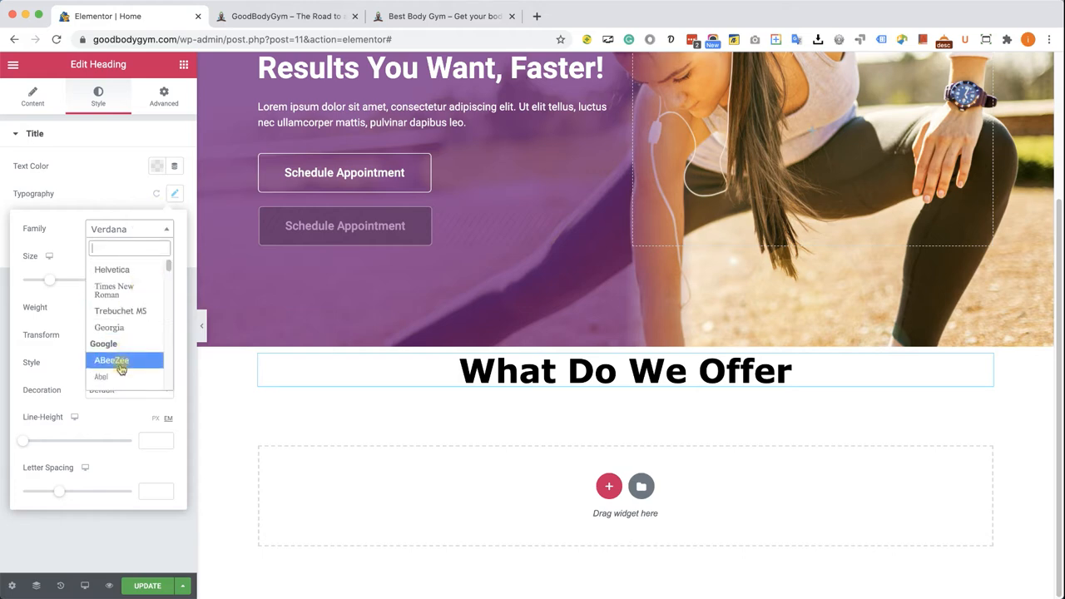
click(111, 359)
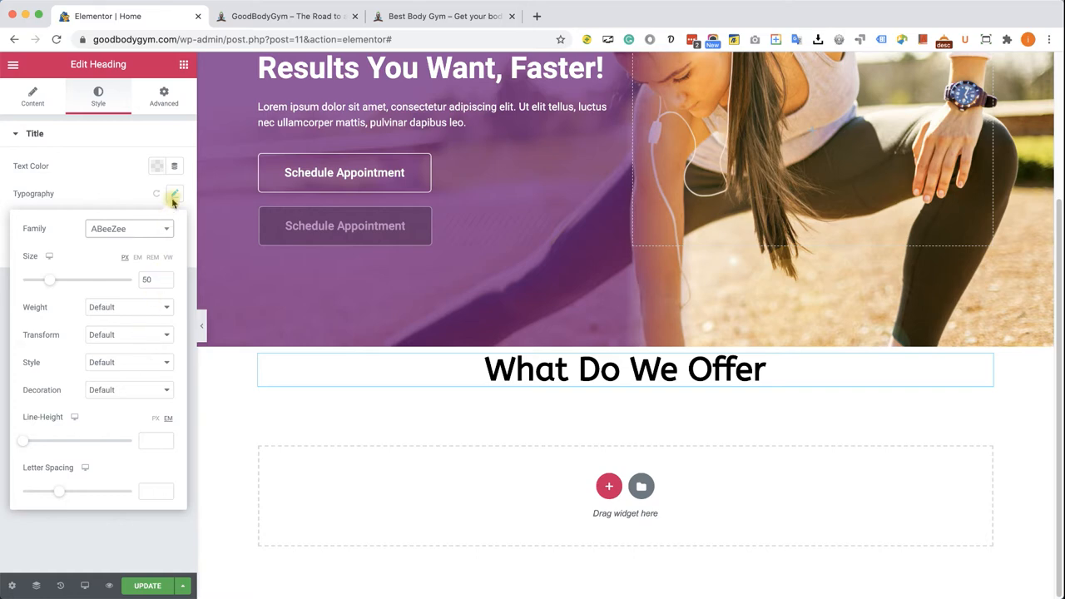
click(173, 198)
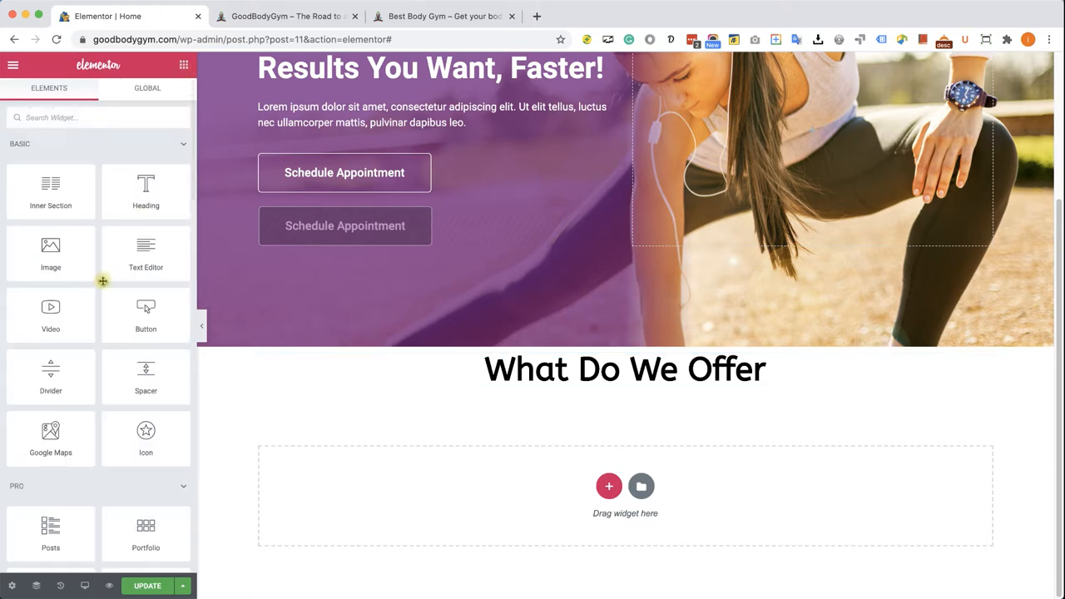
- Add a divider under the heading, narrow it to 10% width and center it
drag(50, 376, 336, 404)
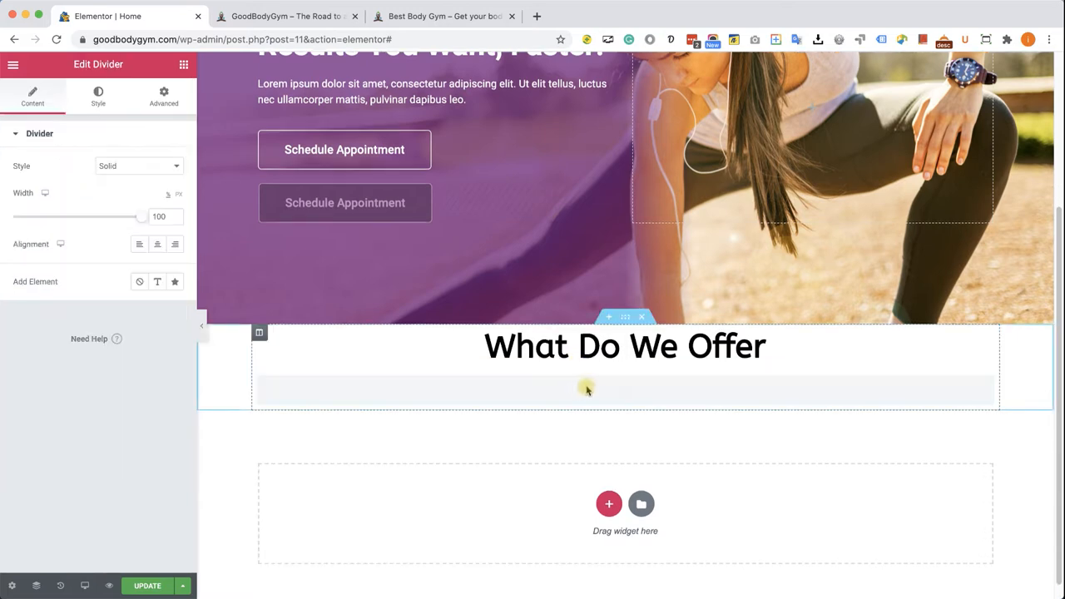
click(569, 386)
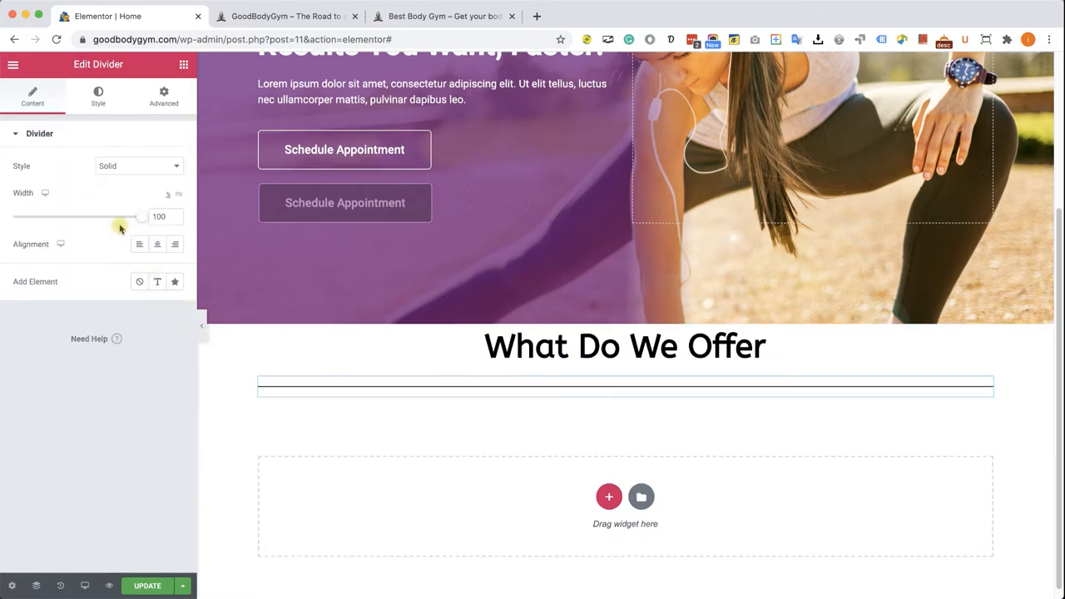
drag(140, 216, 60, 216)
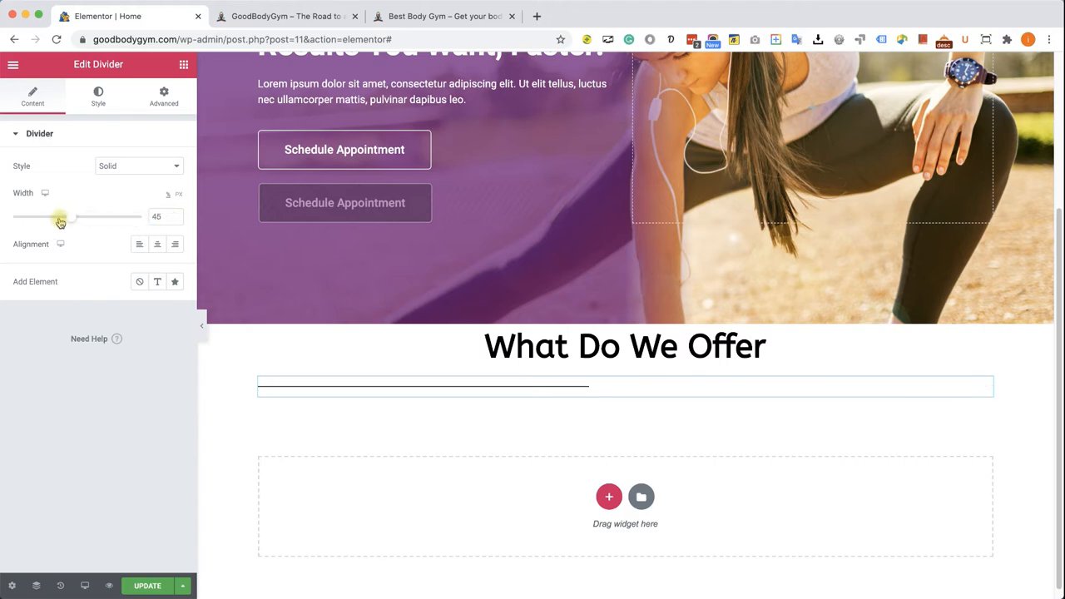
drag(60, 216, 27, 216)
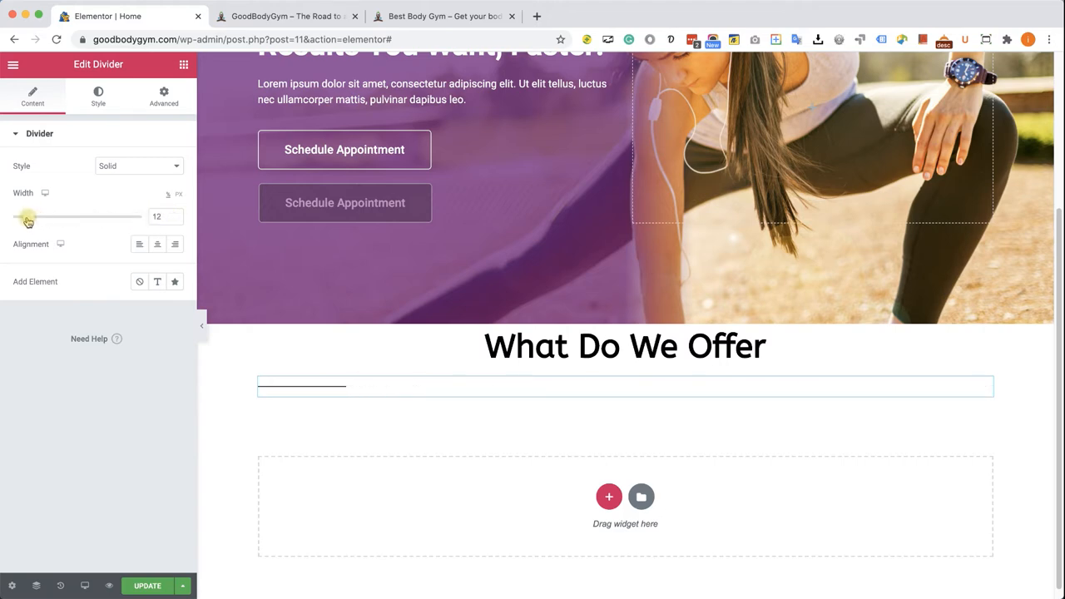
drag(32, 216, 27, 216)
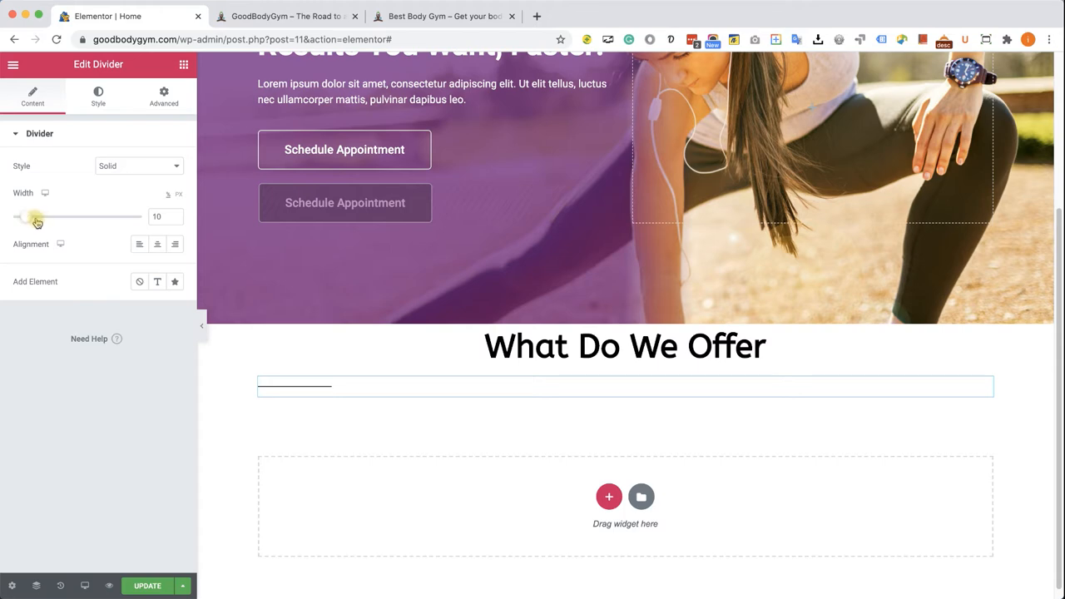
click(157, 243)
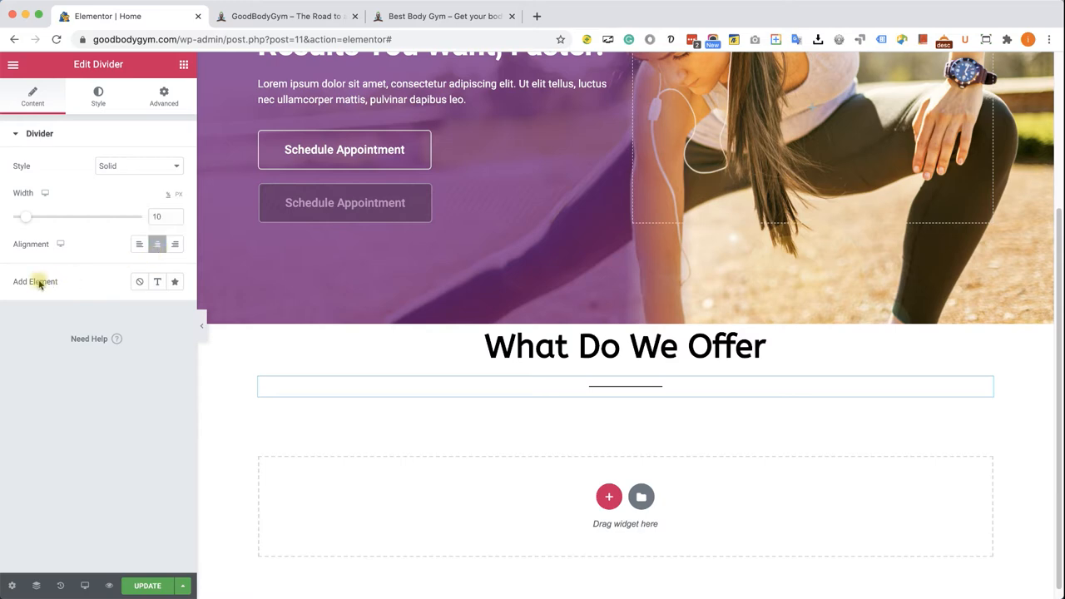
- Give the divider a centre Icon element and insert the Dumbbell icon from the library (search 'dumb')
click(175, 281)
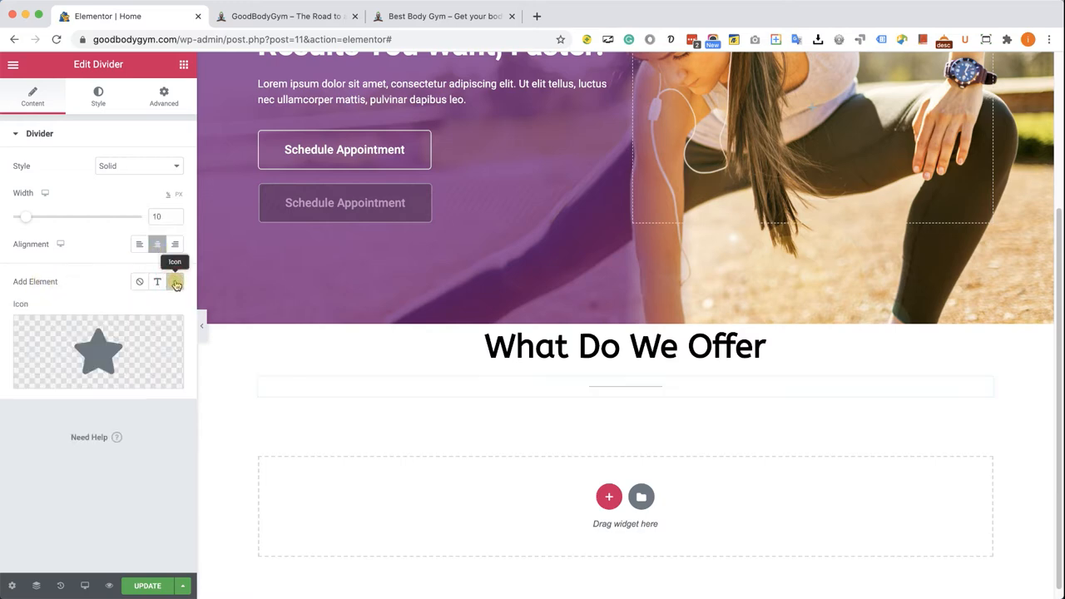
click(175, 281)
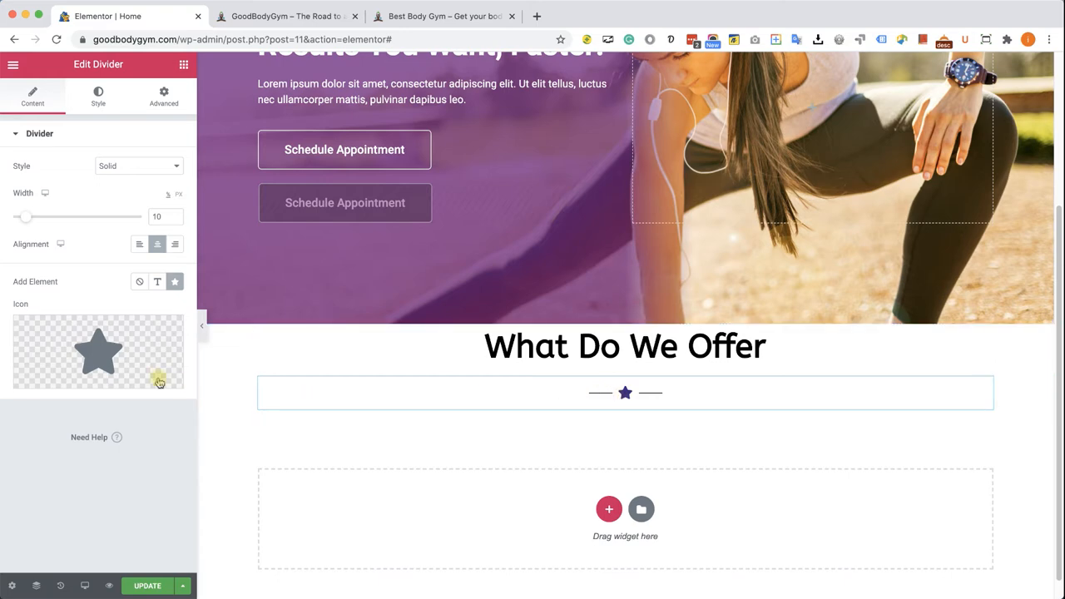
click(98, 353)
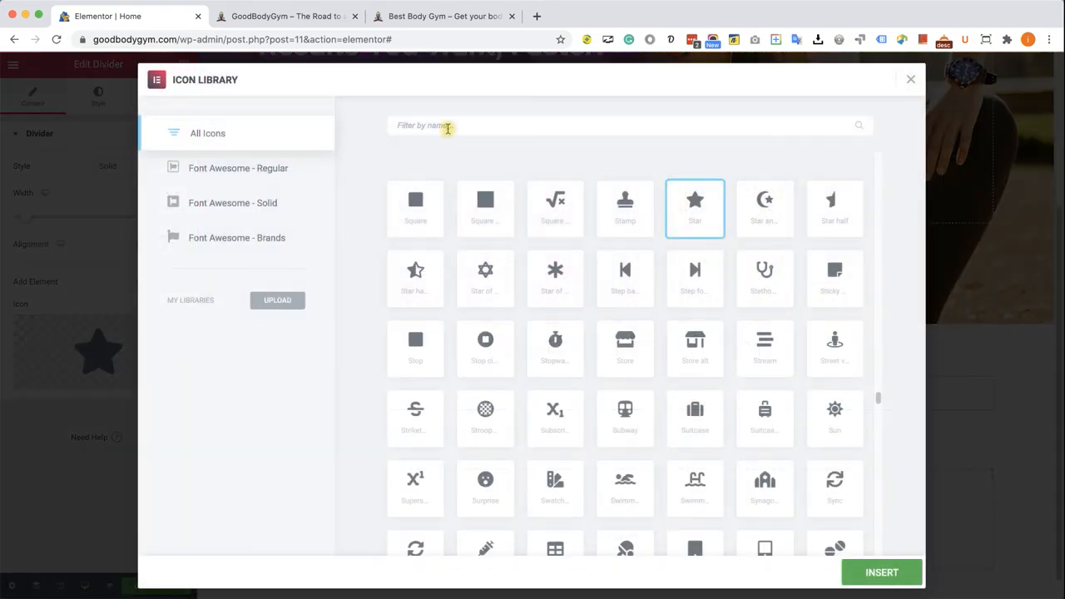
scroll(down, 3)
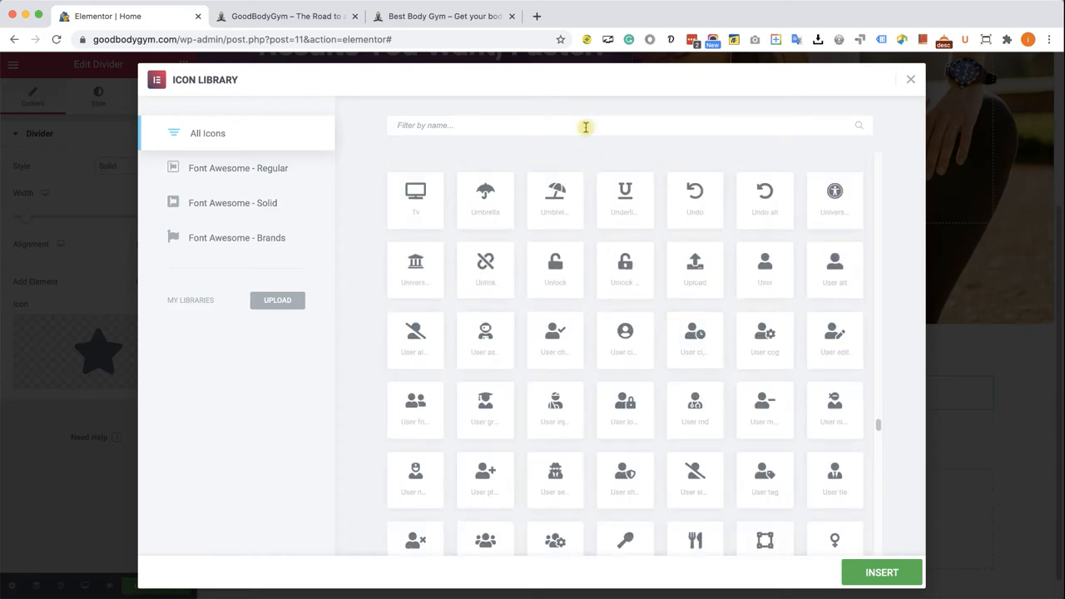
text(dumb)
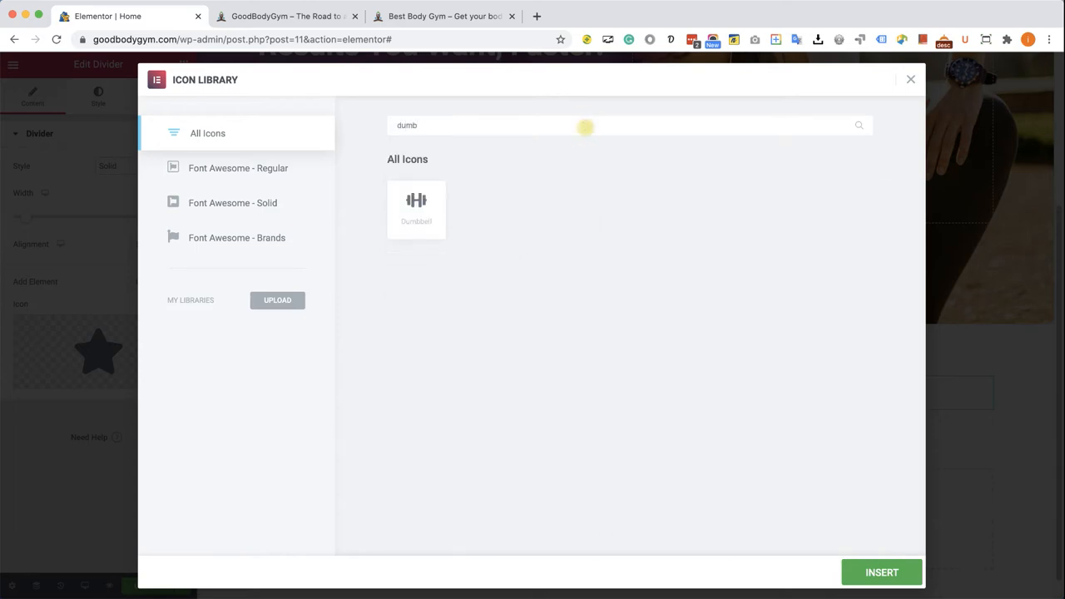
click(416, 208)
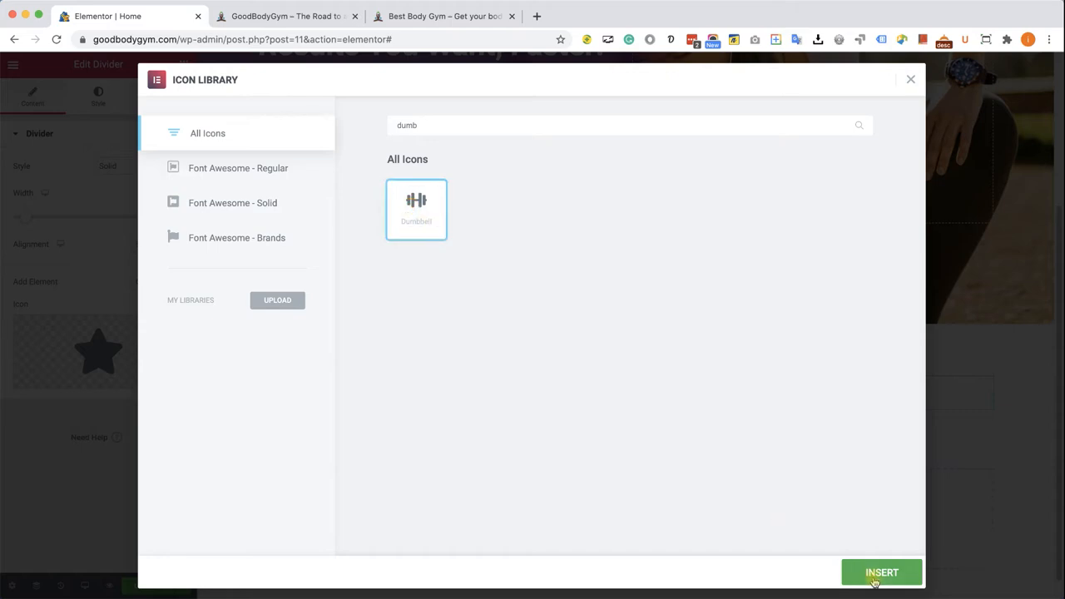
click(882, 572)
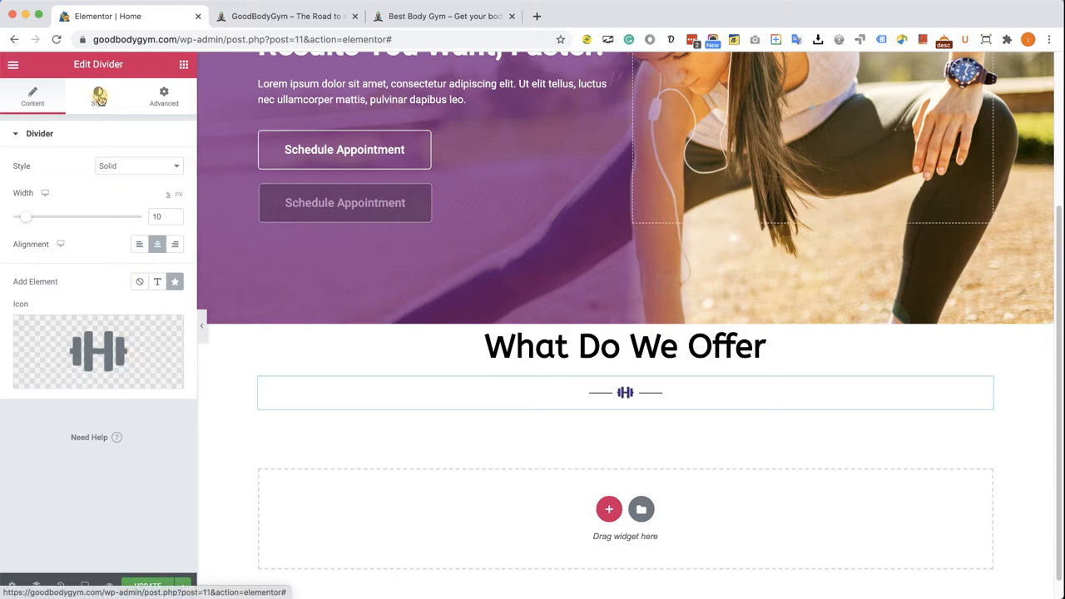
- Set the divider line weight to 2 and the icon gap to 2
click(98, 95)
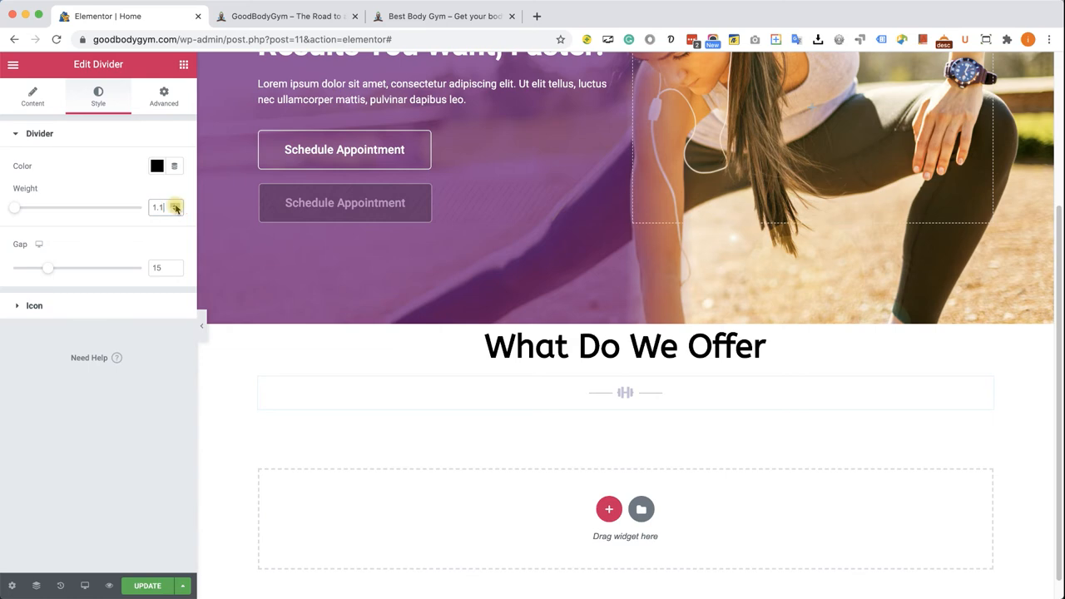
click(177, 203)
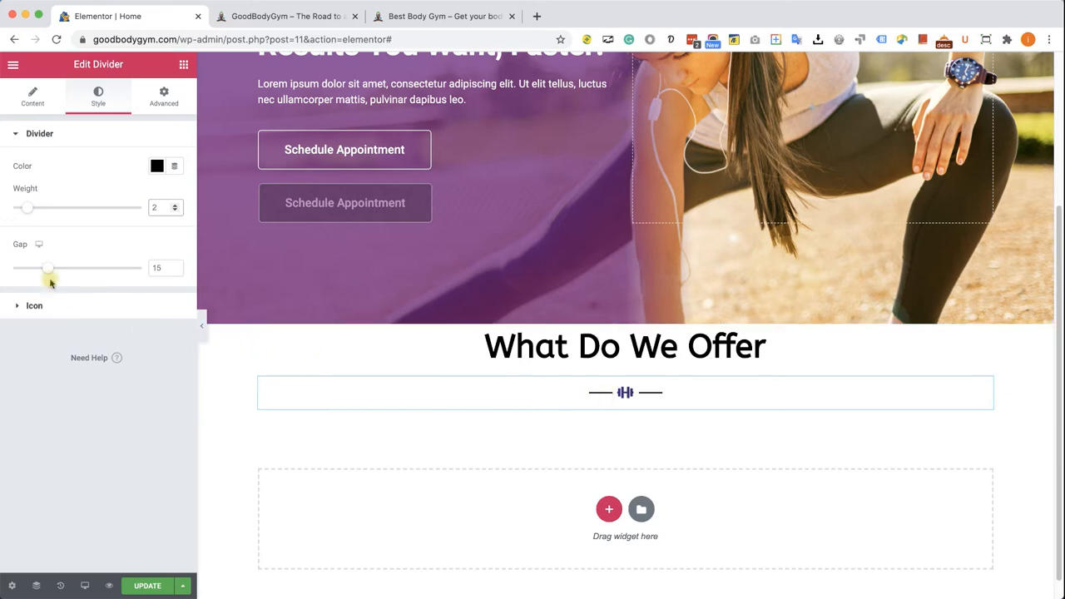
drag(50, 268, 47, 267)
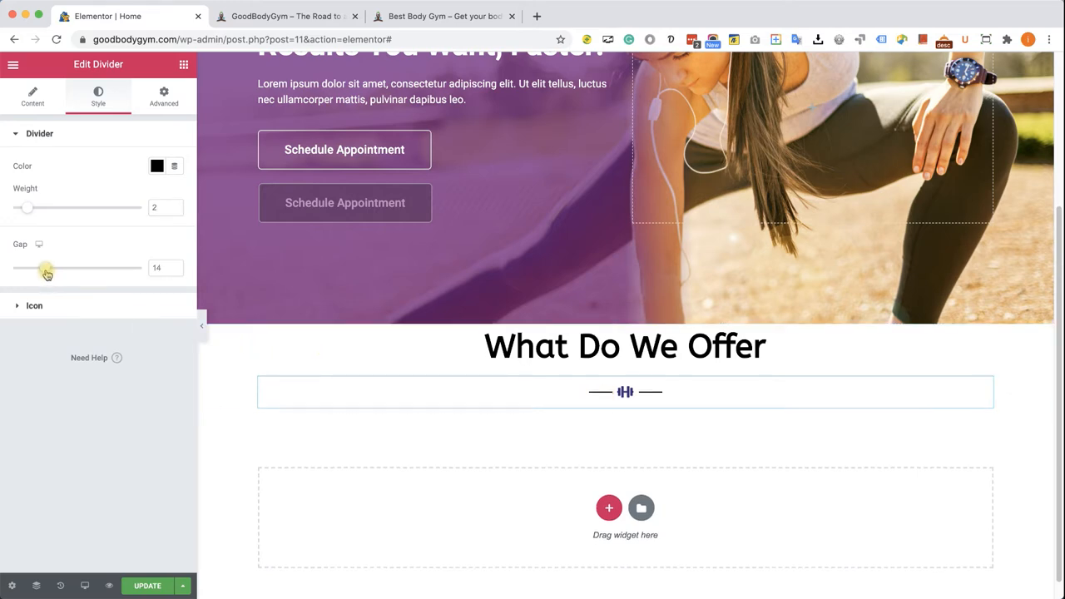
drag(47, 267, 14, 267)
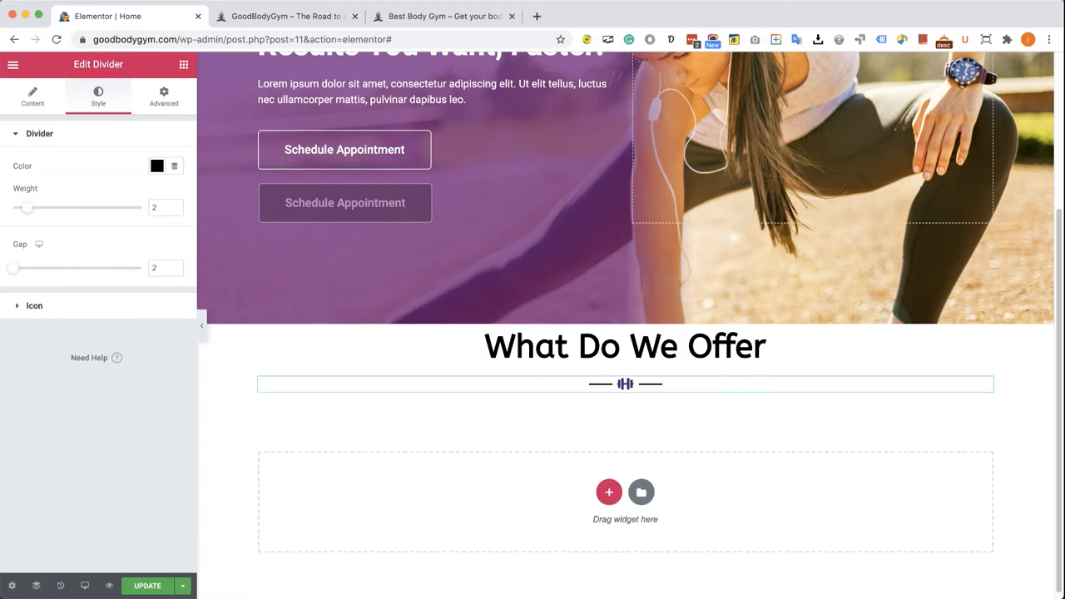
mouse_move(75, 281)
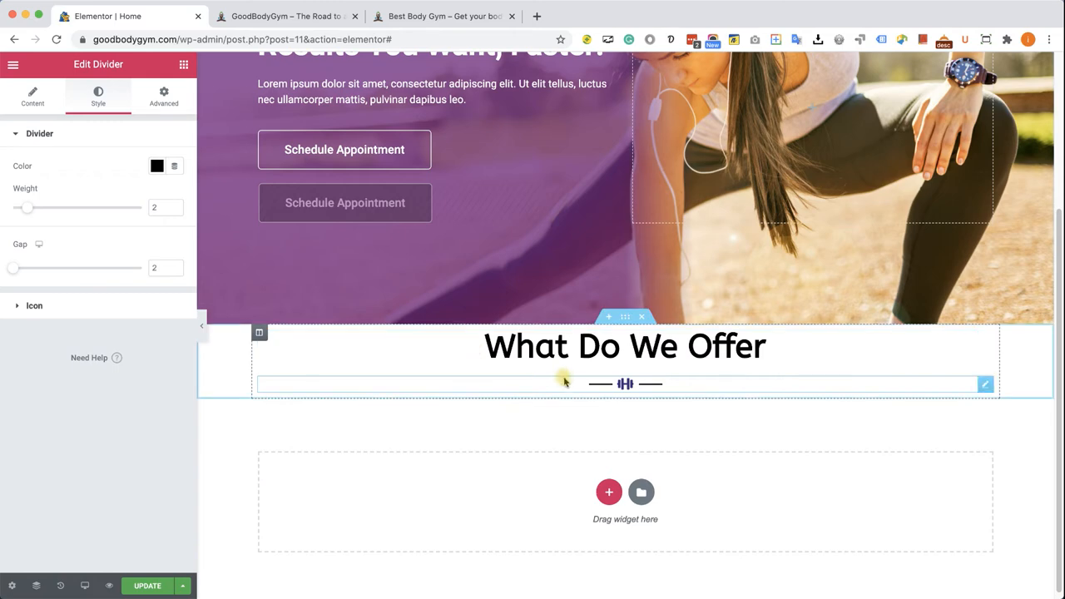
mouse_move(564, 391)
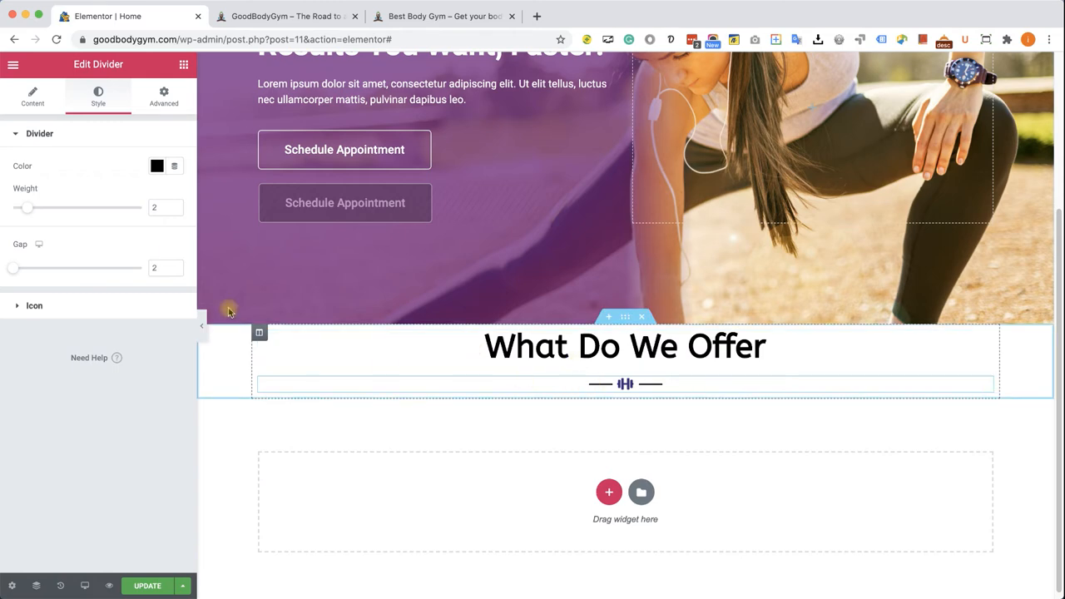
- Colour the divider's dumbbell icon purple, shrink it to size 20, then compare with the demo site
click(156, 167)
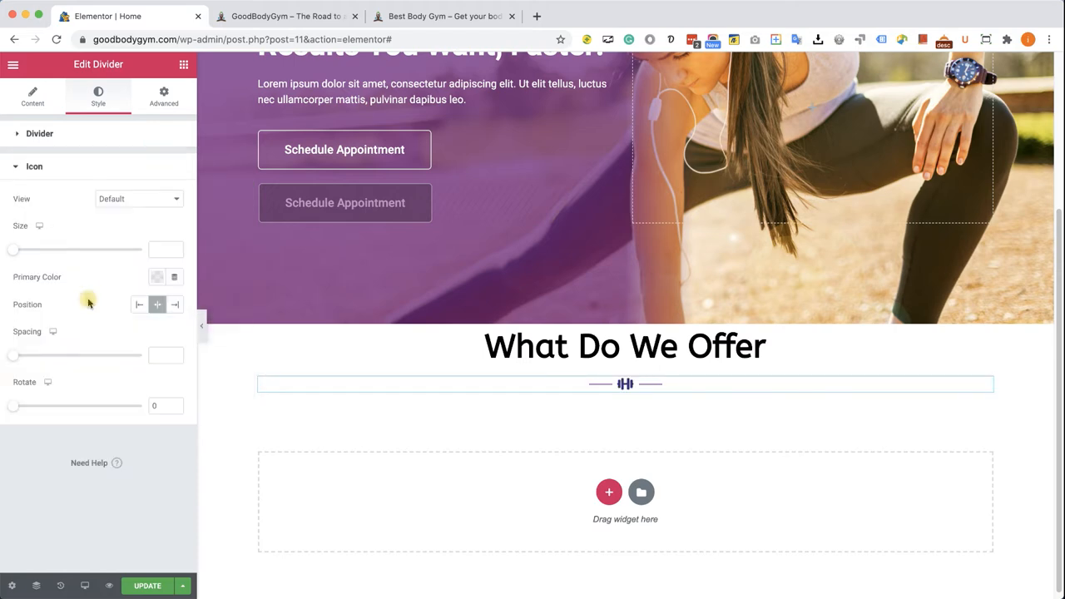
click(156, 276)
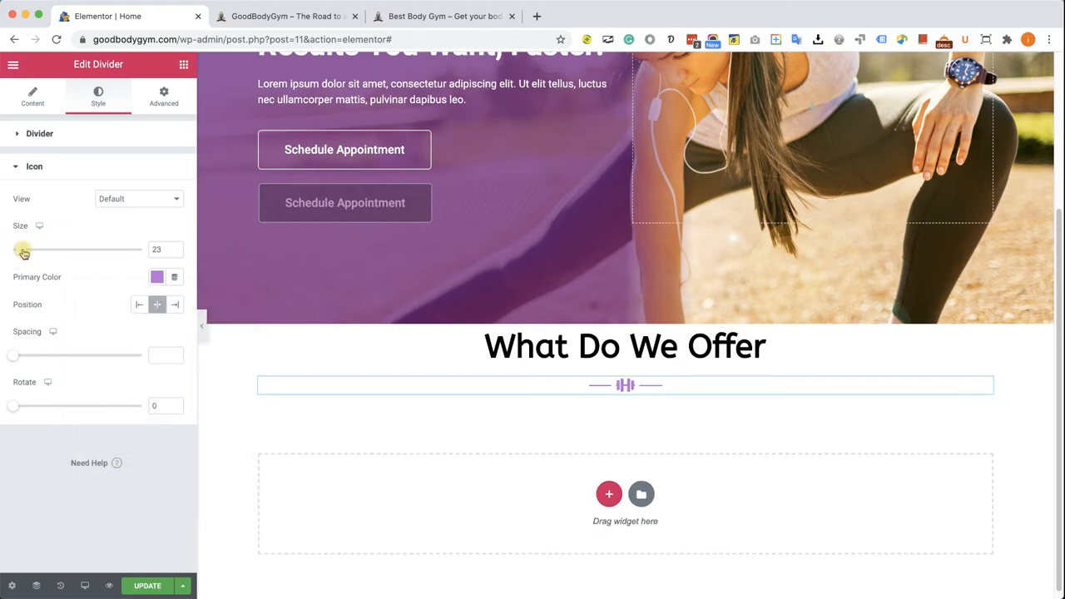
drag(23, 250, 19, 250)
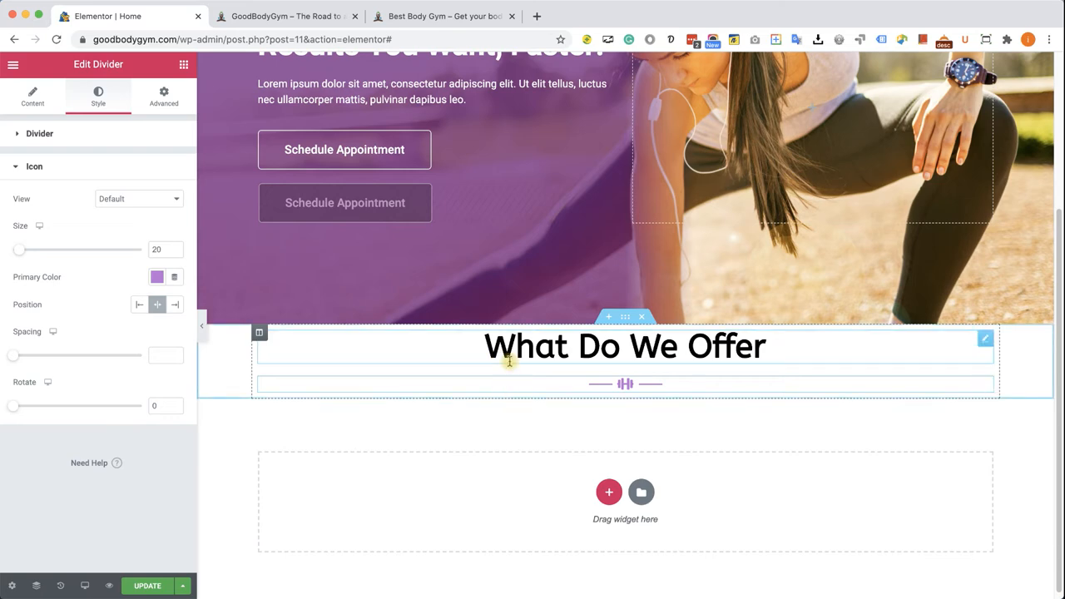
click(443, 17)
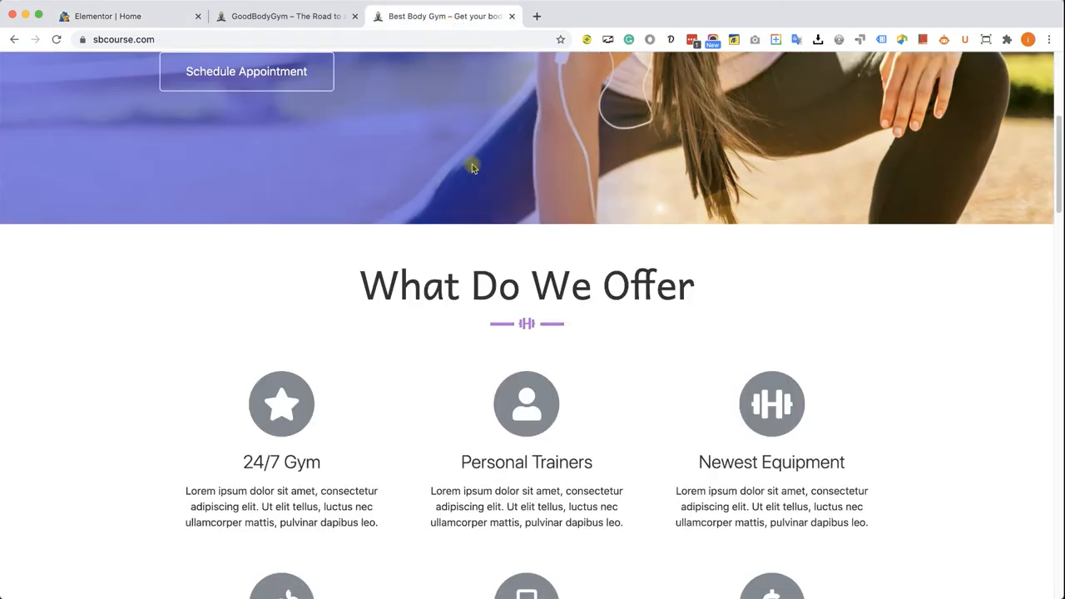
scroll(down, 3)
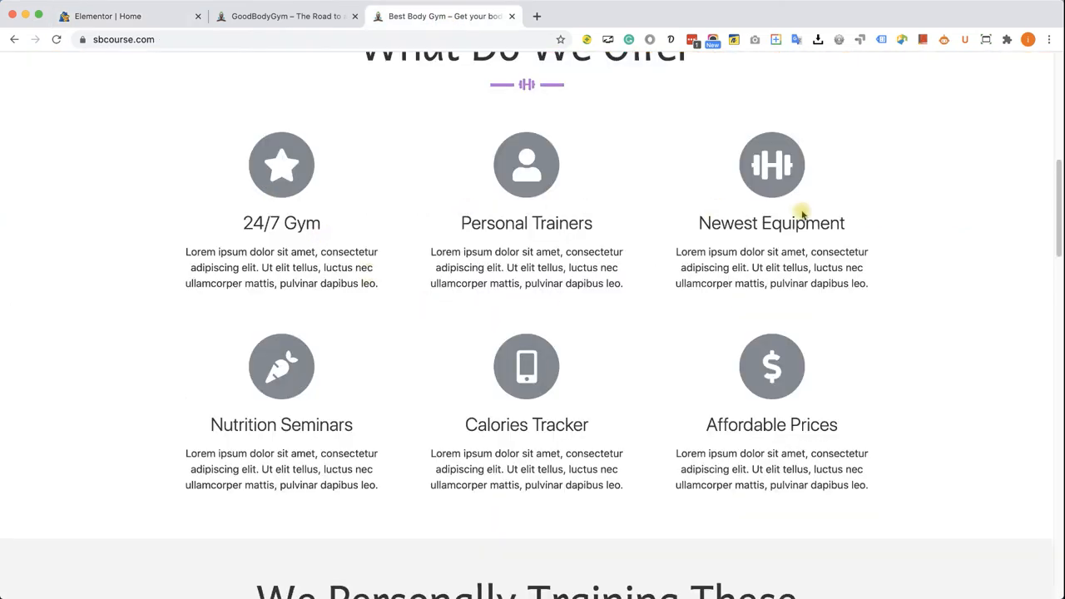
mouse_move(742, 363)
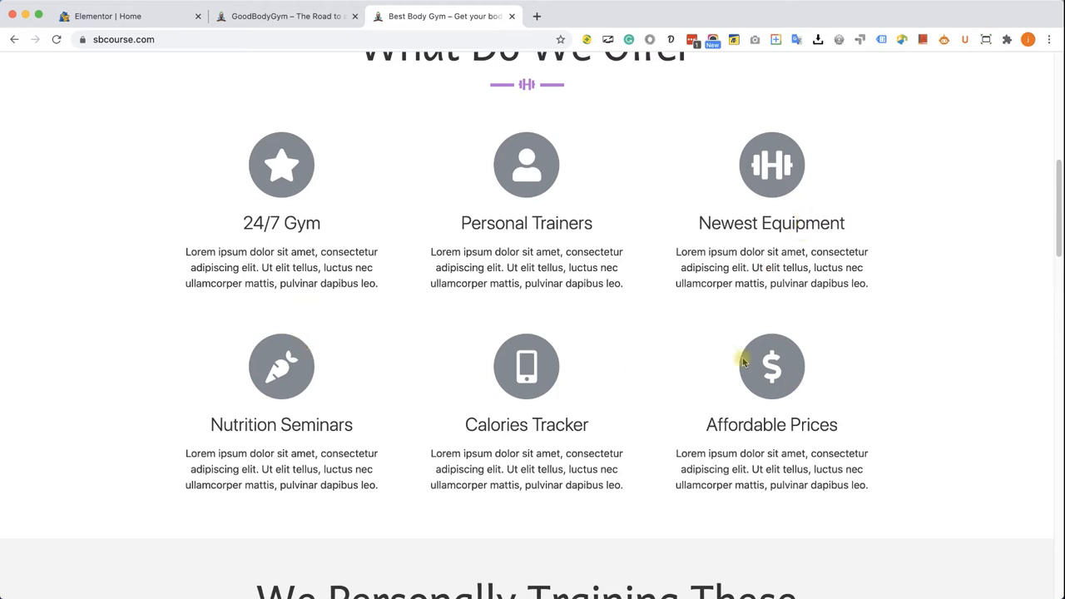
click(130, 17)
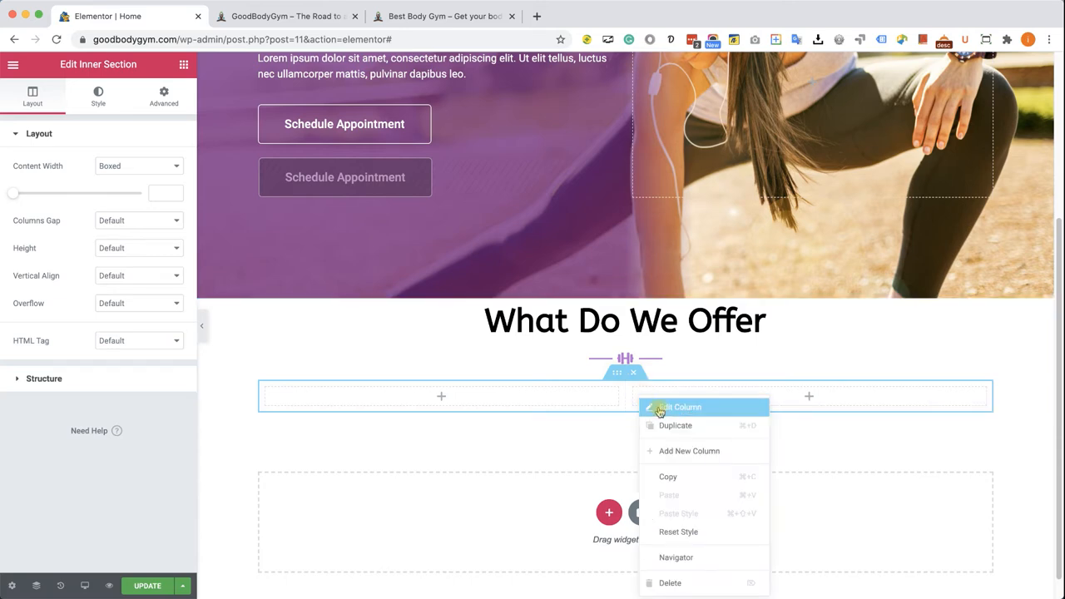
- Choose the three-column structure for the new inner section under the divider
click(681, 406)
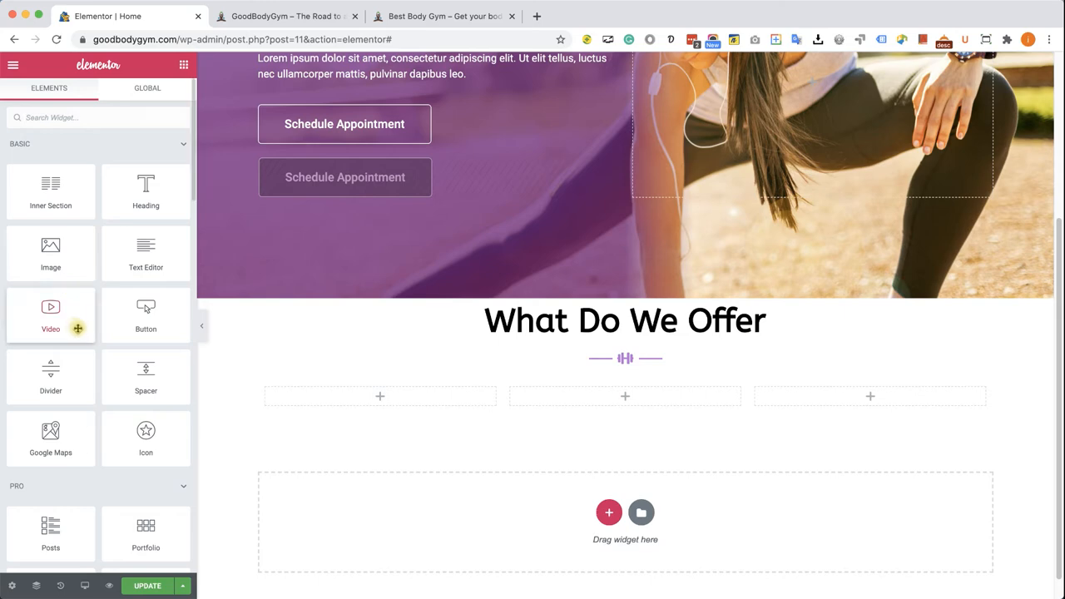
- Drop an Icon Box widget from the General group into the first column
scroll(down, 3)
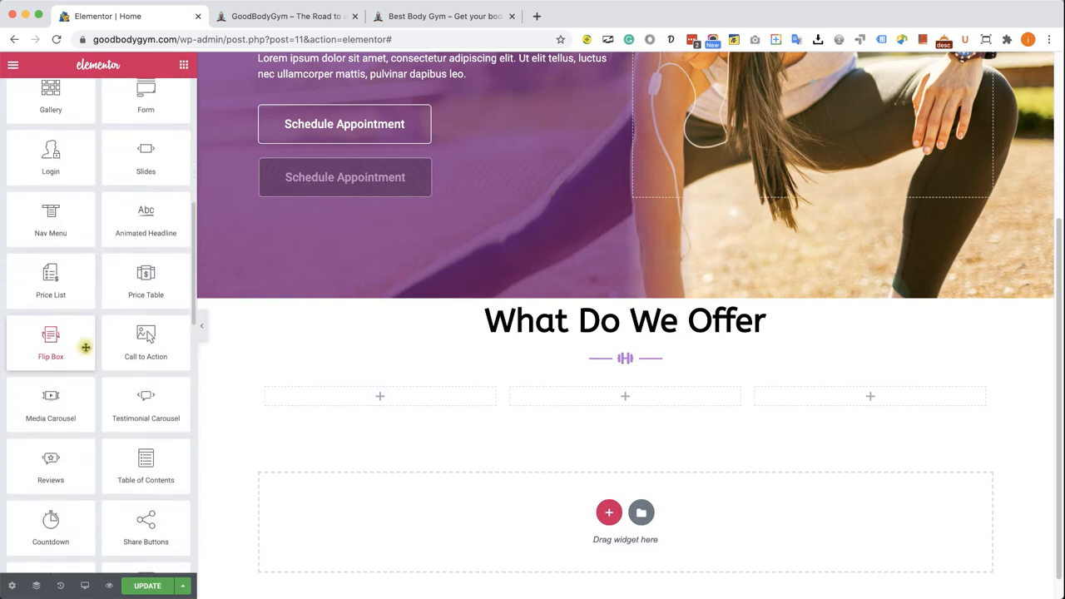
scroll(down, 3)
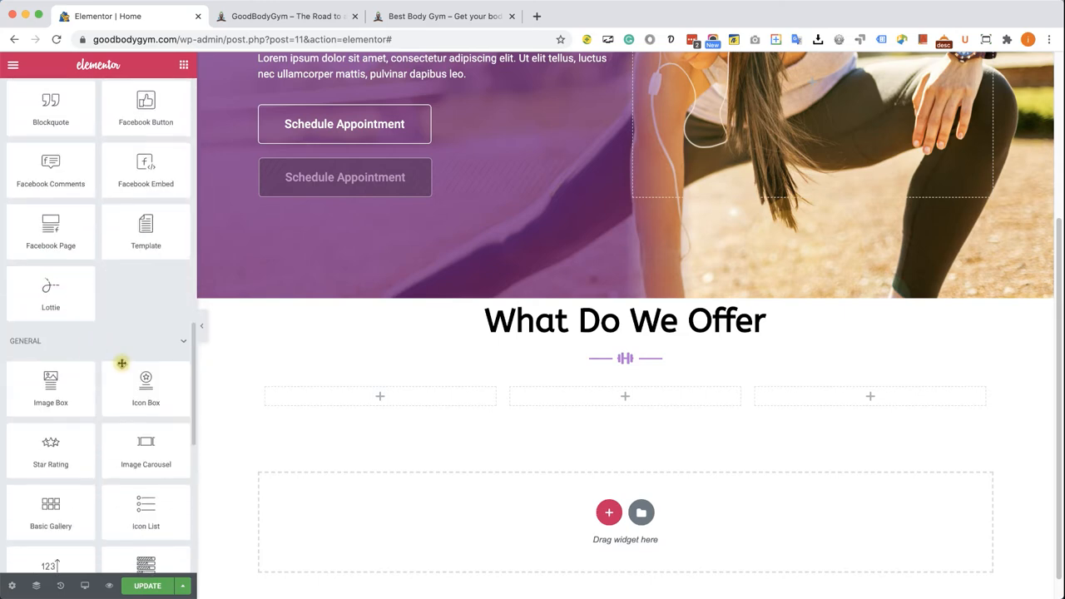
drag(147, 383, 380, 396)
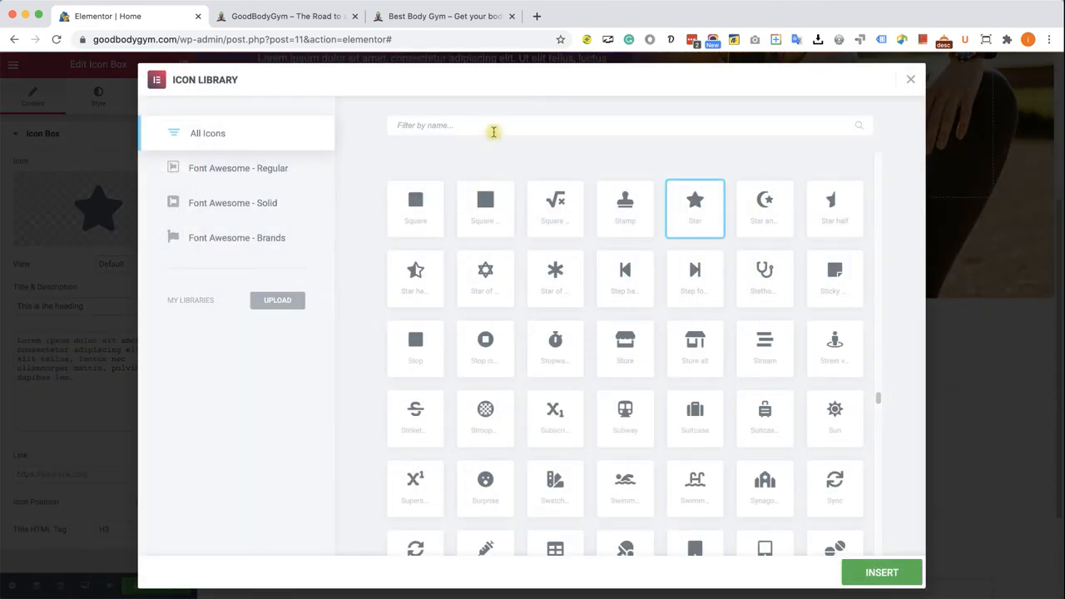
- Search the Icon Library for 'clock' and pick the clock icon for the first box
text(watch)
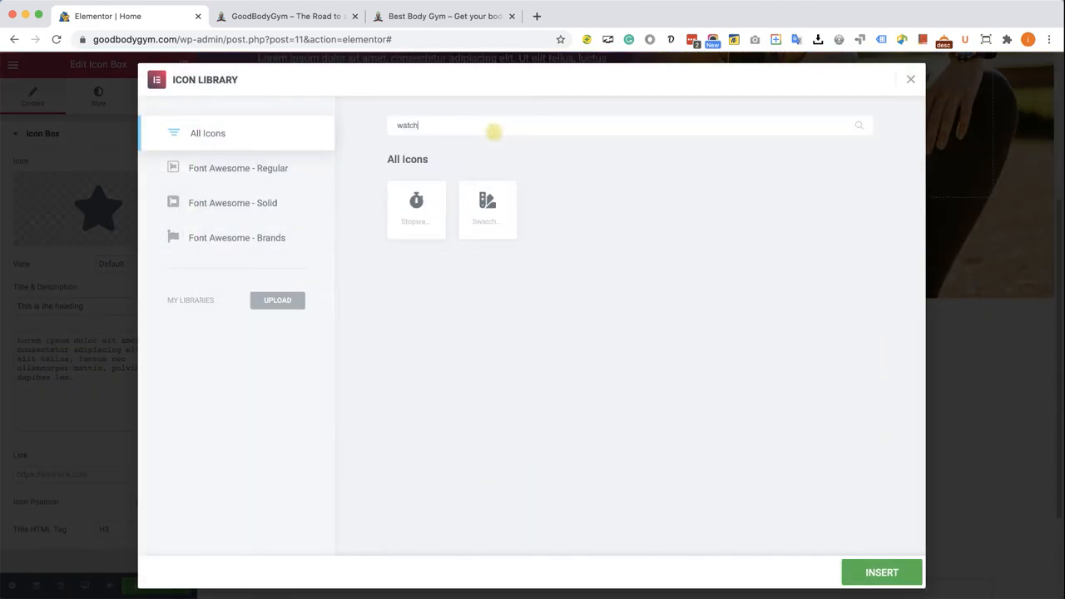
key(Backspace)
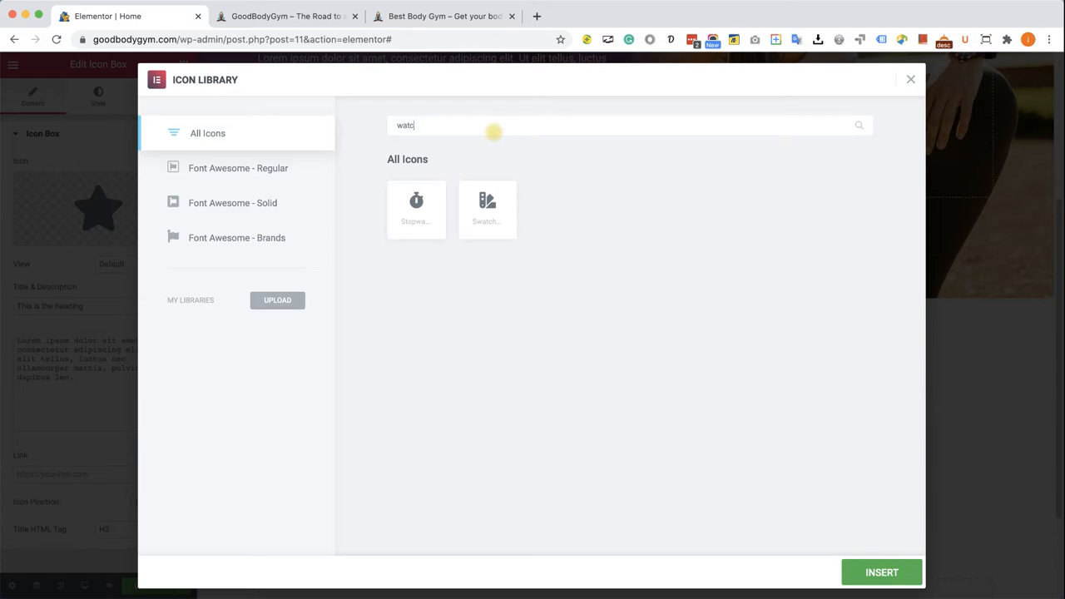
text(clock)
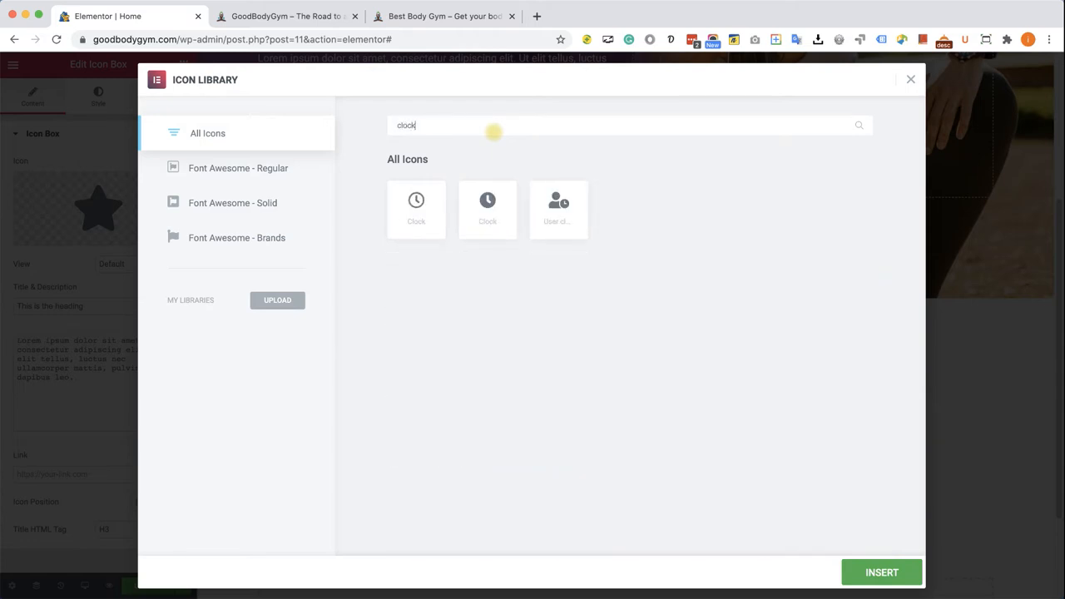
click(416, 210)
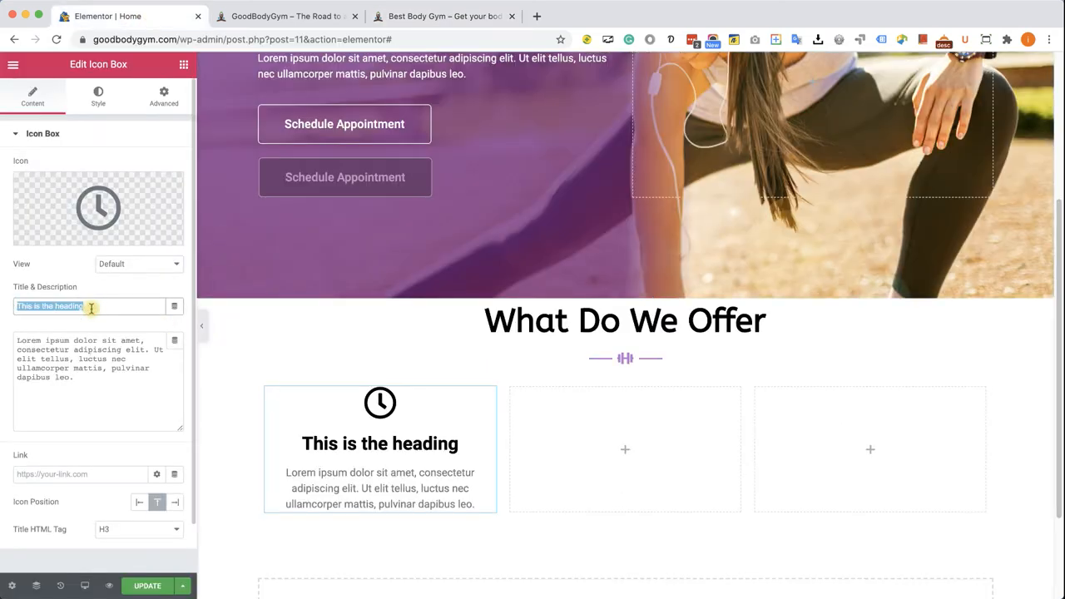
- Title the box '24/7 Gym' and try stacked, square and framed icon views
text(24/7 Gym)
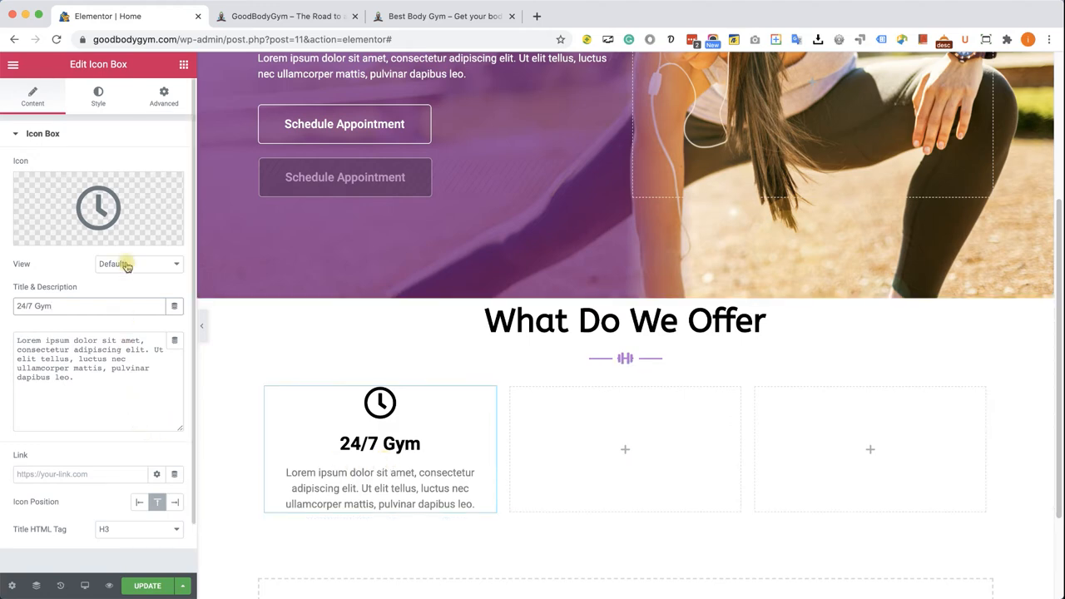
click(137, 263)
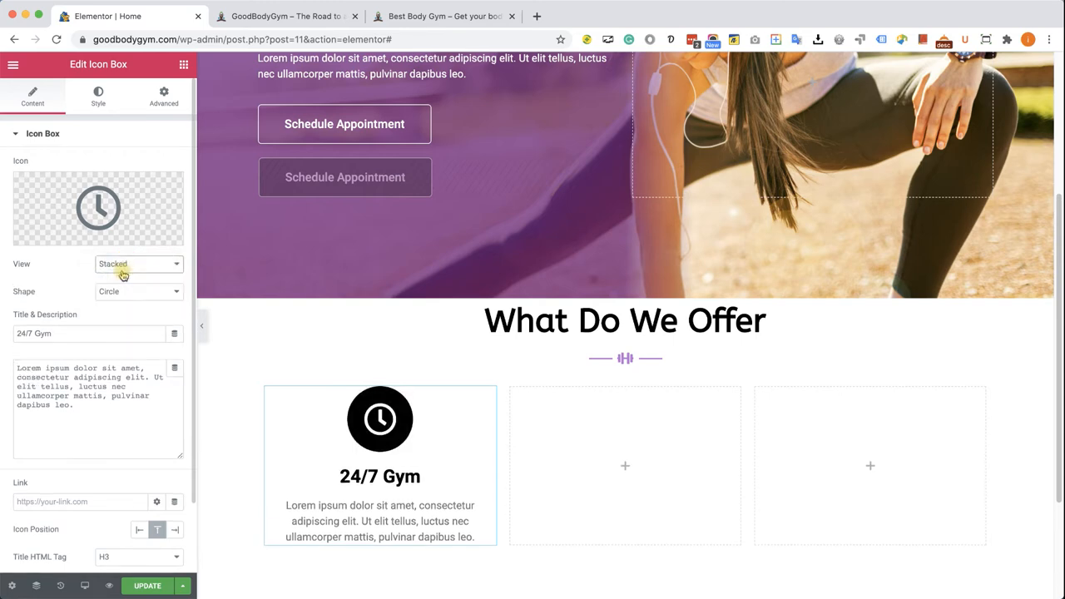
mouse_move(126, 289)
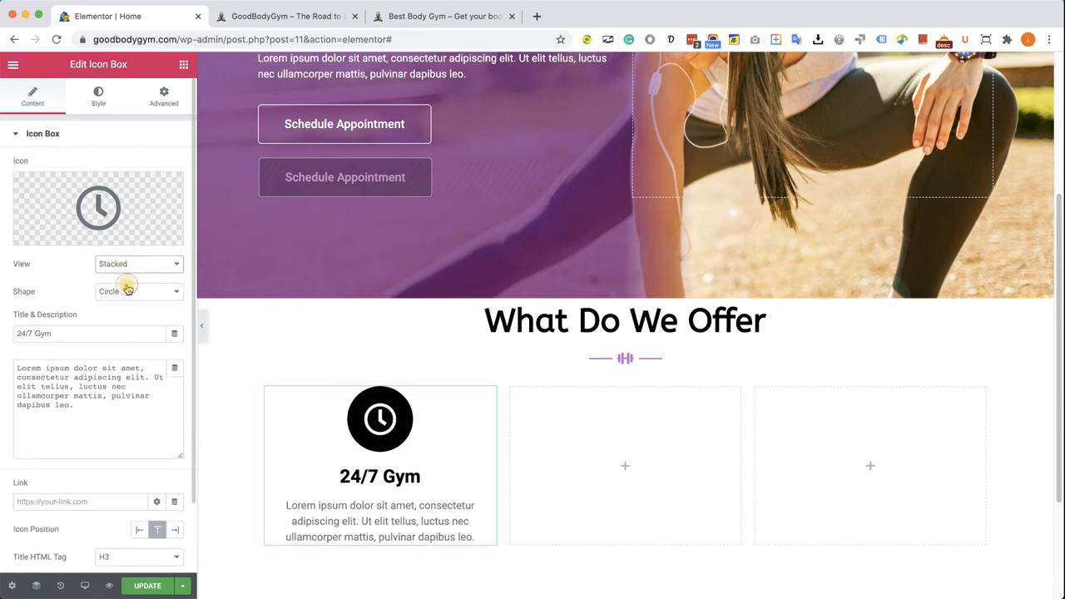
click(136, 291)
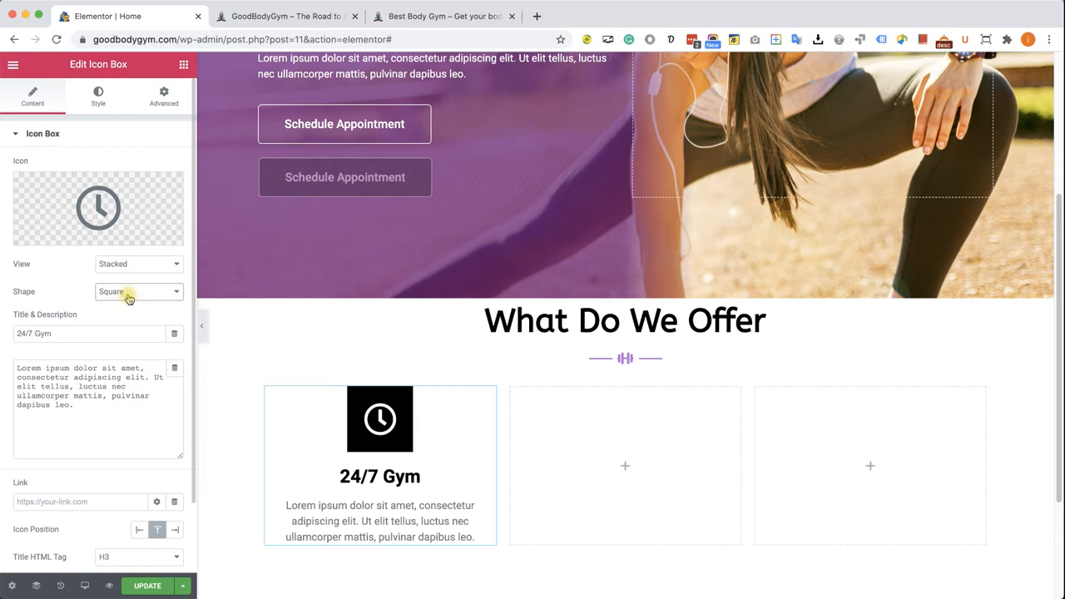
click(136, 291)
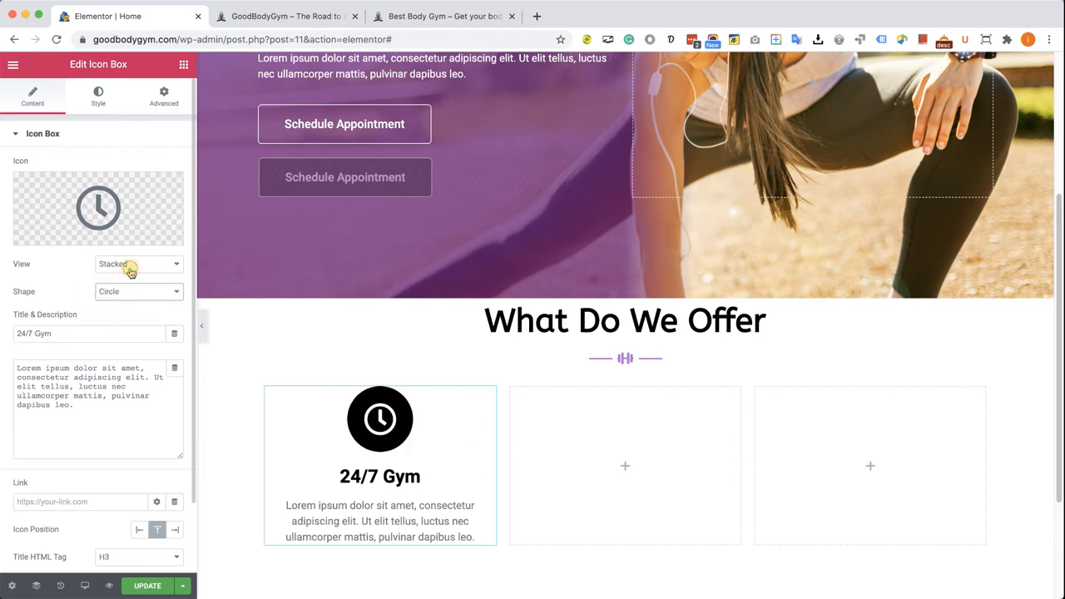
click(136, 263)
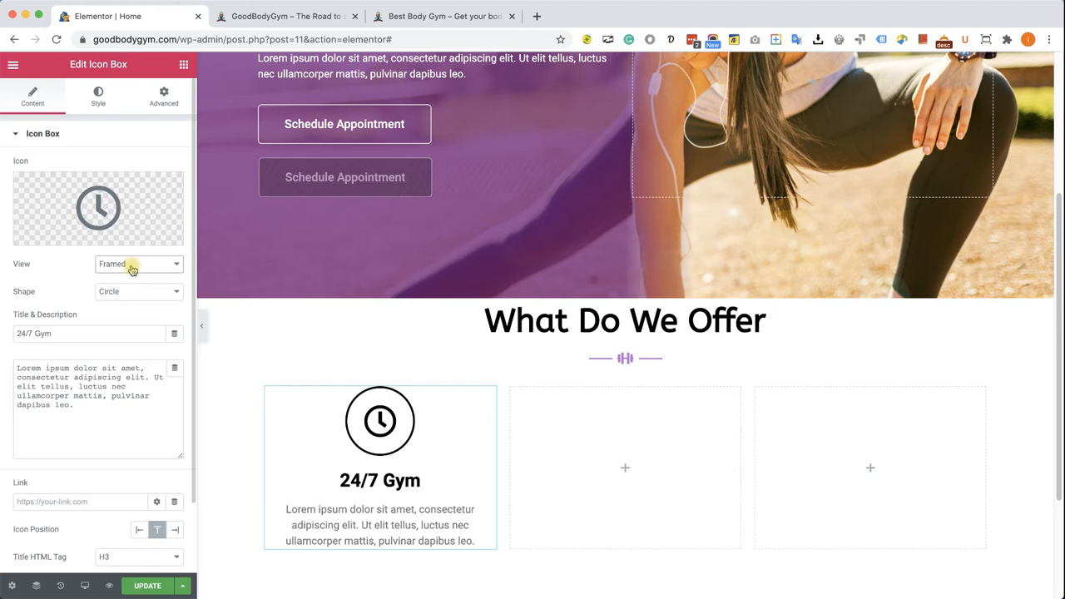
- Settle on the stacked circle view and move to the icon box's Style settings
click(137, 263)
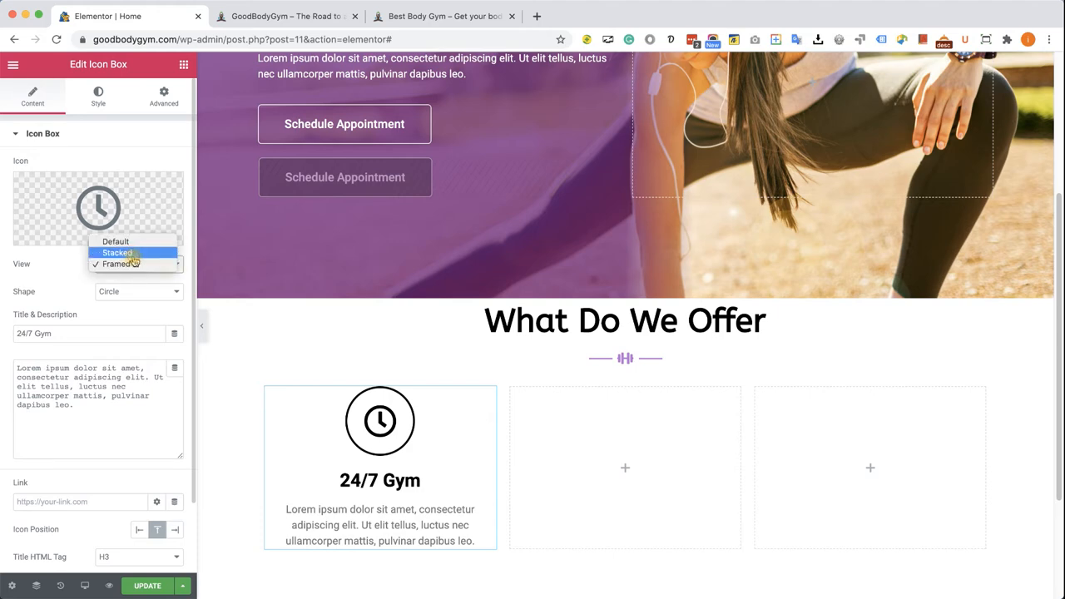
click(116, 253)
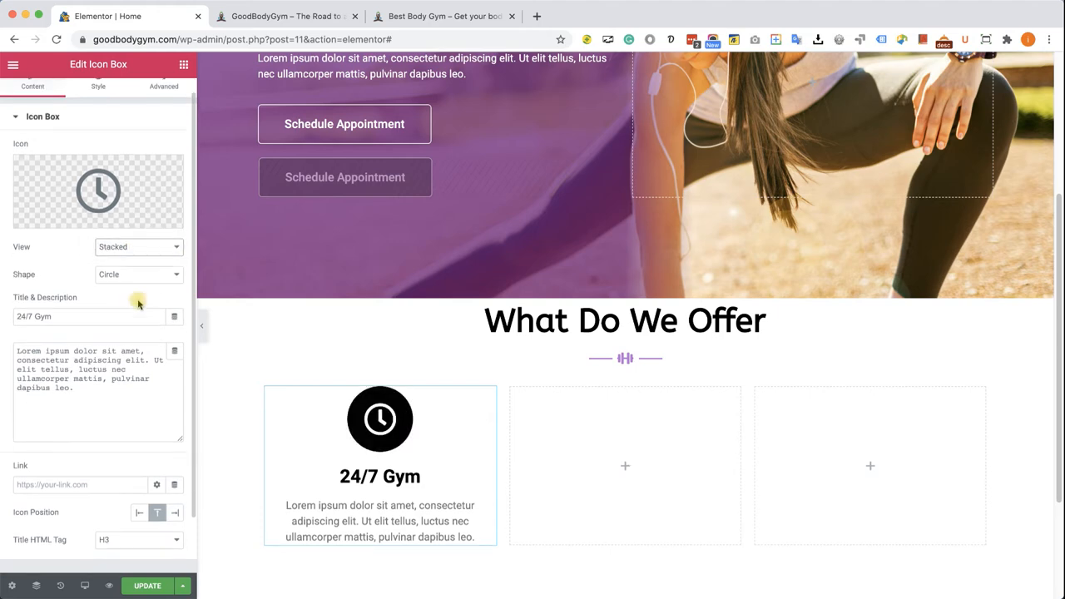
scroll(down, 3)
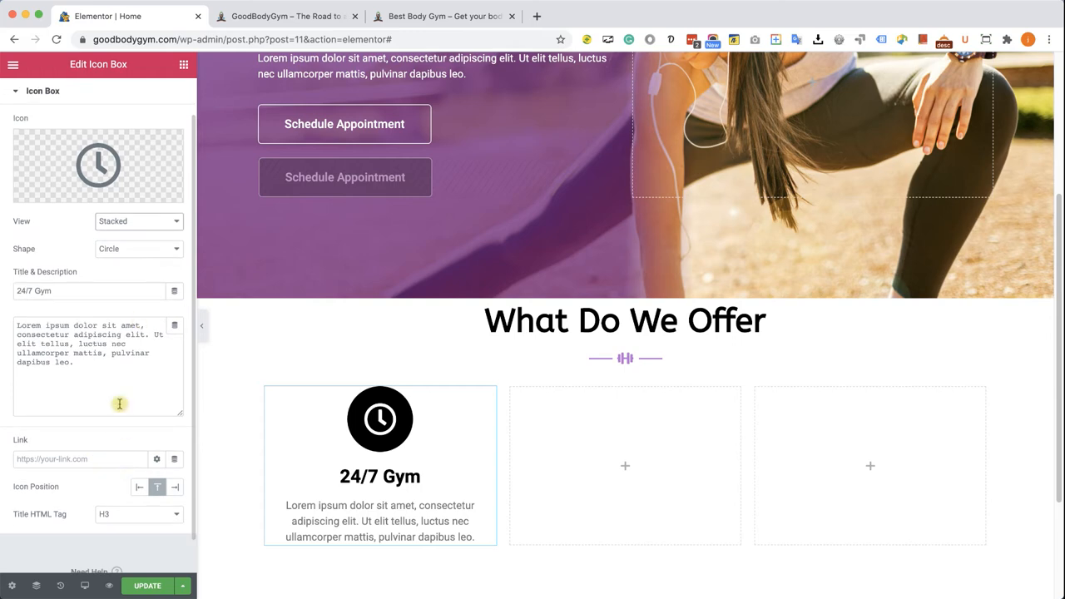
click(107, 140)
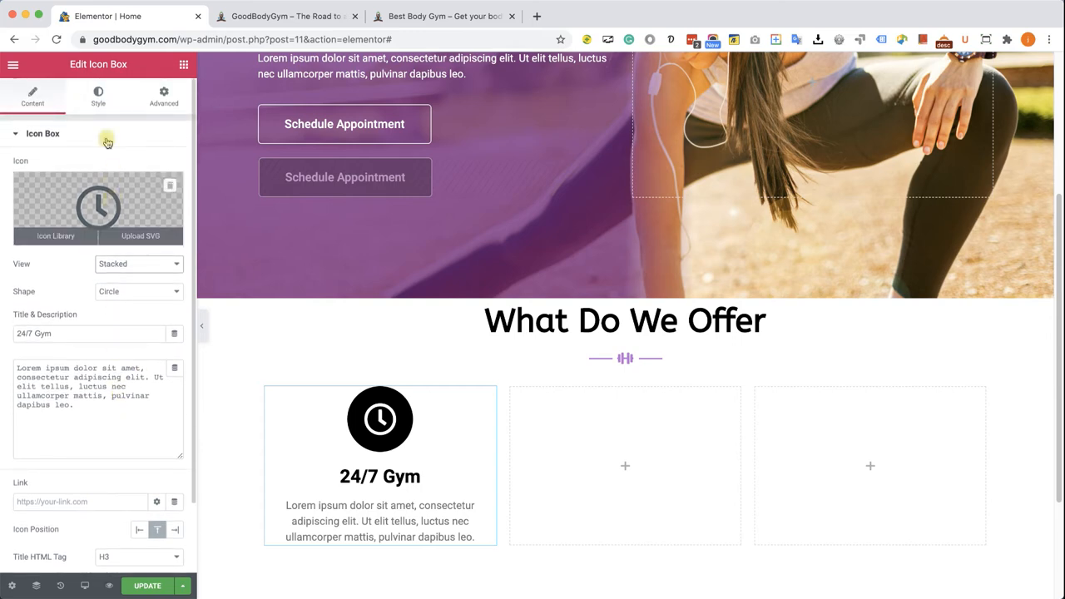
click(99, 95)
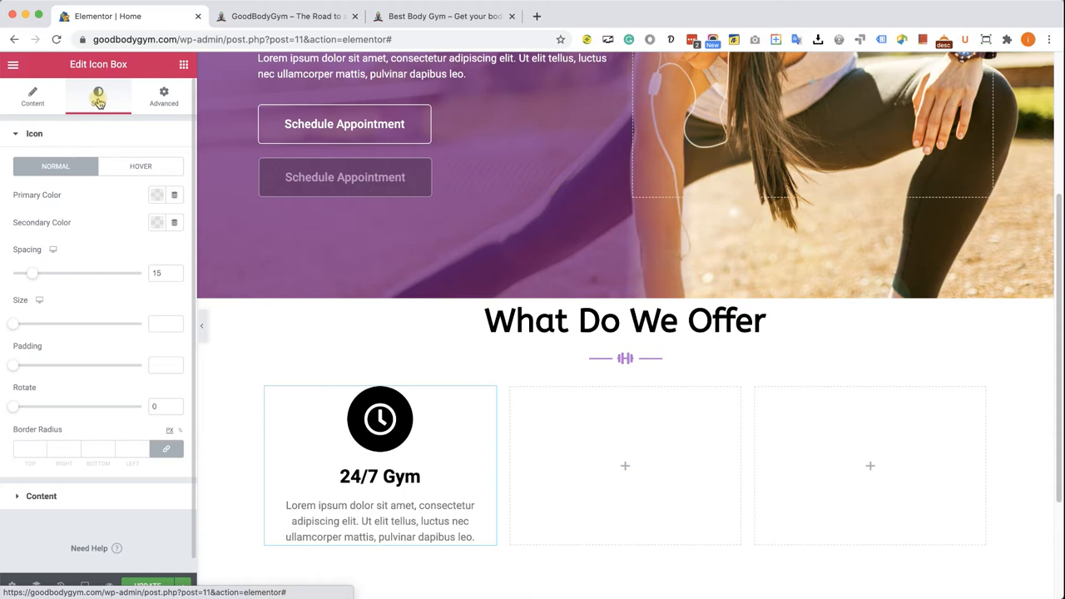
- Set the icon's primary colour to dark purple and its secondary colour to white
click(33, 133)
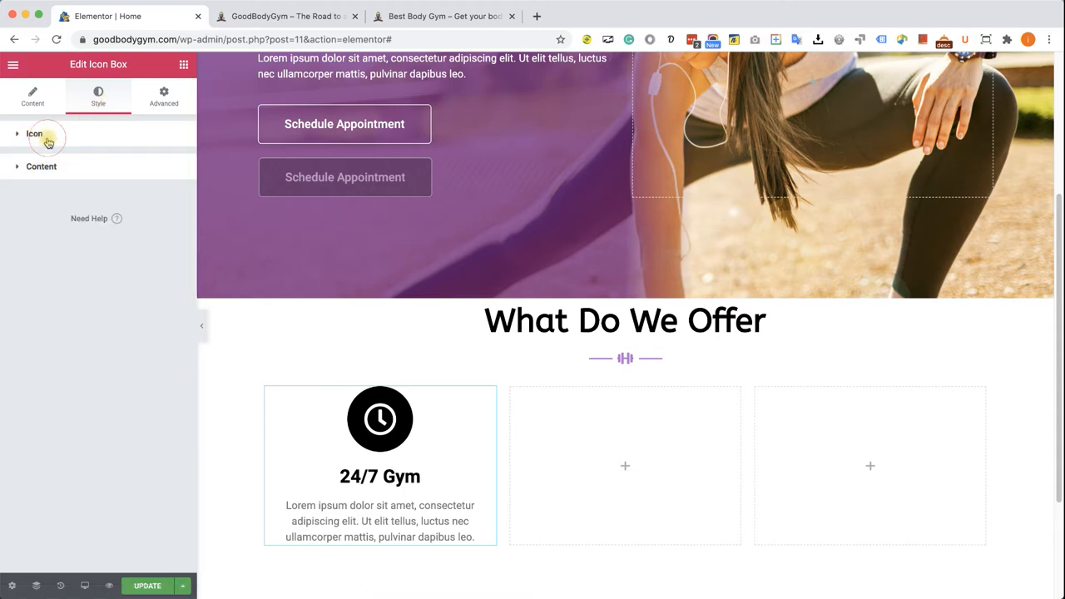
click(33, 133)
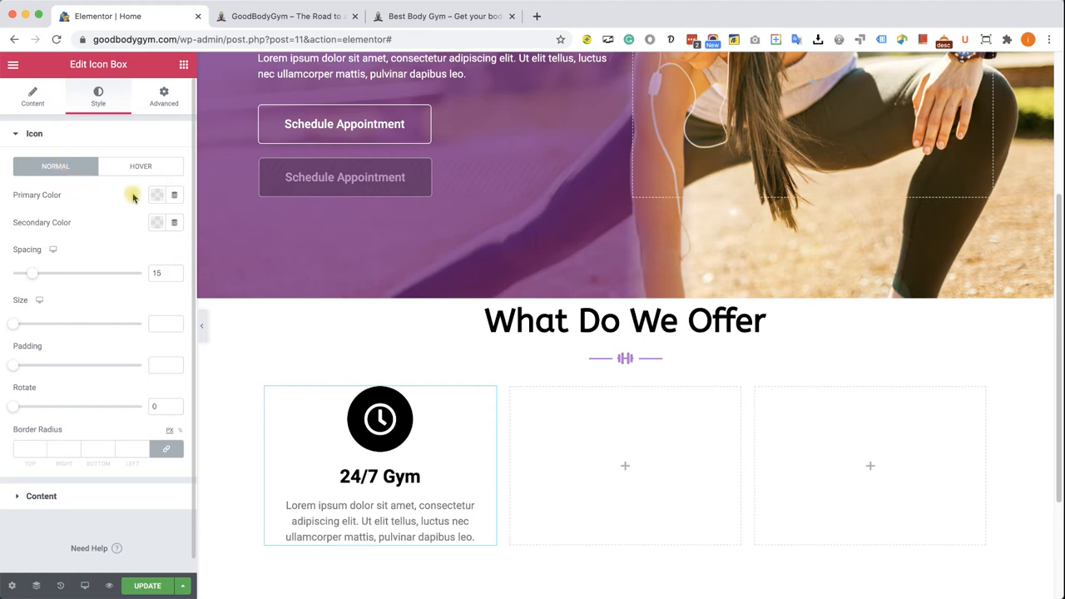
click(157, 194)
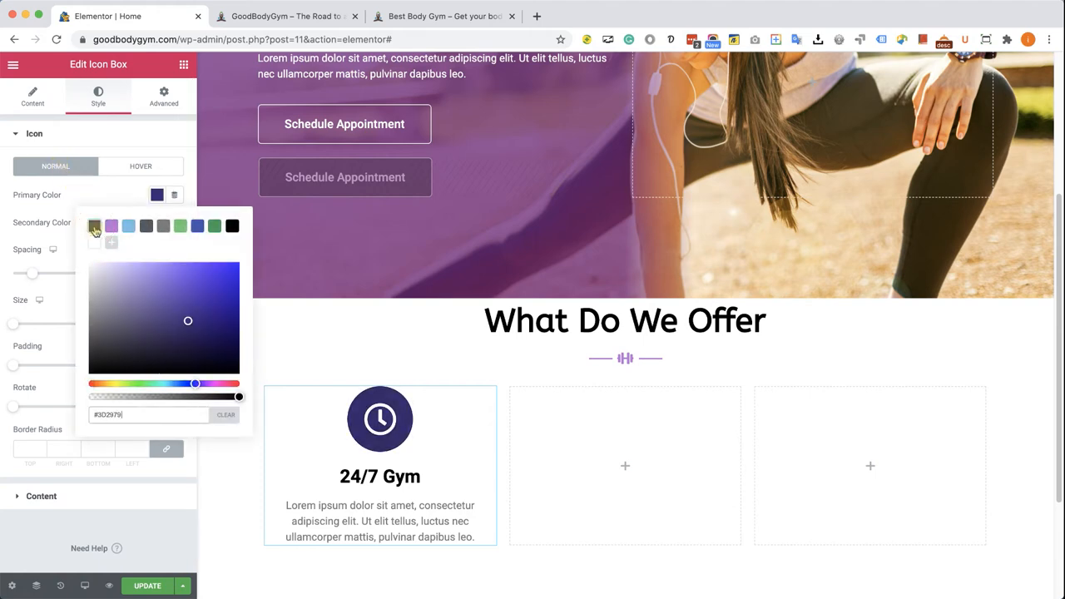
click(159, 226)
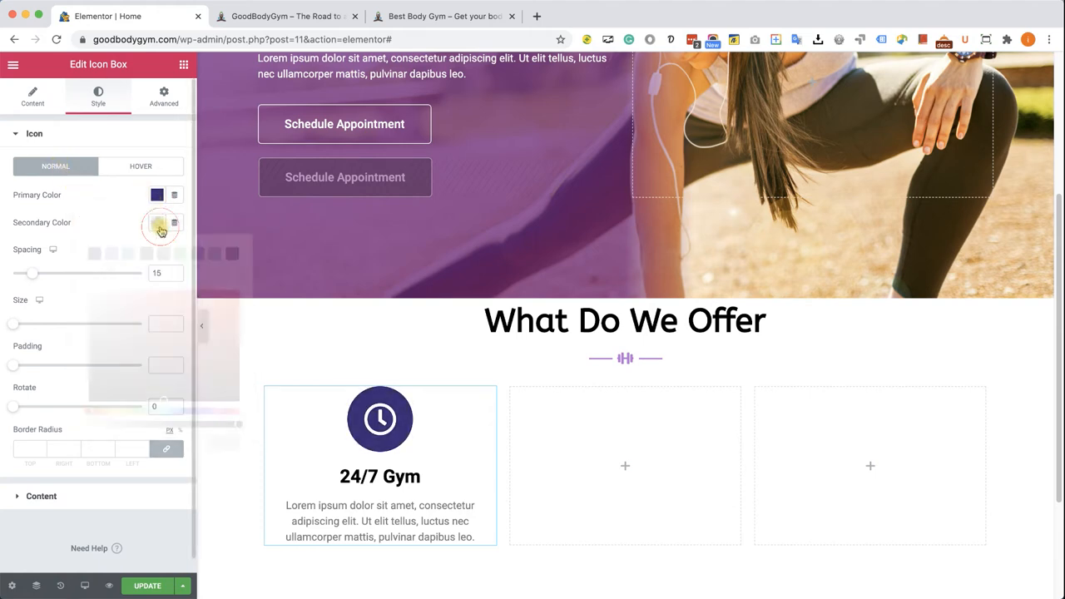
click(158, 226)
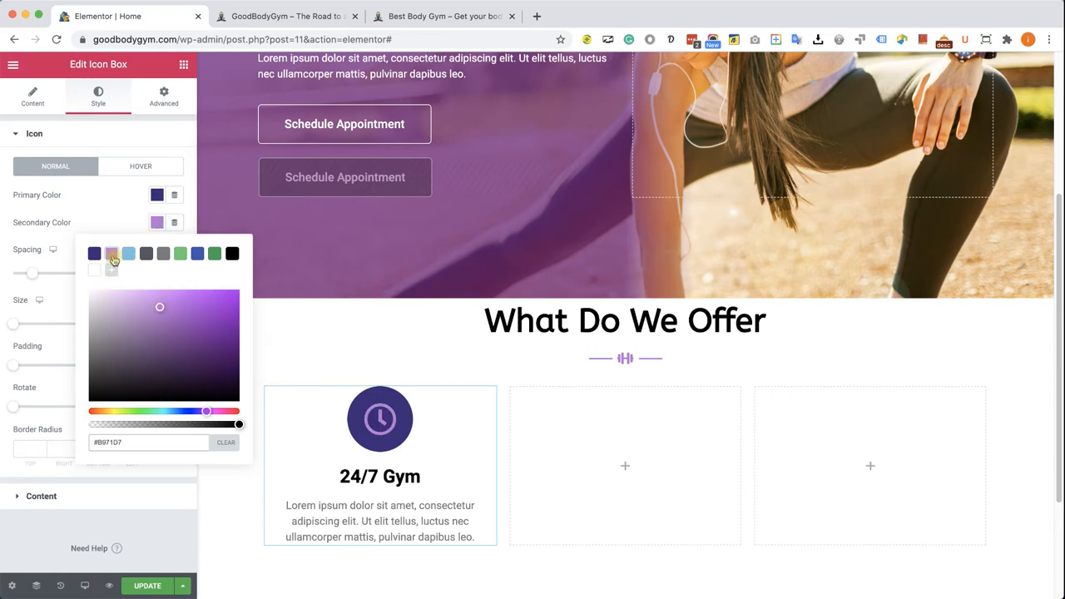
click(110, 253)
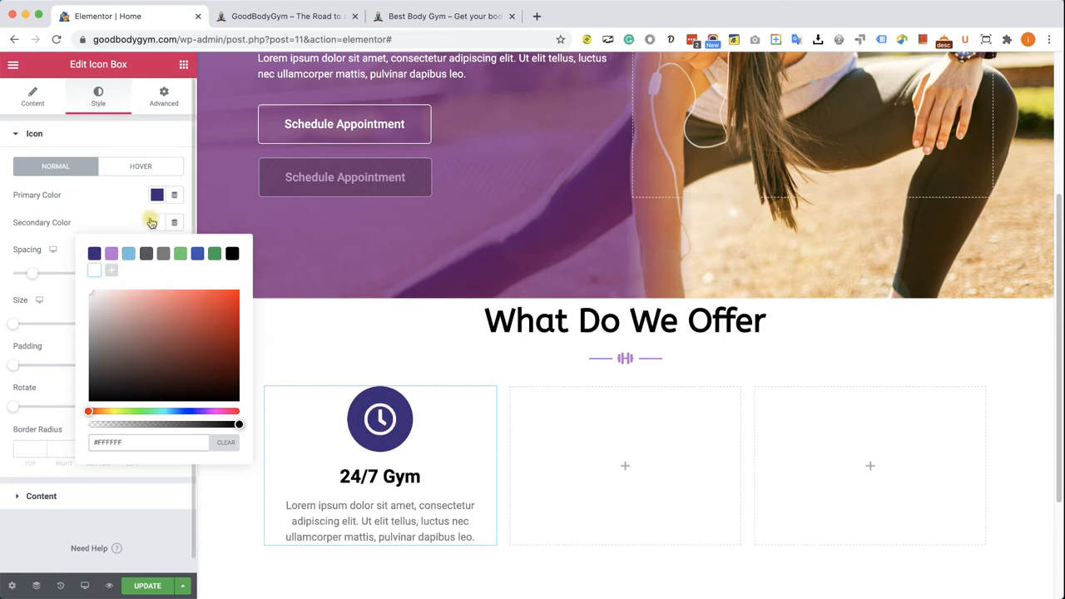
click(156, 223)
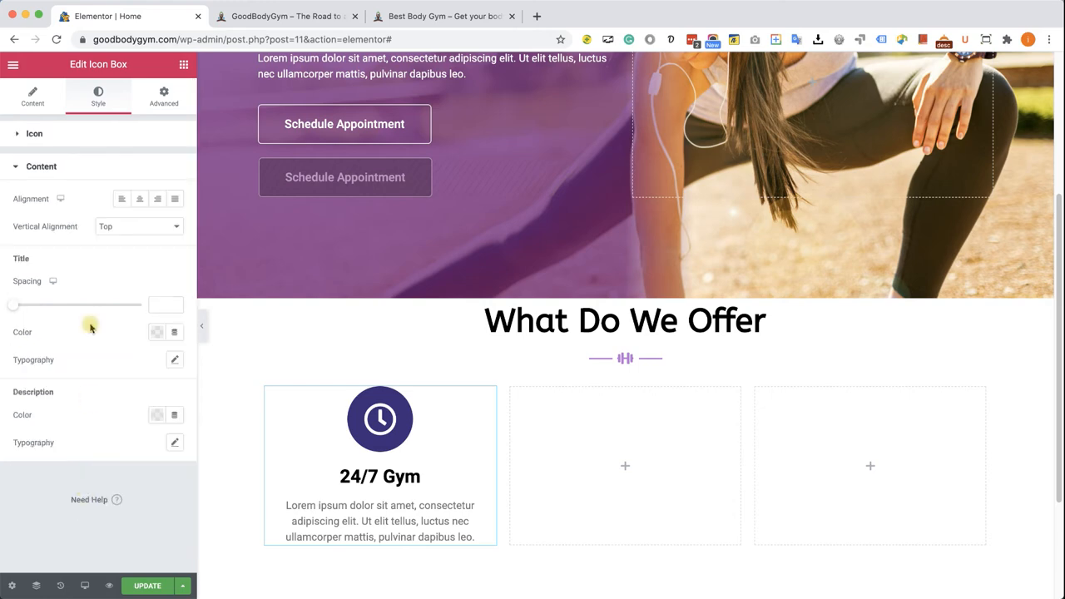
mouse_move(80, 296)
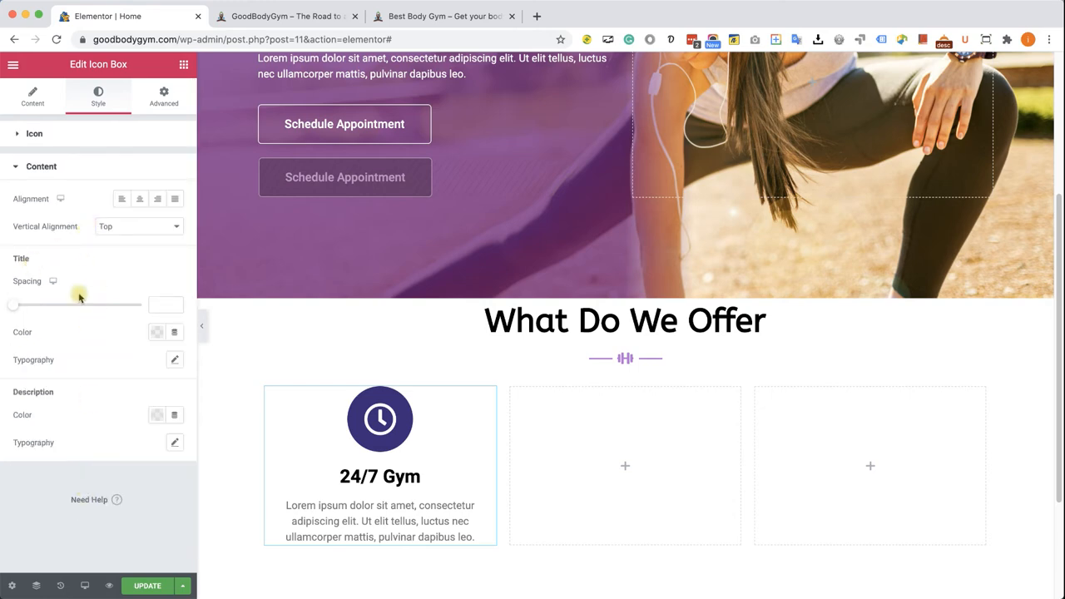
- Set the 24/7 Gym title colour to the dark purple global colour
click(157, 333)
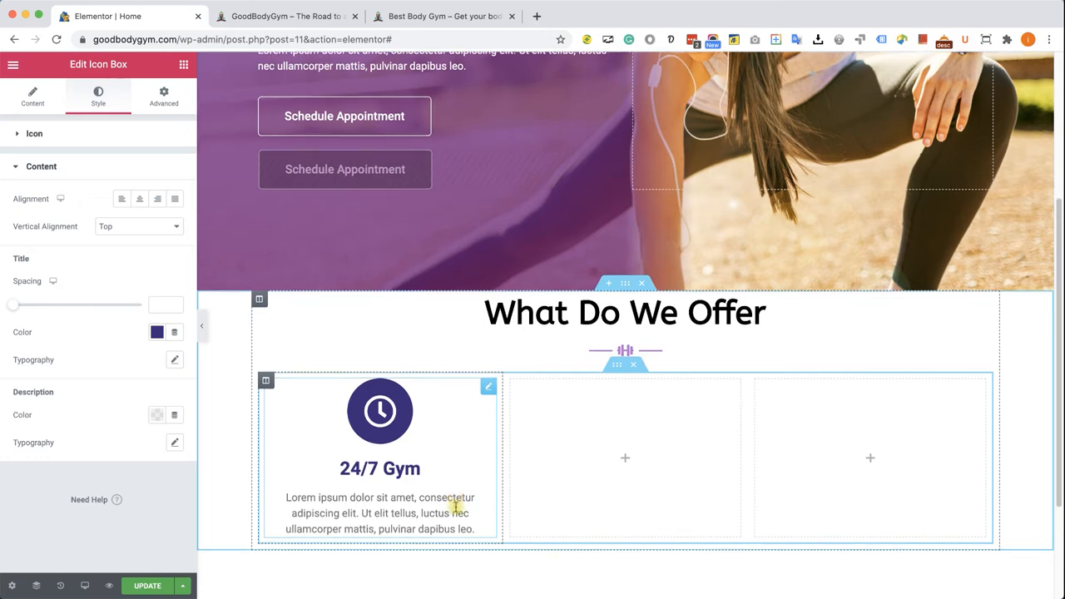
scroll(down, 3)
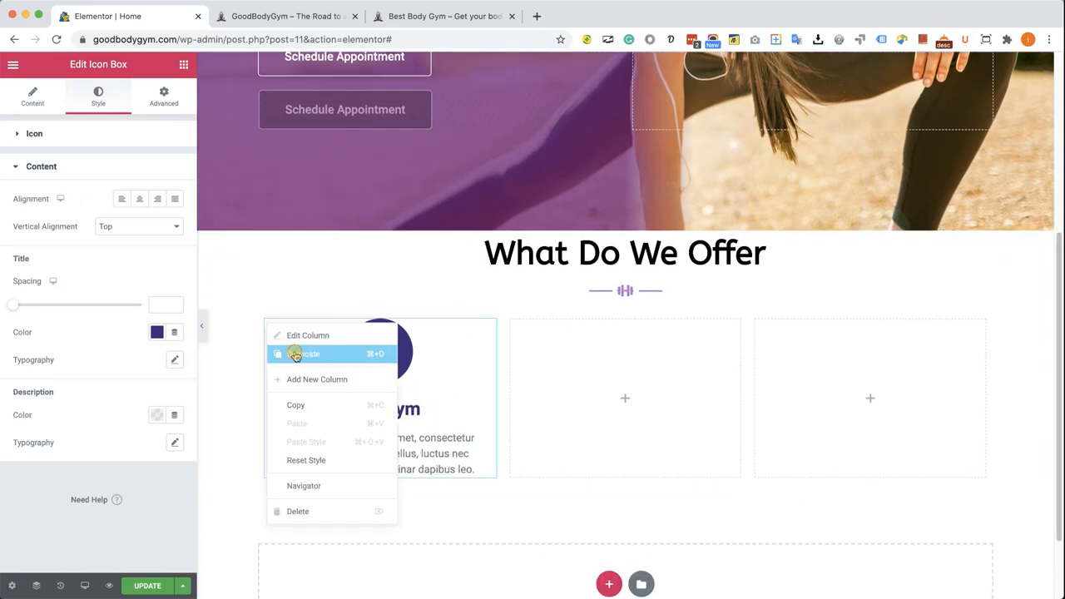
- Duplicate the 24/7 Gym column twice, check the demo's offer section, and return to the middle box
click(306, 353)
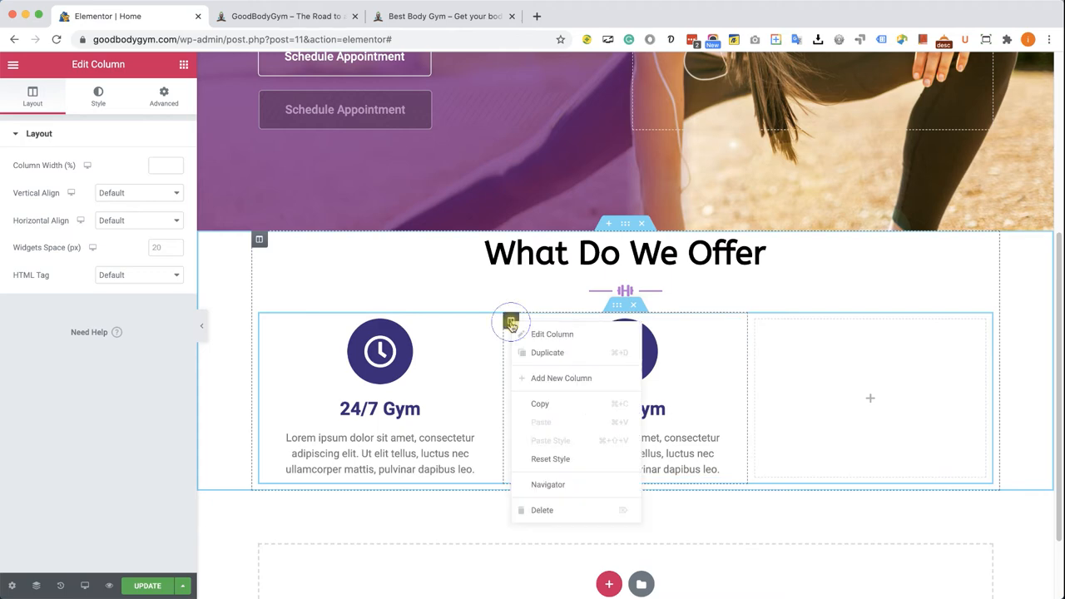
click(546, 353)
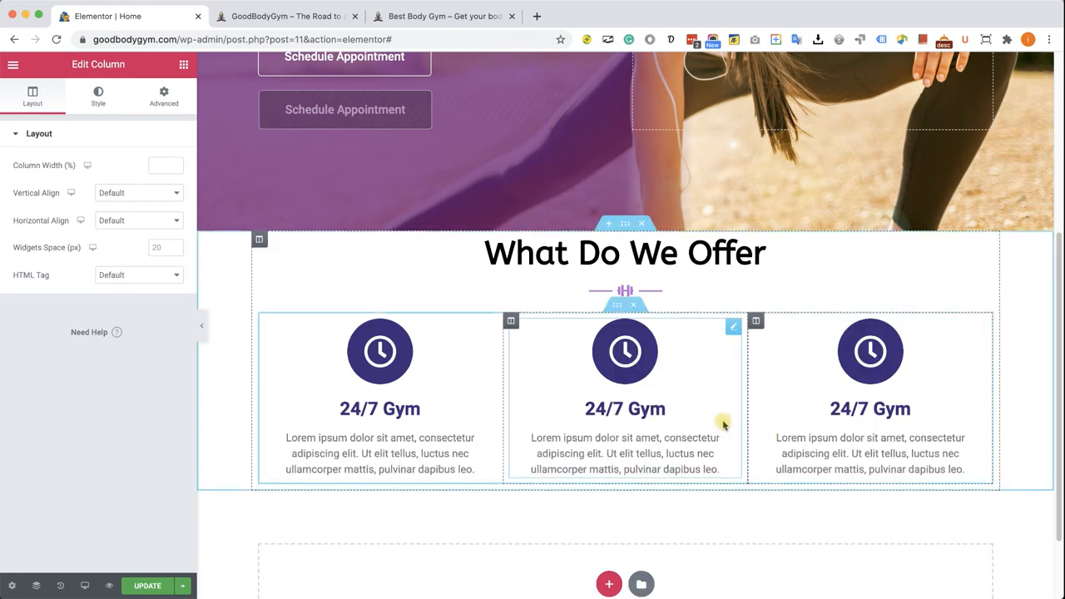
mouse_move(642, 379)
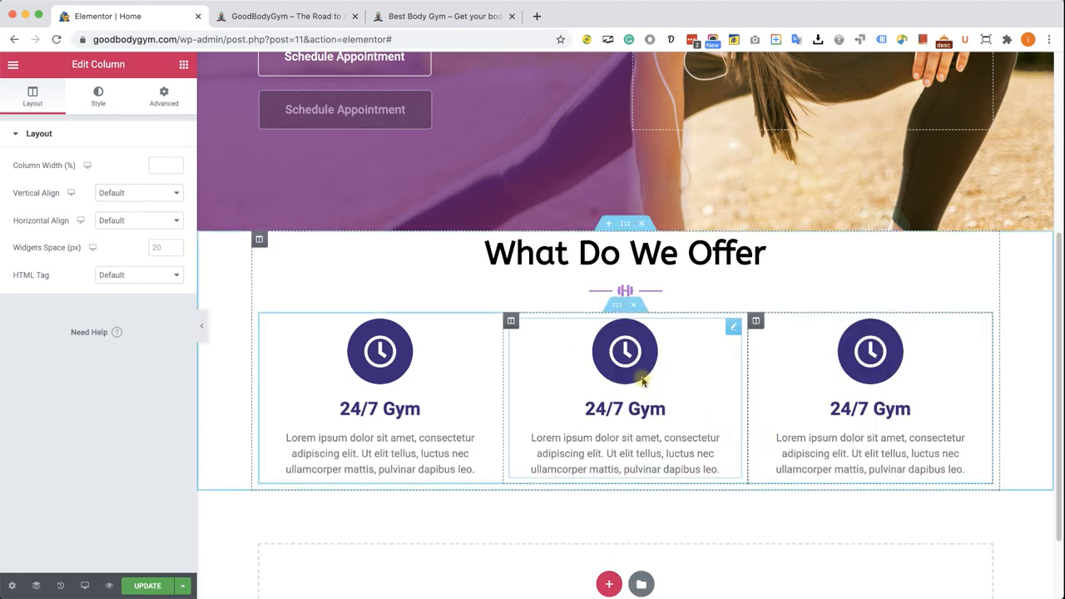
click(625, 351)
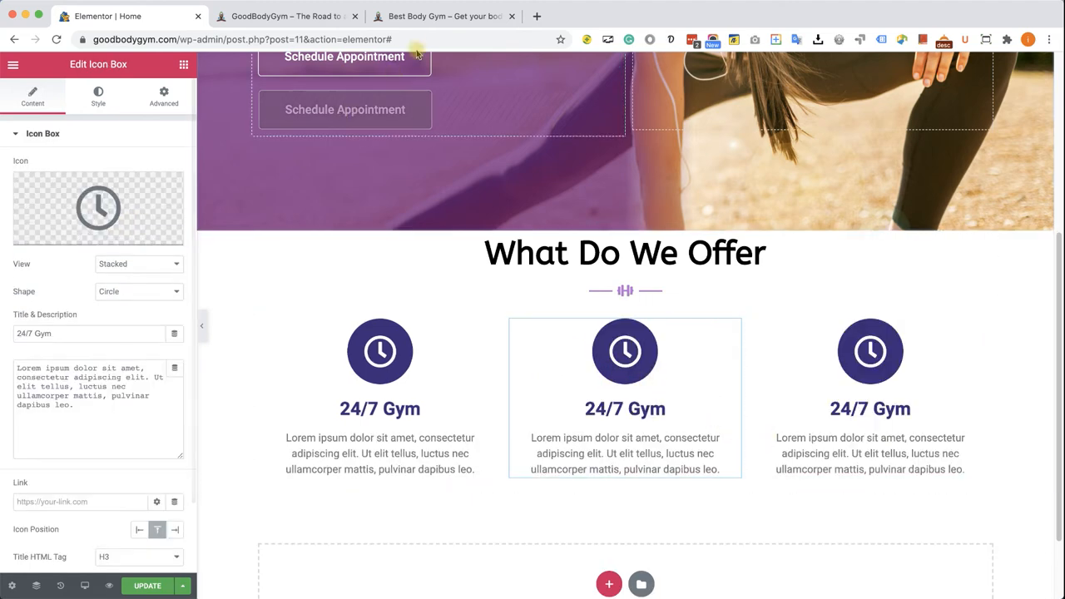
click(442, 17)
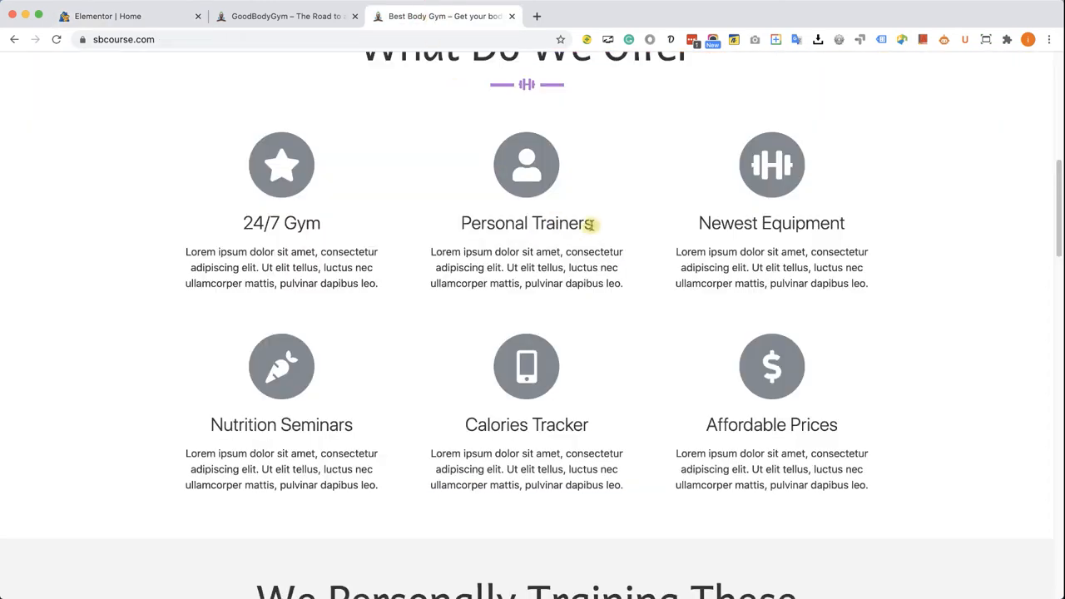
double_click(526, 223)
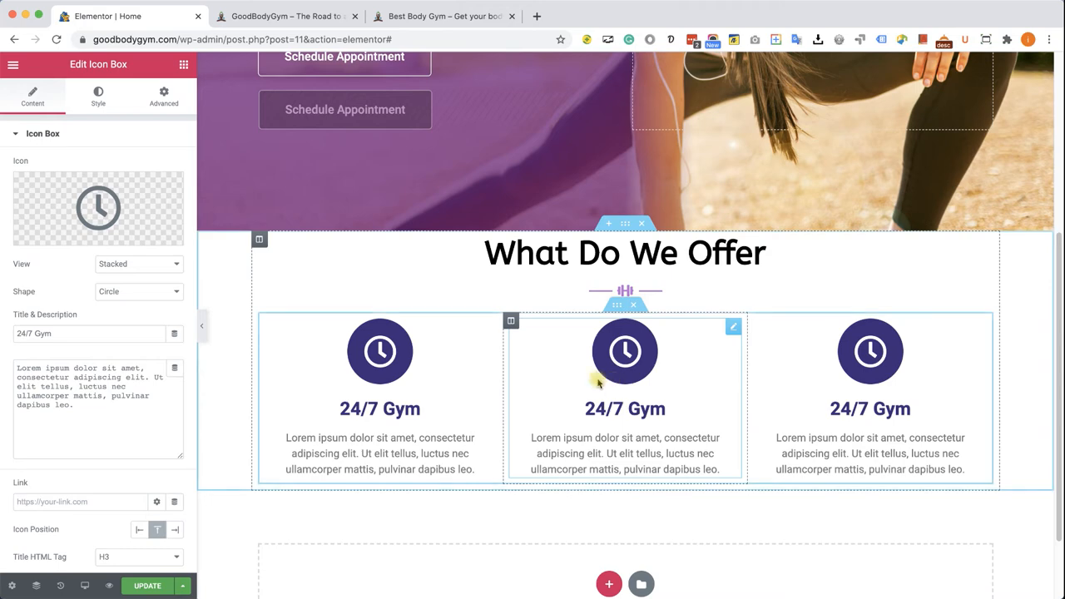
- Swap the middle box's icon for 'user' and retitle it 'Personal Trainers'
click(99, 207)
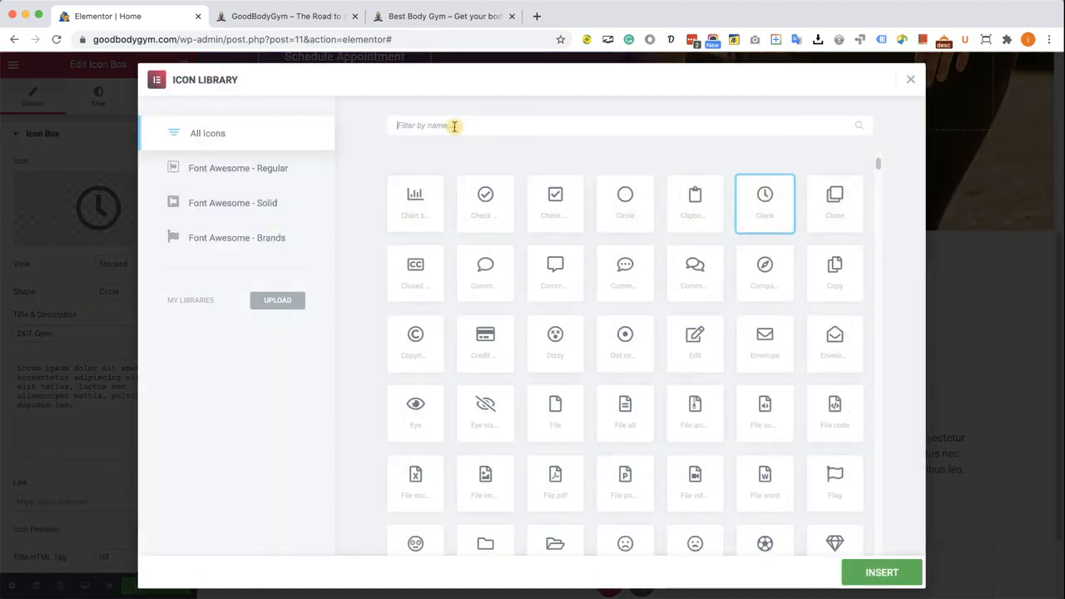
text(user)
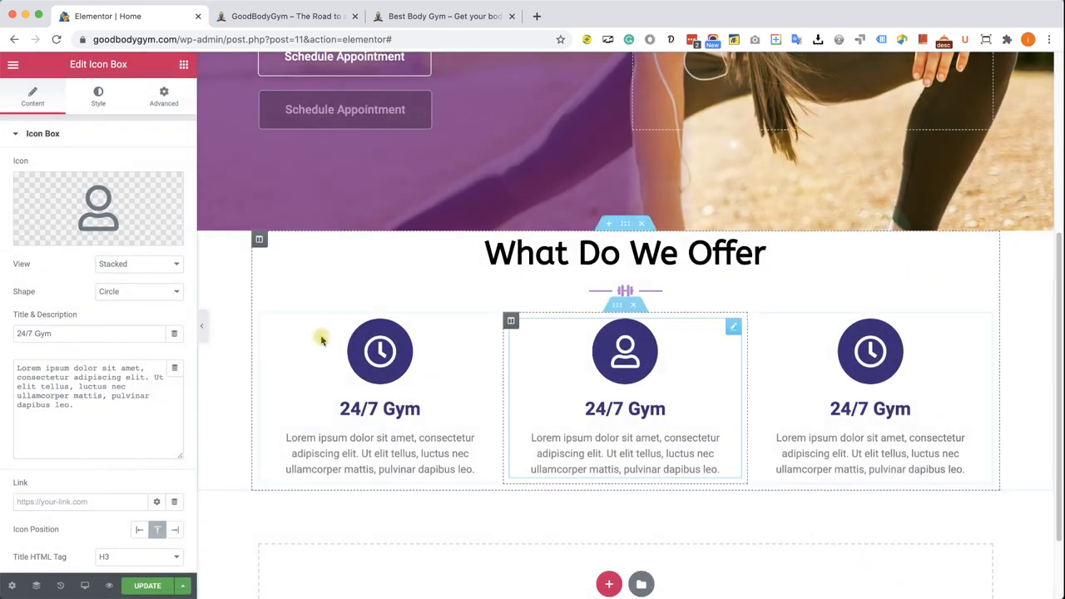
text(Personal Trainers)
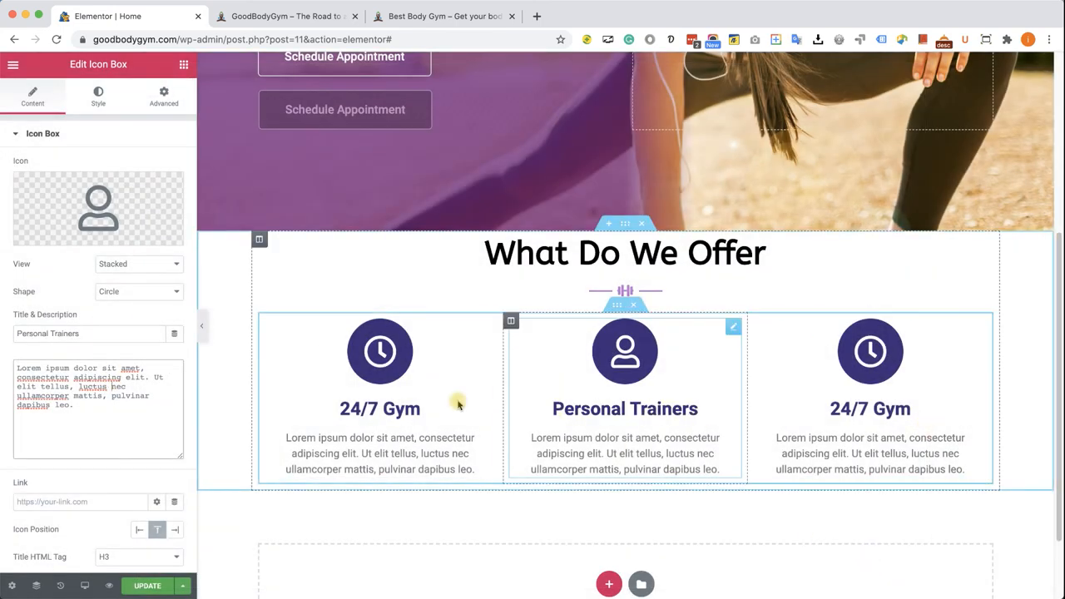
scroll(down, 3)
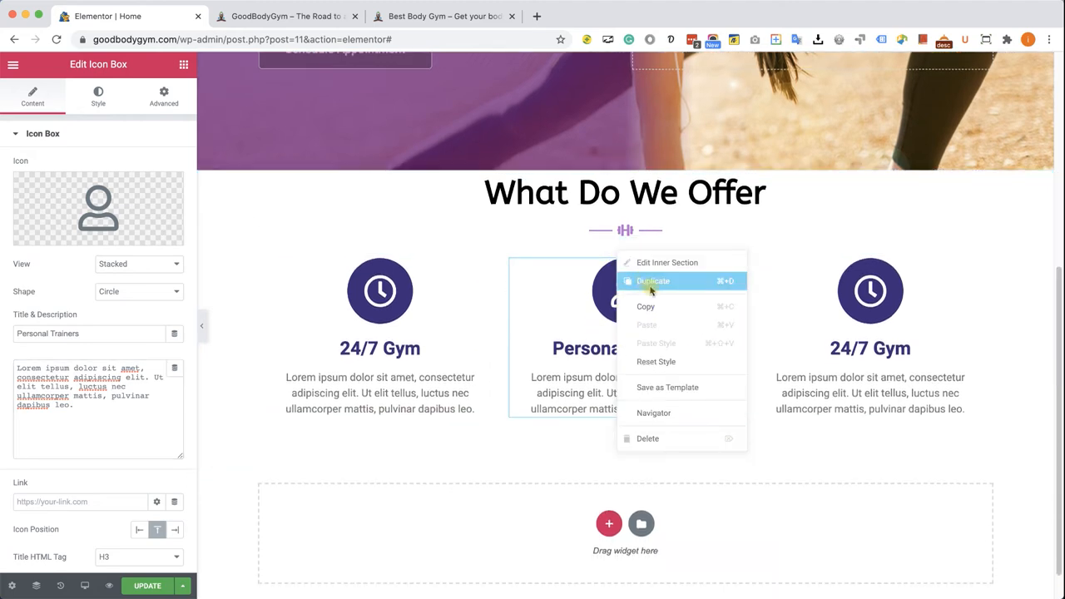
- Duplicate the three-box row into a second row and select the first icon box
click(652, 279)
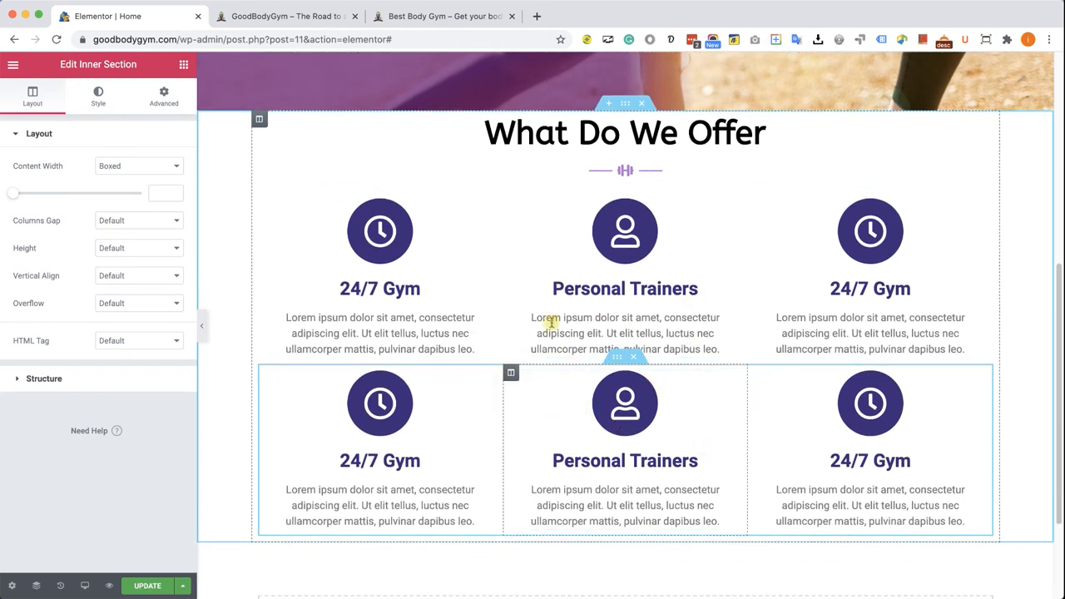
click(379, 249)
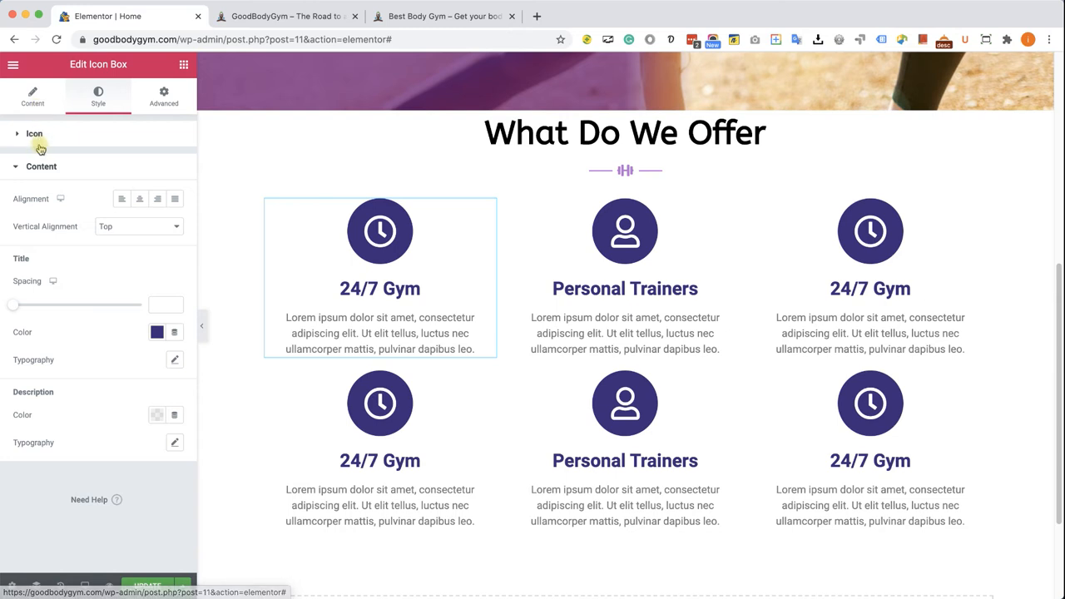
- Recolour the first icon box's icon to a lighter purple and bring up its context options
click(34, 133)
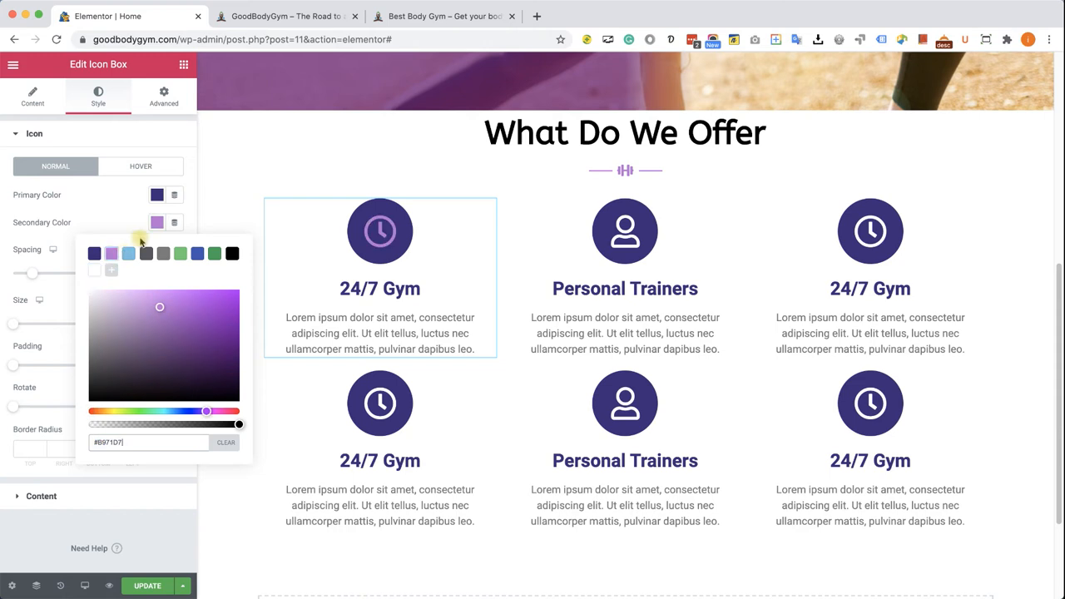
mouse_move(291, 220)
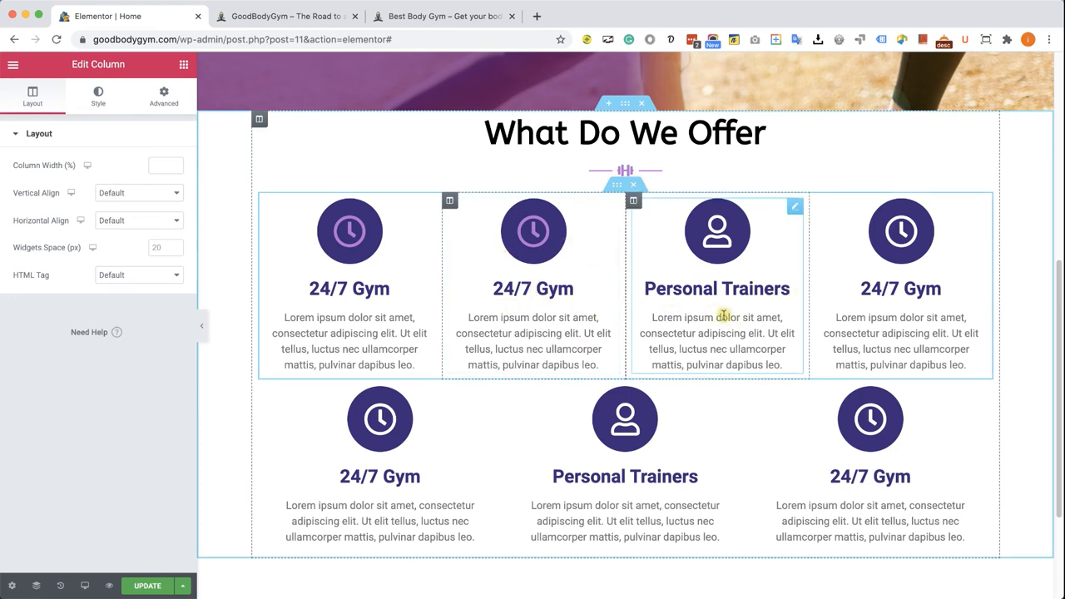
right_click(449, 200)
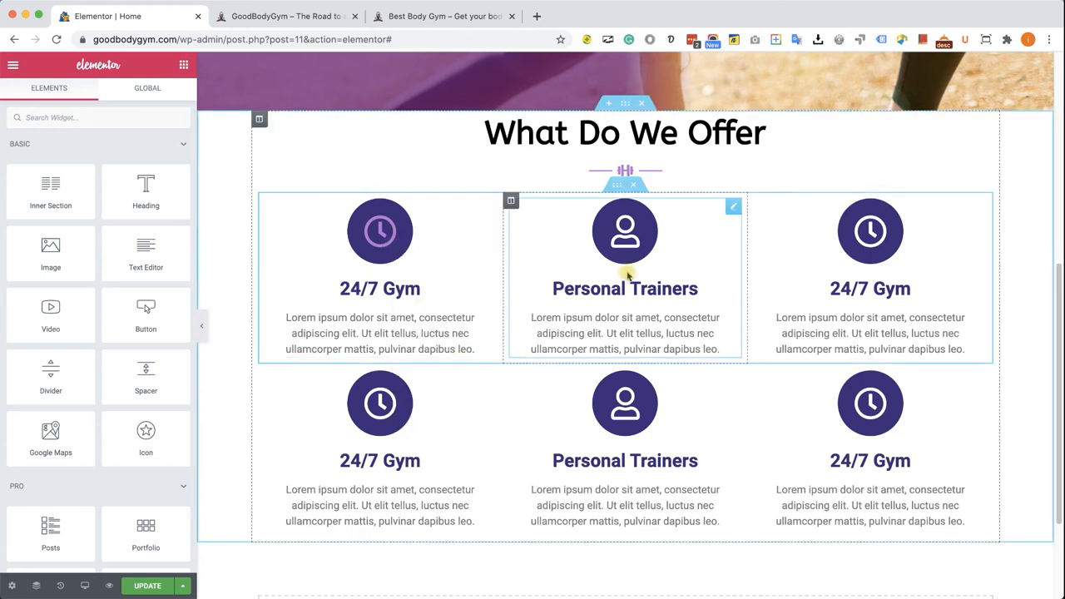
- Paste the copied lighter purple icon style onto the Personal Trainers box
right_click(625, 275)
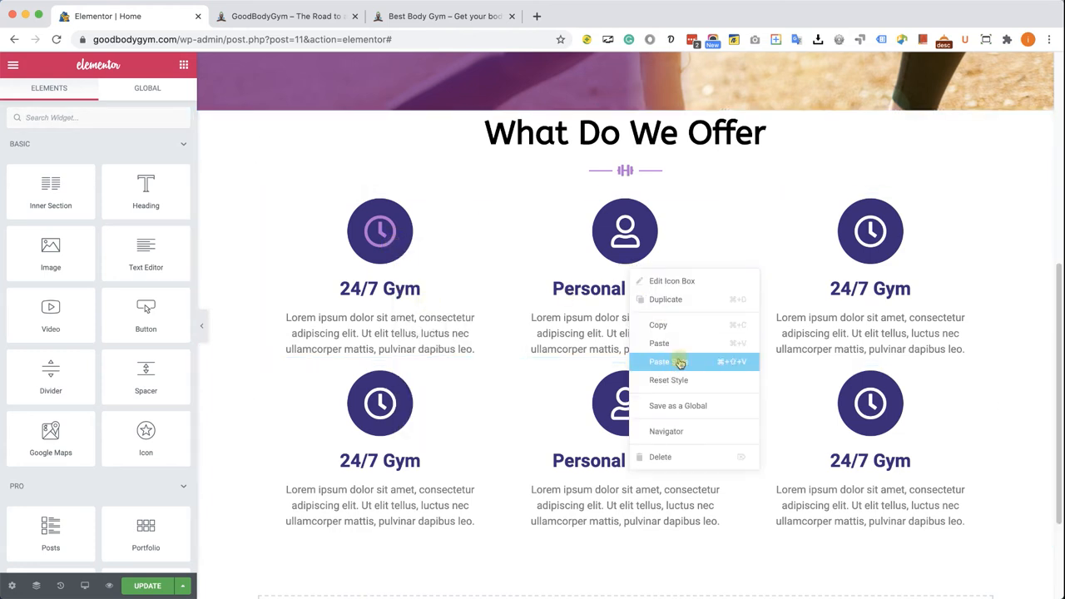
click(659, 361)
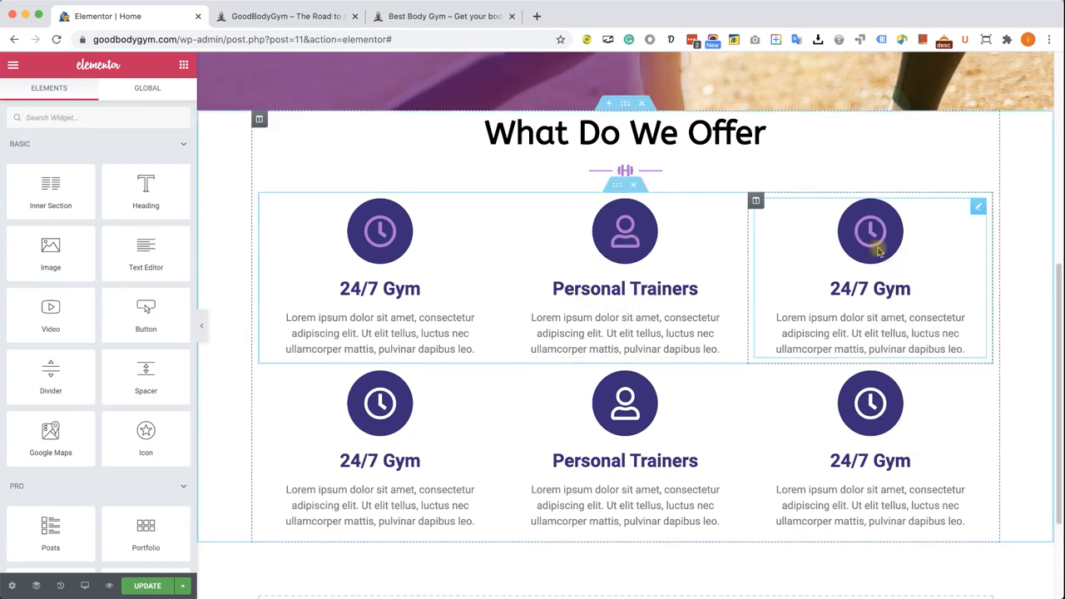
mouse_move(840, 247)
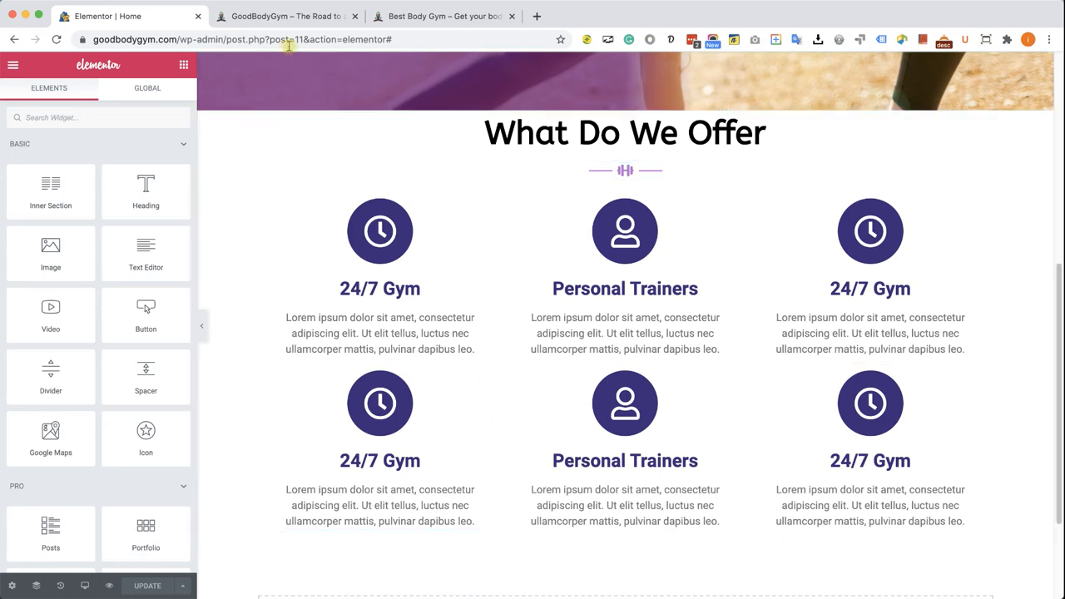
- Check the two-row What Do We Offer section on the live GoodBodyGym site
click(287, 17)
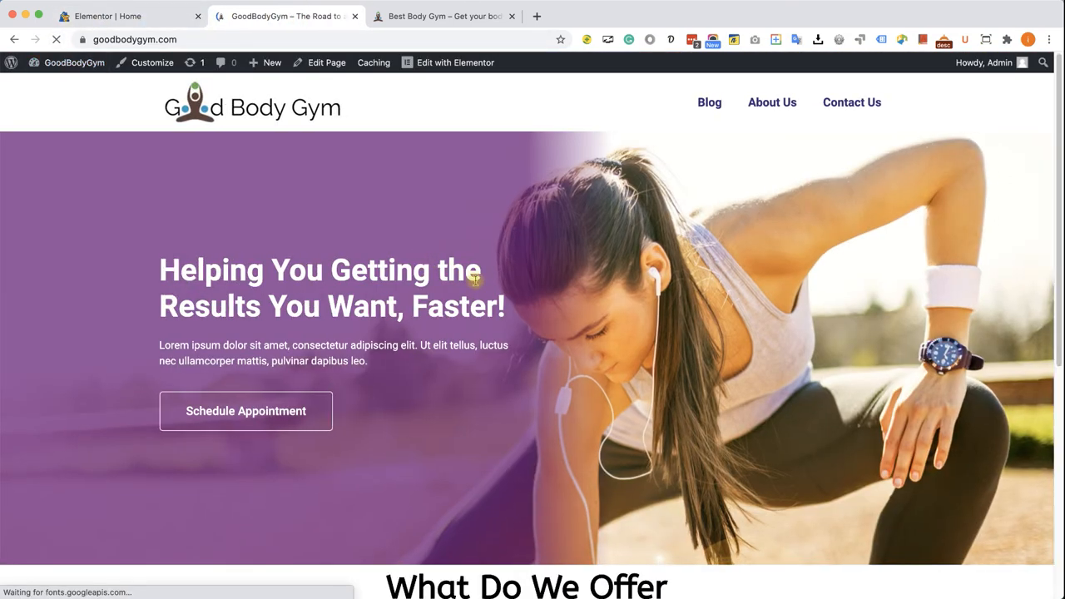
scroll(down, 3)
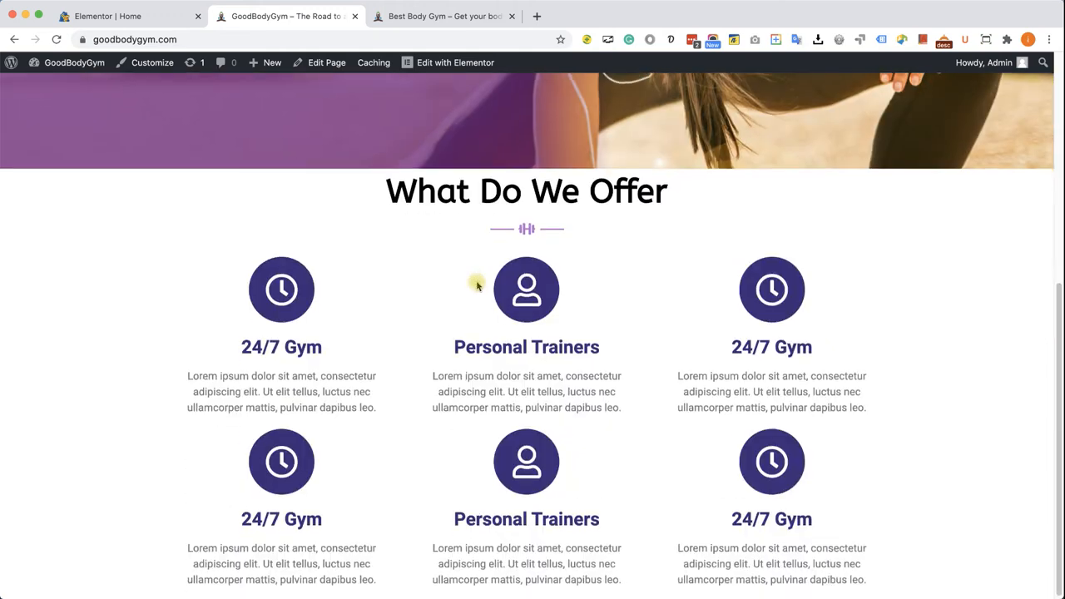
scroll(down, 3)
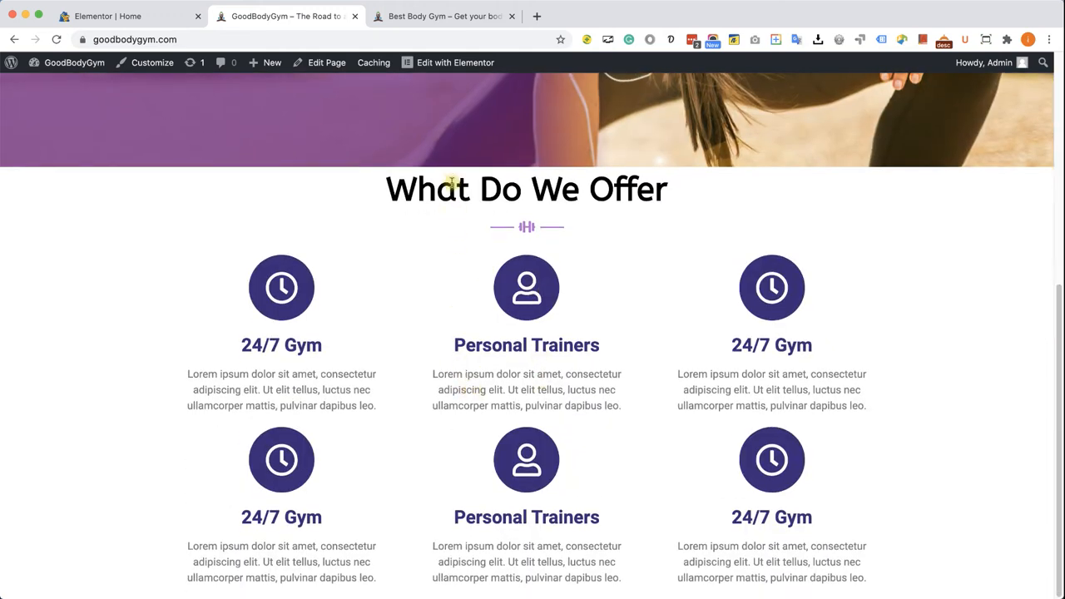
mouse_move(474, 582)
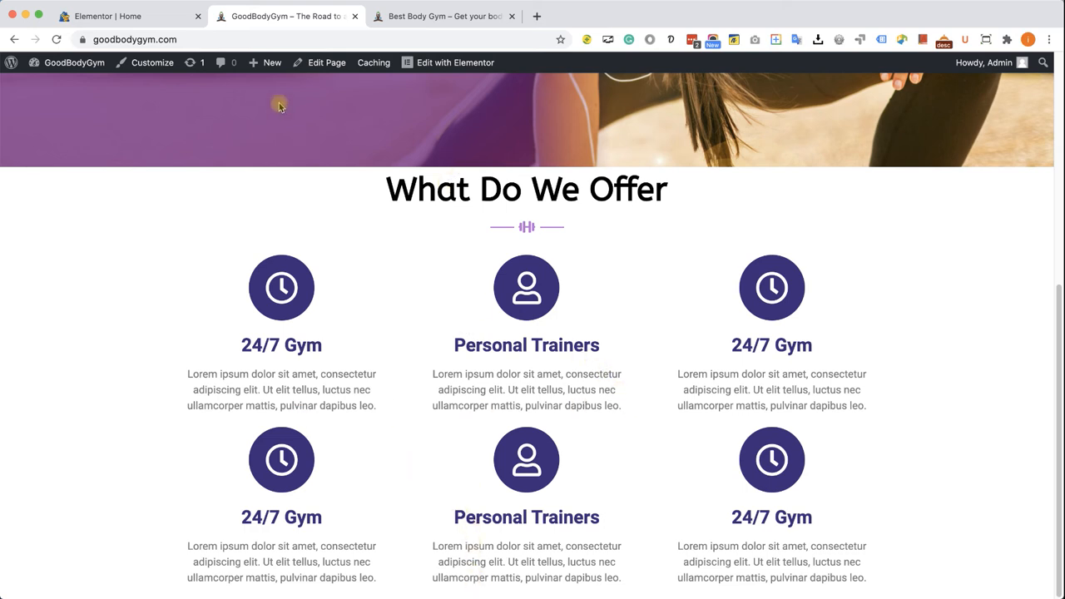
- Place a Spacer between the two icon box rows and reduce its height to 10
click(454, 63)
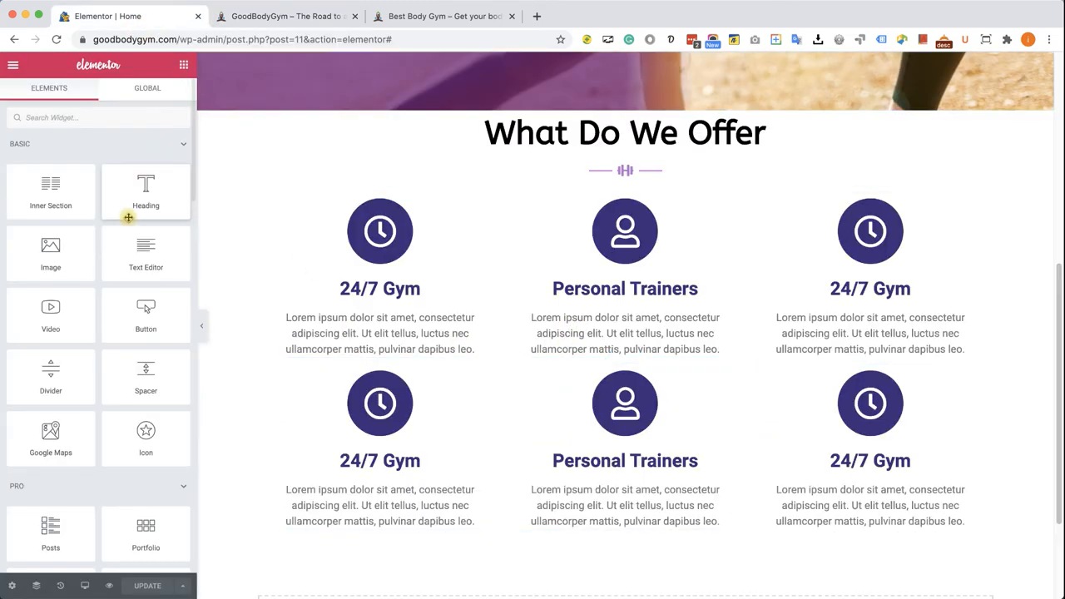
drag(147, 376, 414, 366)
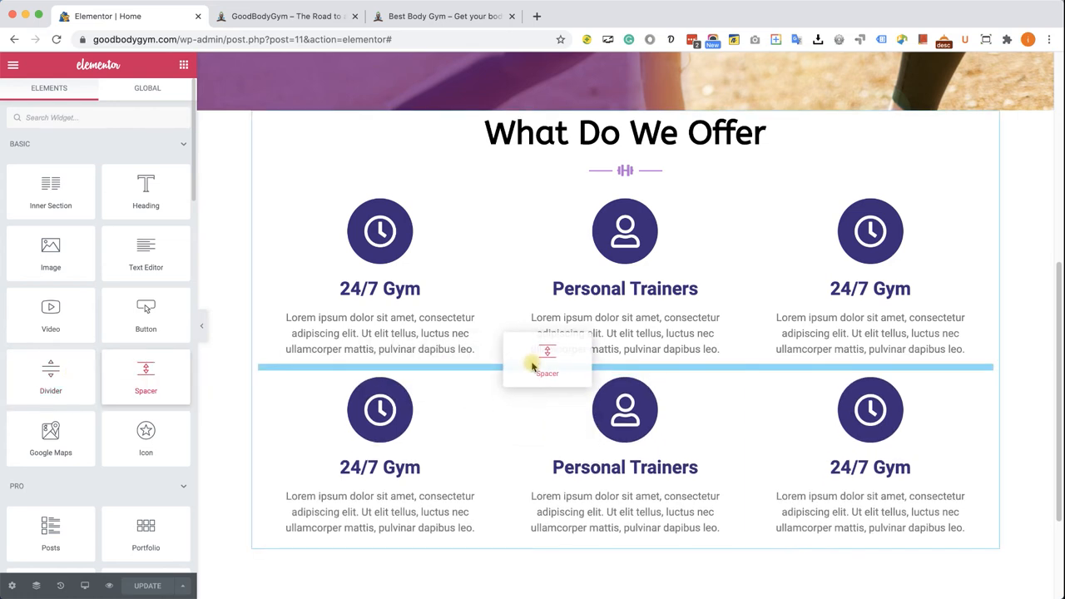
click(546, 366)
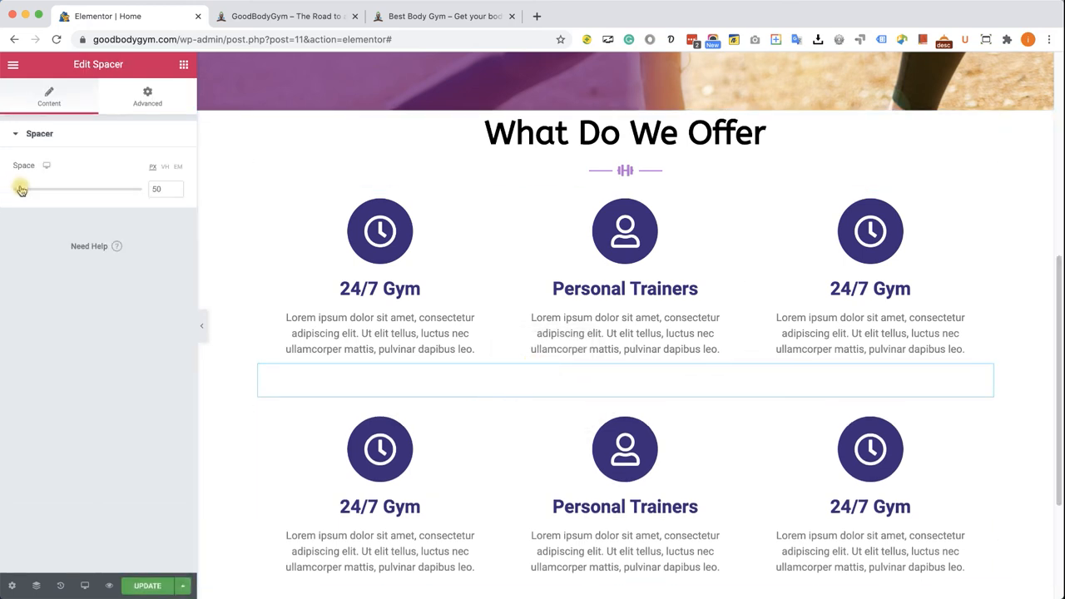
drag(23, 190, 7, 190)
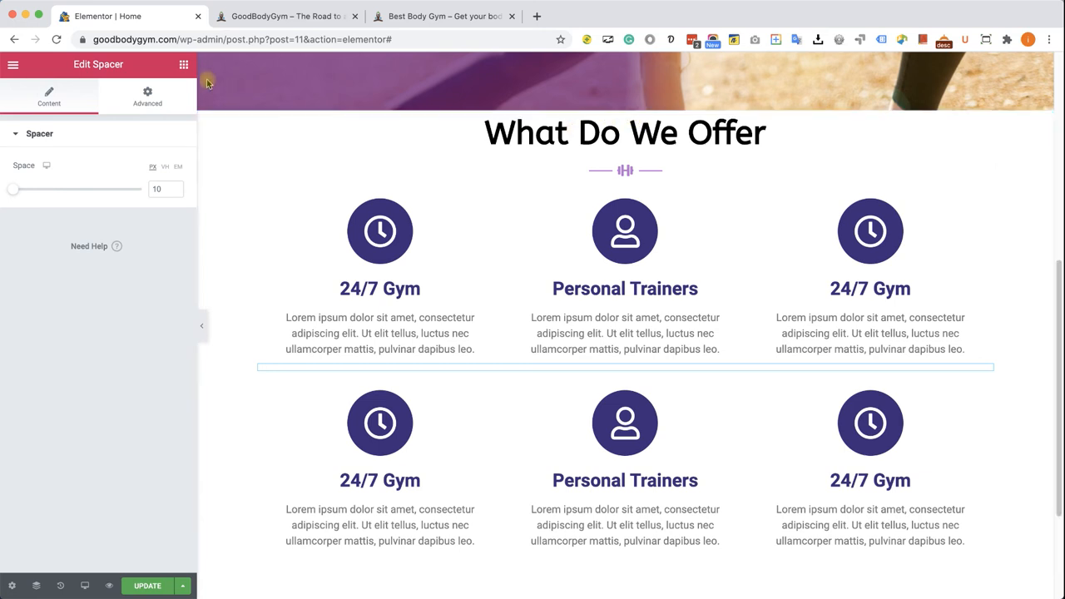
click(183, 64)
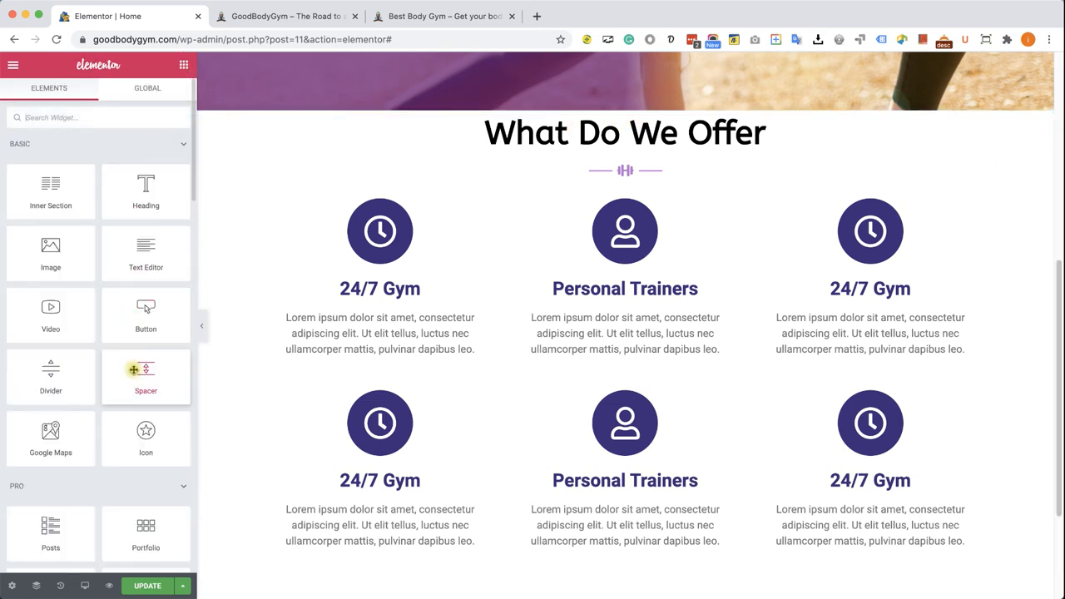
drag(146, 376, 479, 125)
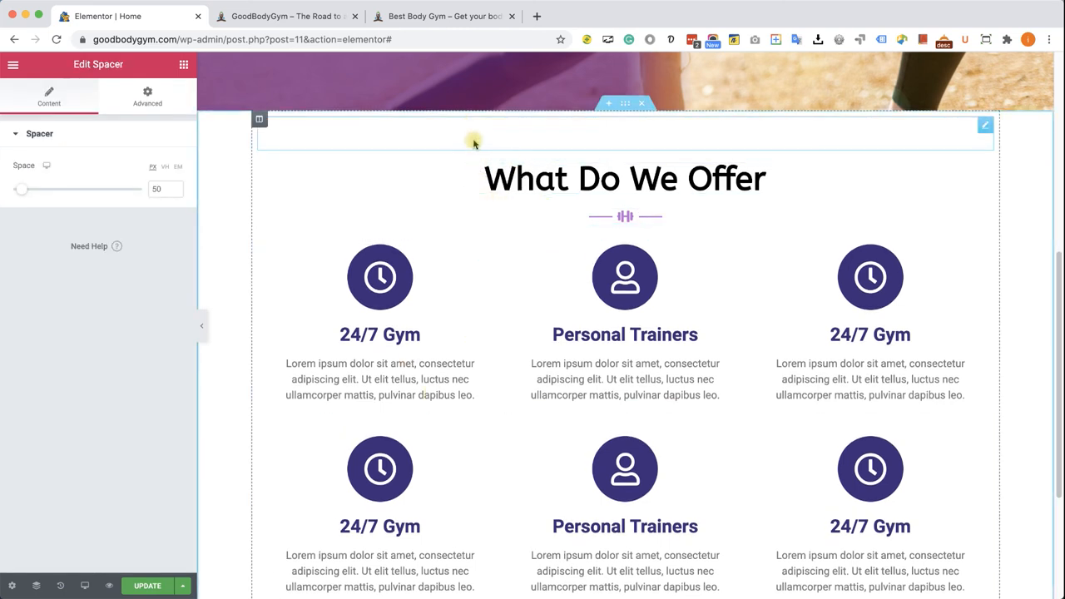
right_click(474, 142)
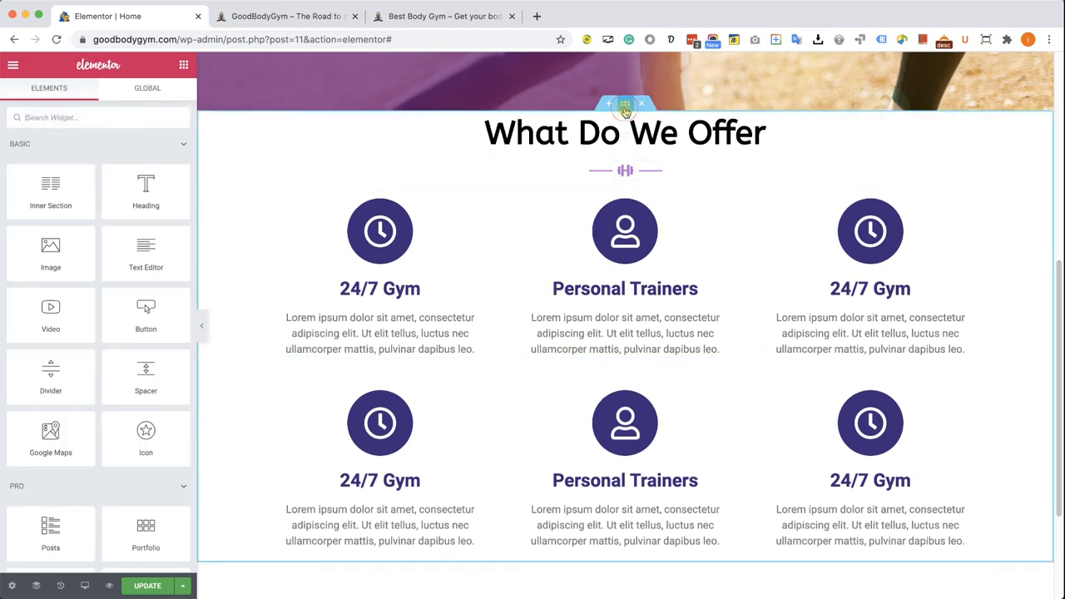
- Give the What Do We Offer section a solid light grey background colour
click(626, 103)
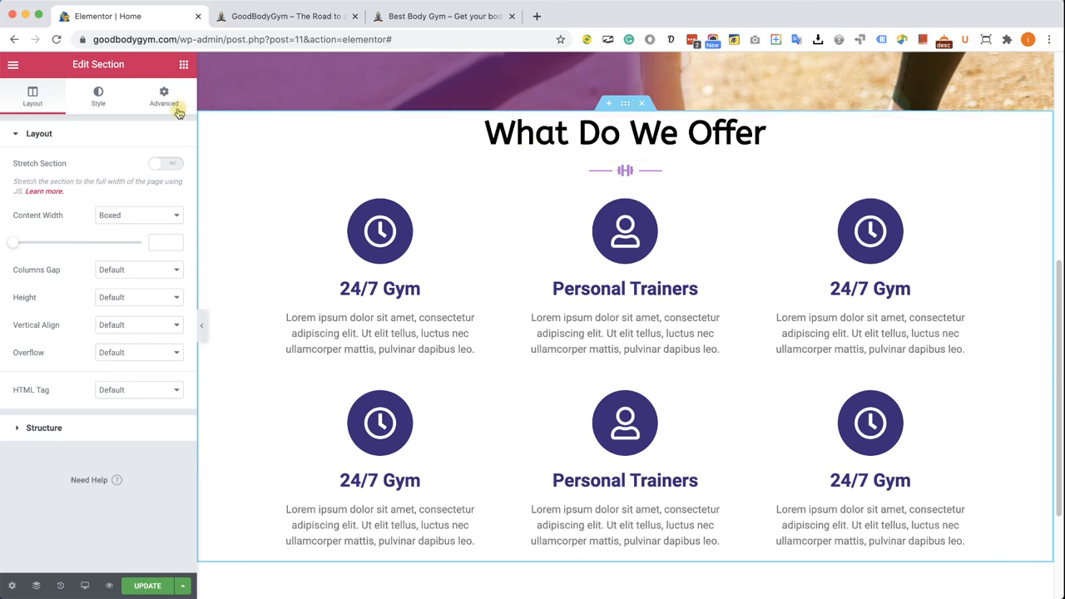
click(163, 94)
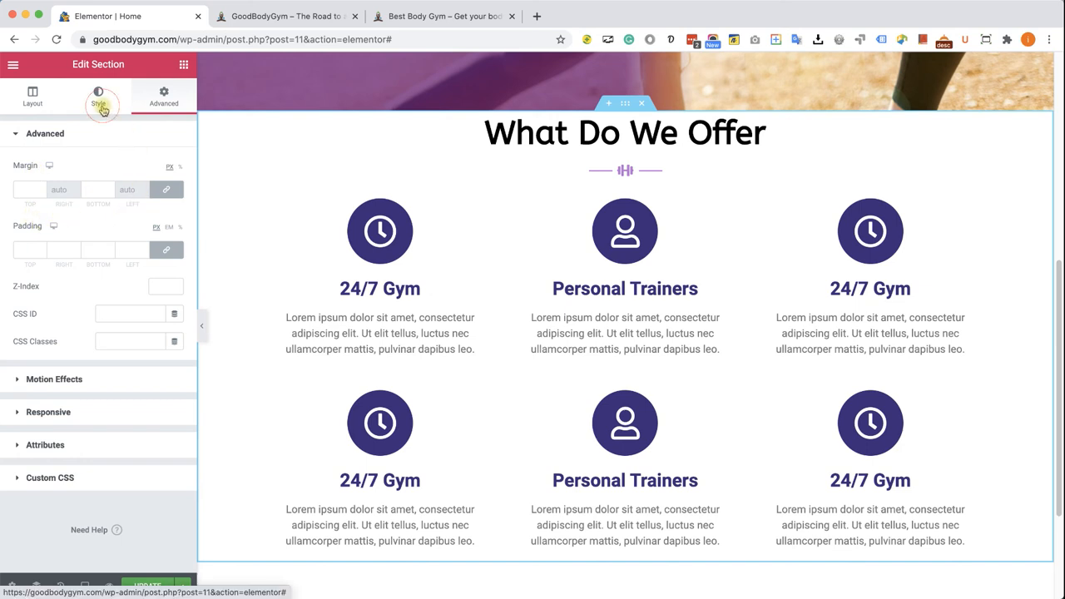
click(99, 95)
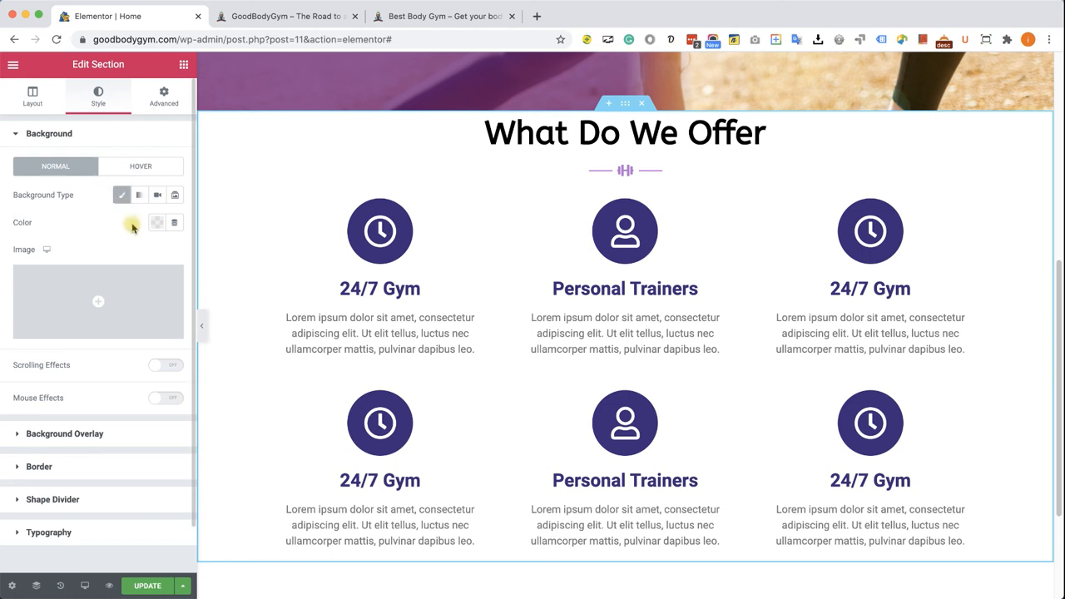
click(157, 223)
text(#C0C0C0)
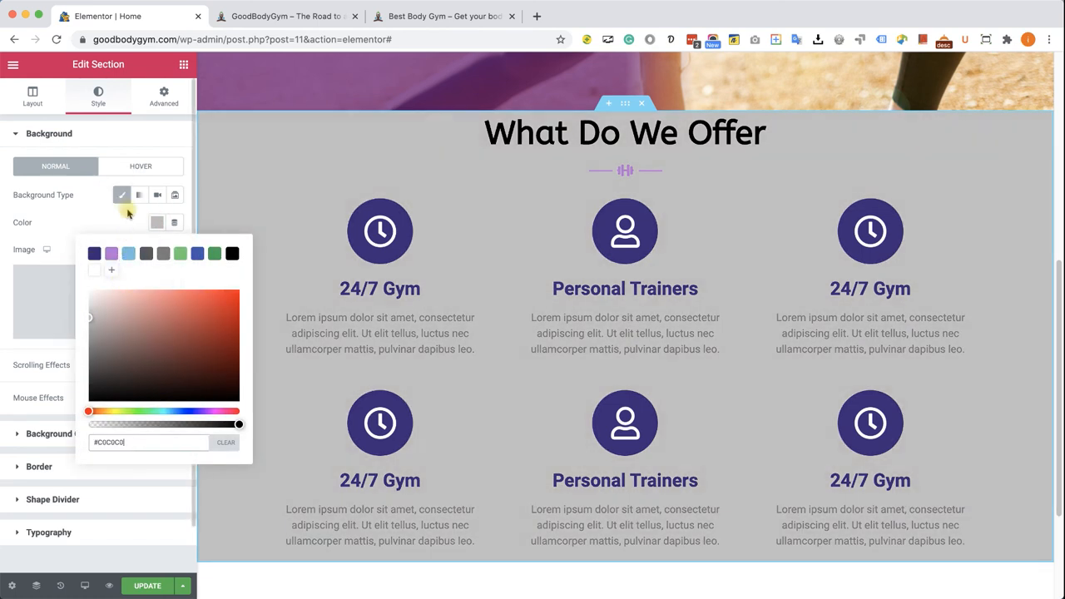
click(243, 216)
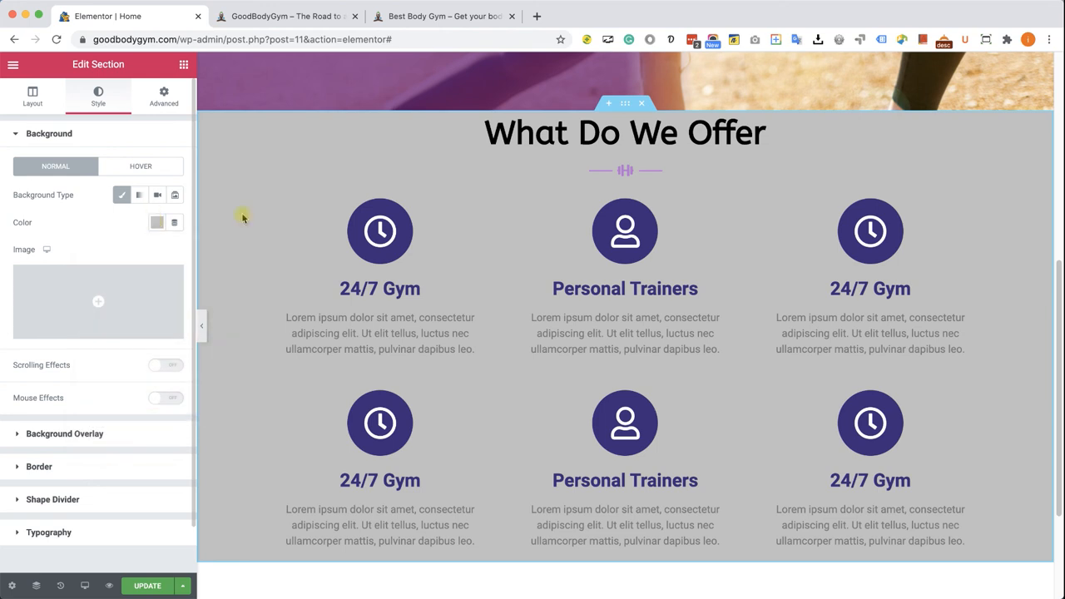
click(163, 95)
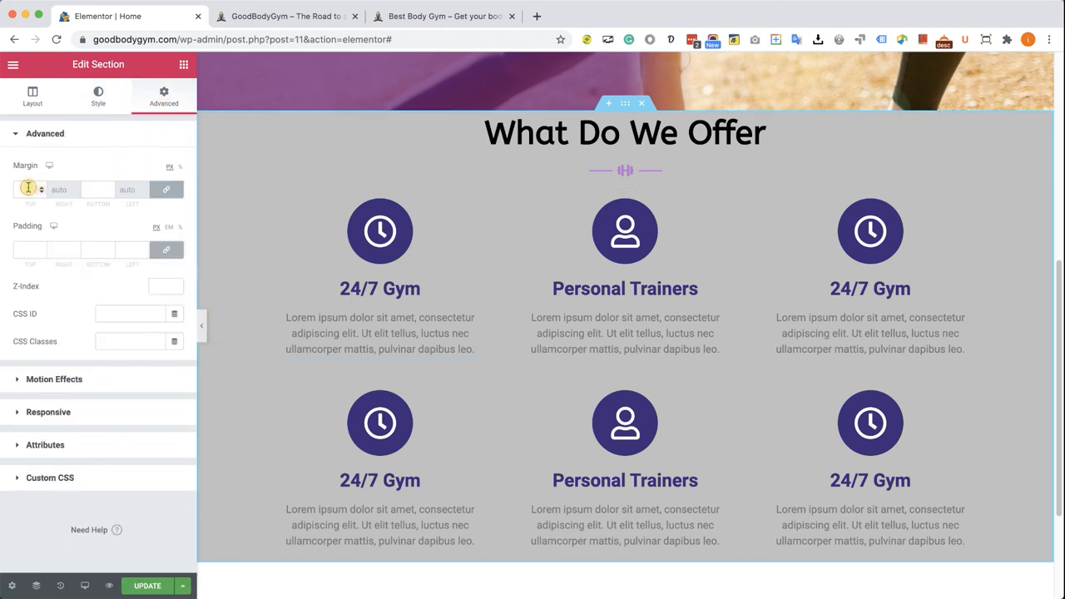
click(30, 189)
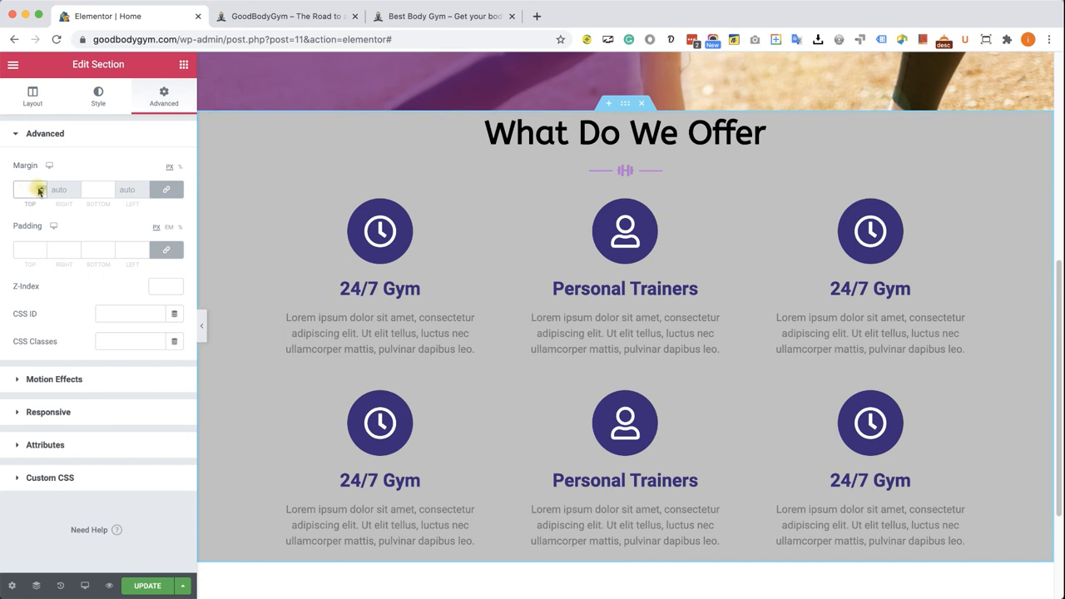
text(50)
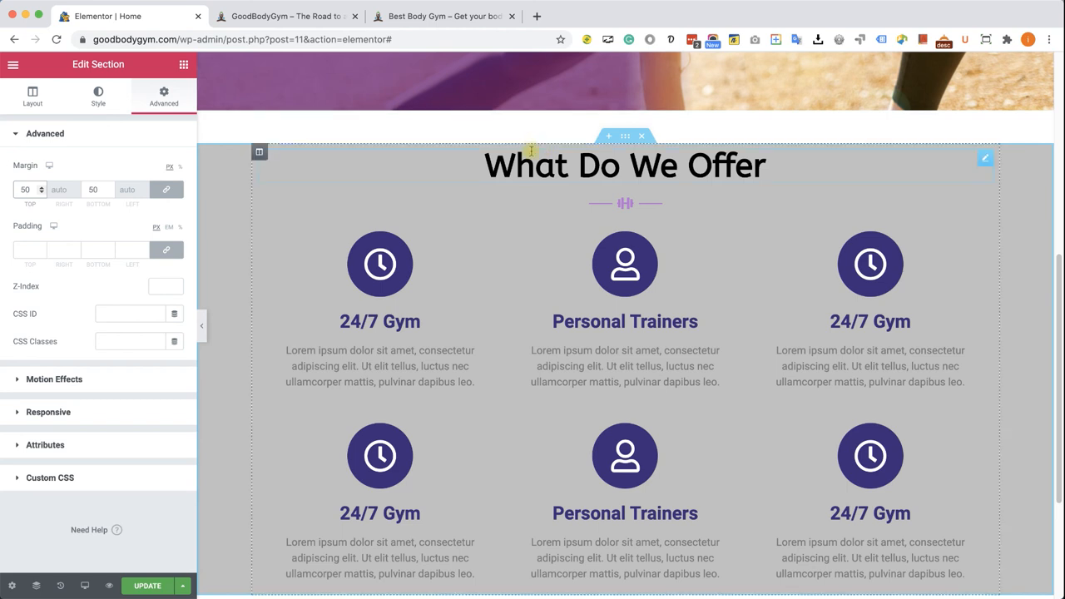
mouse_move(216, 160)
text(0)
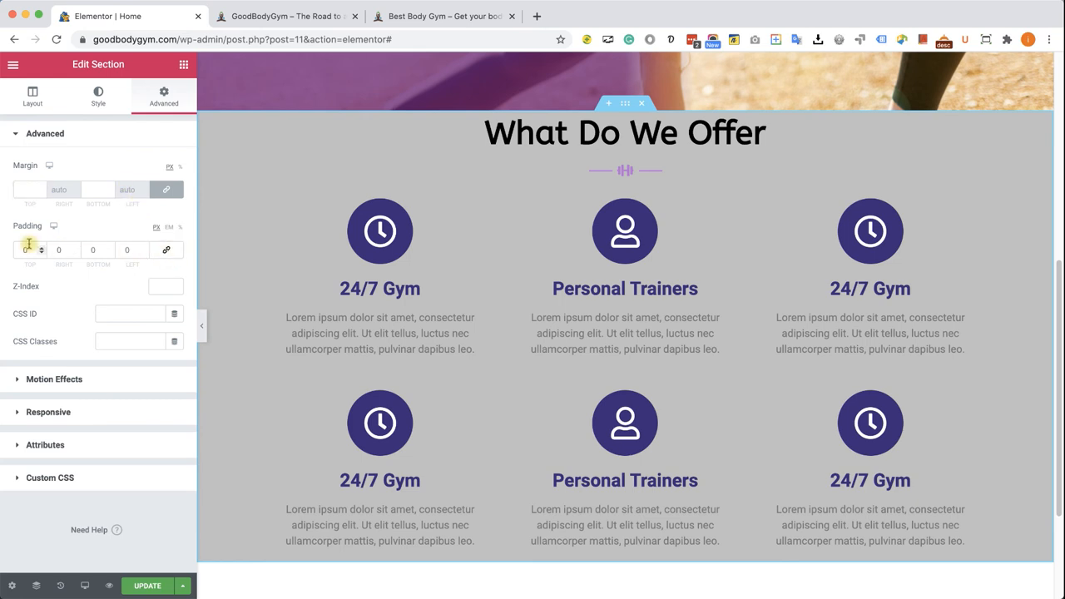
- Set the section's top and bottom padding to 50
click(30, 250)
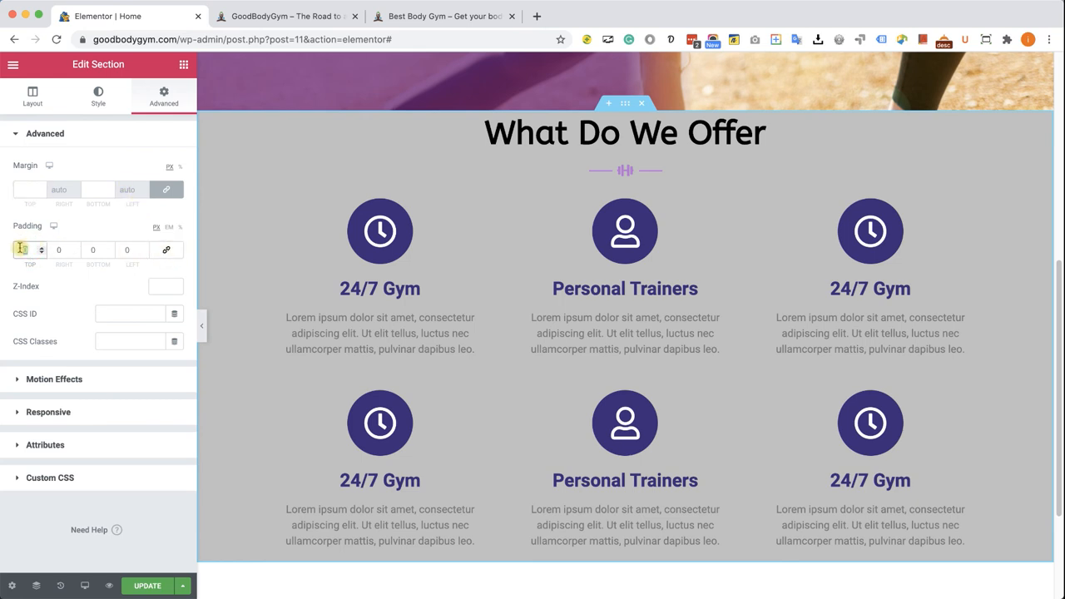
text(50)
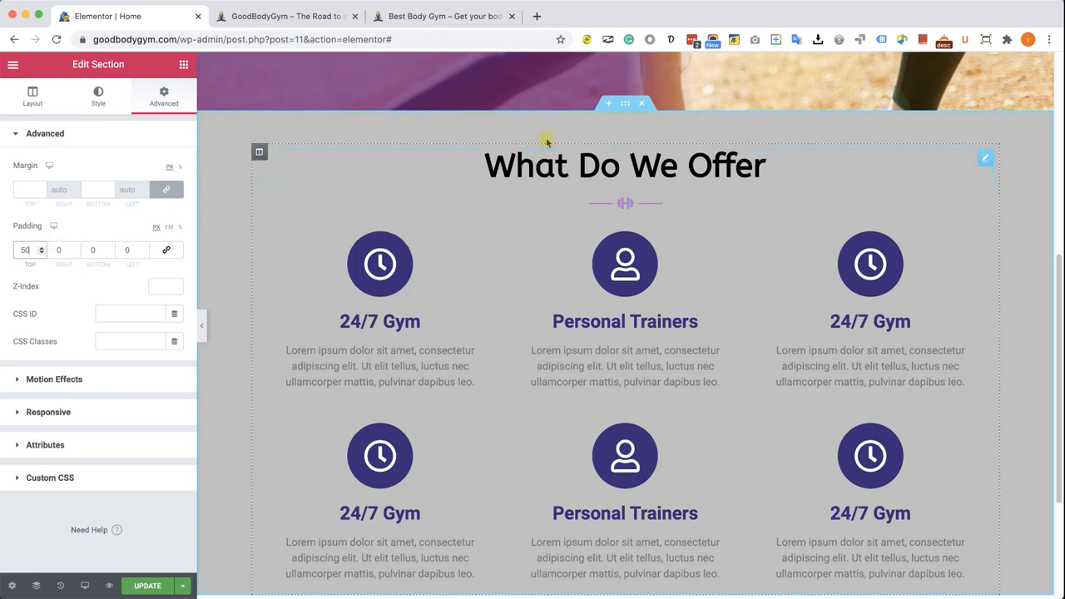
mouse_move(556, 133)
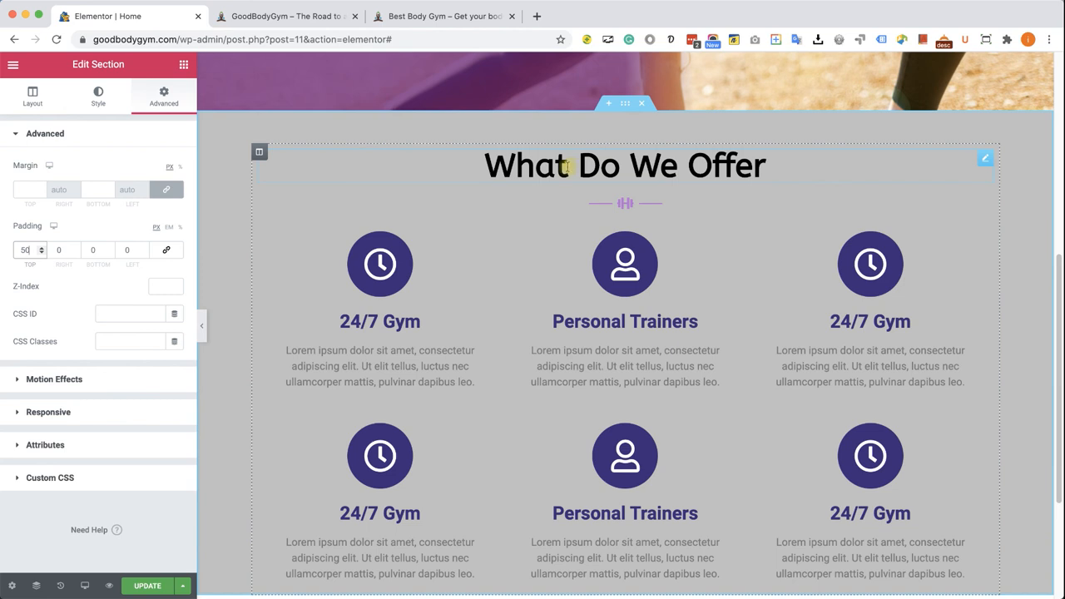
click(93, 250)
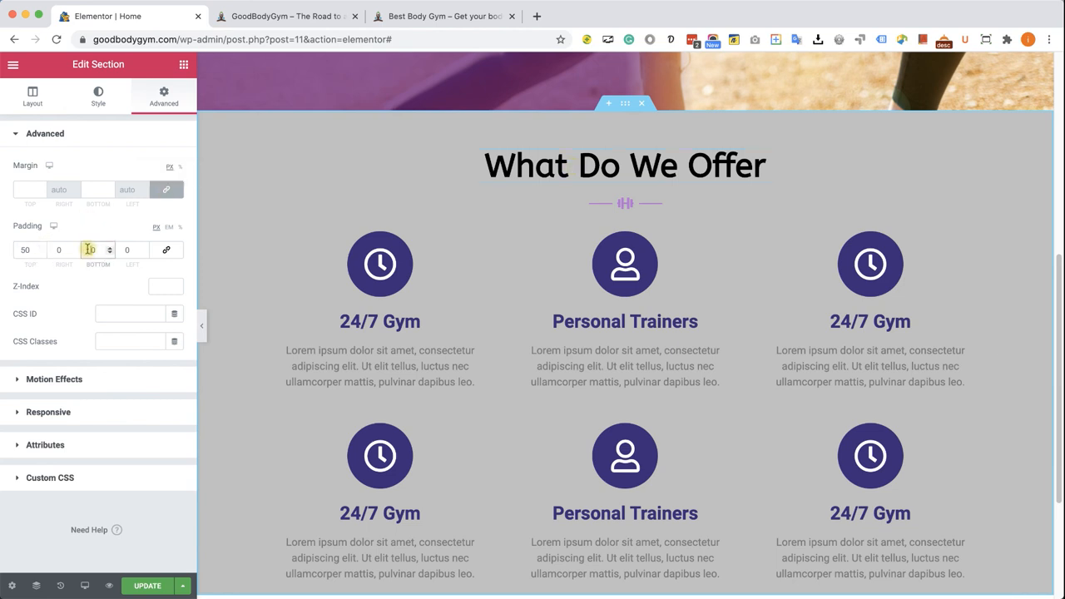
text(5)
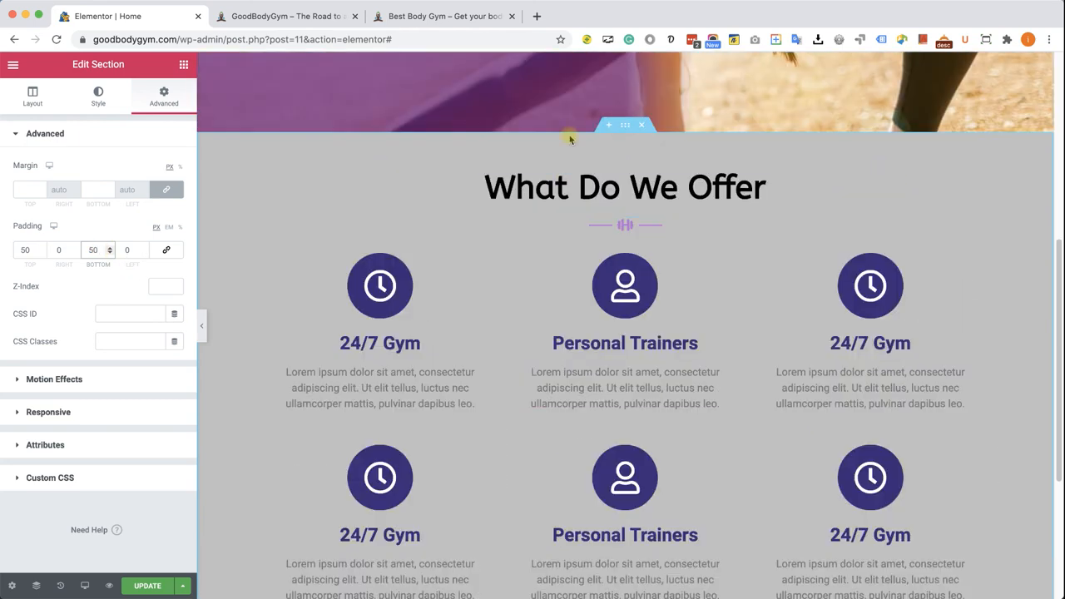
click(98, 95)
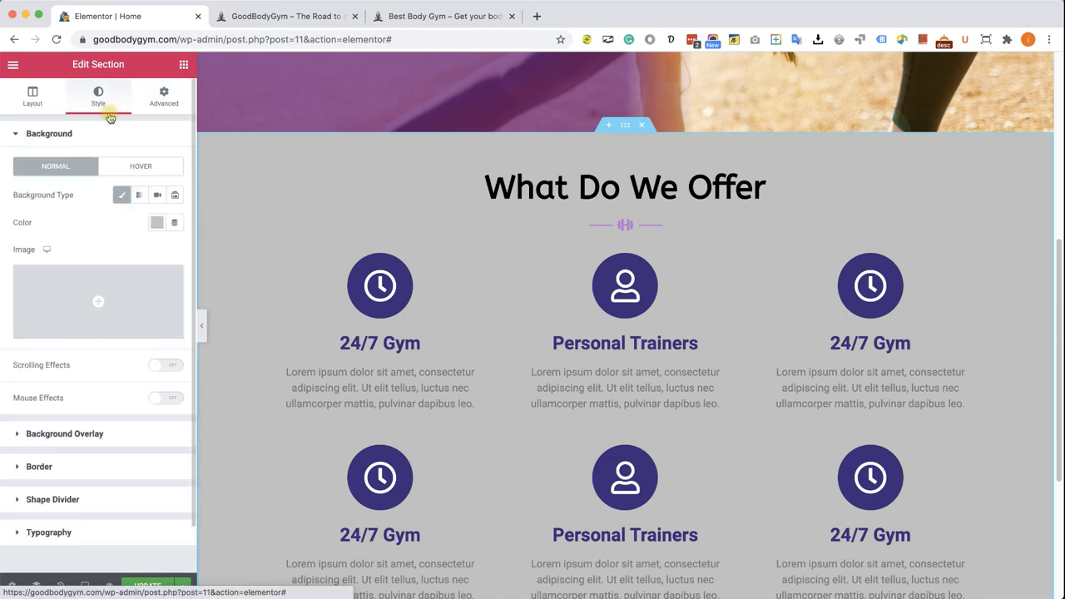
mouse_move(120, 193)
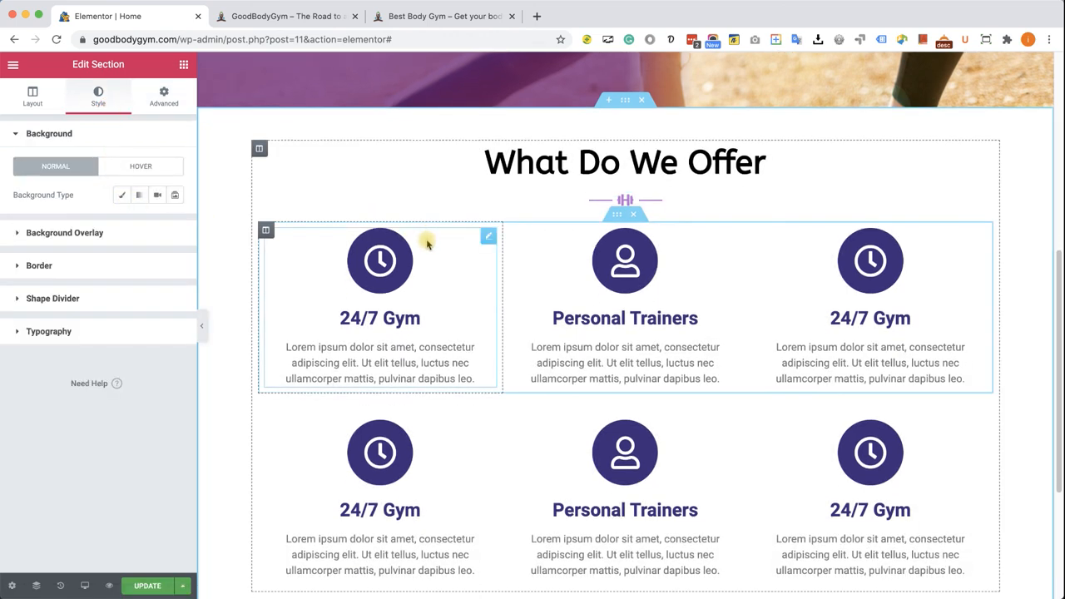
- Update the page without the grey background and switch to the mobile preview
scroll(down, 3)
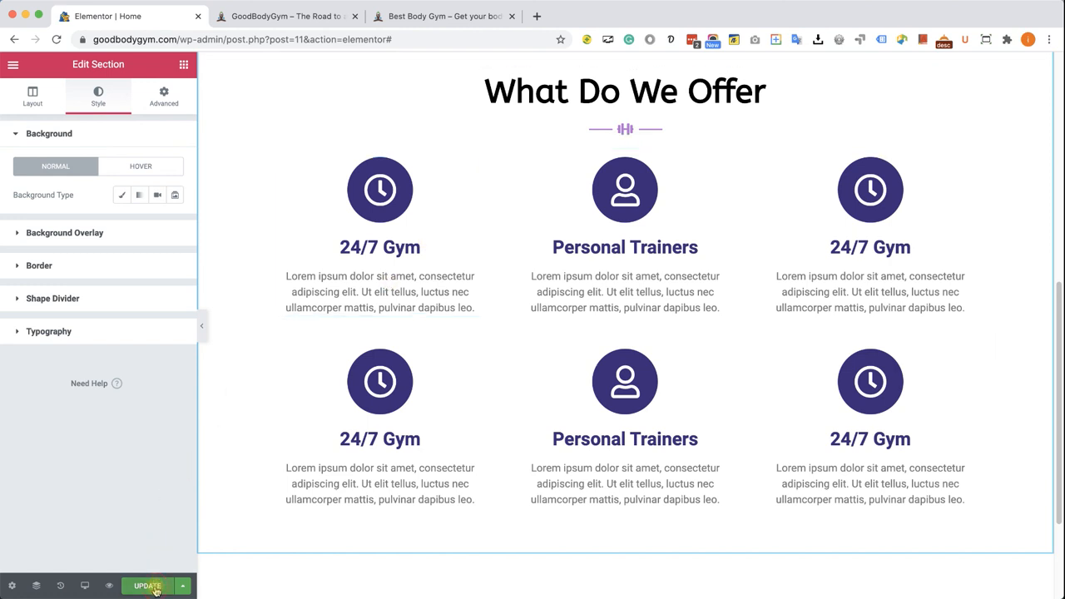
click(146, 586)
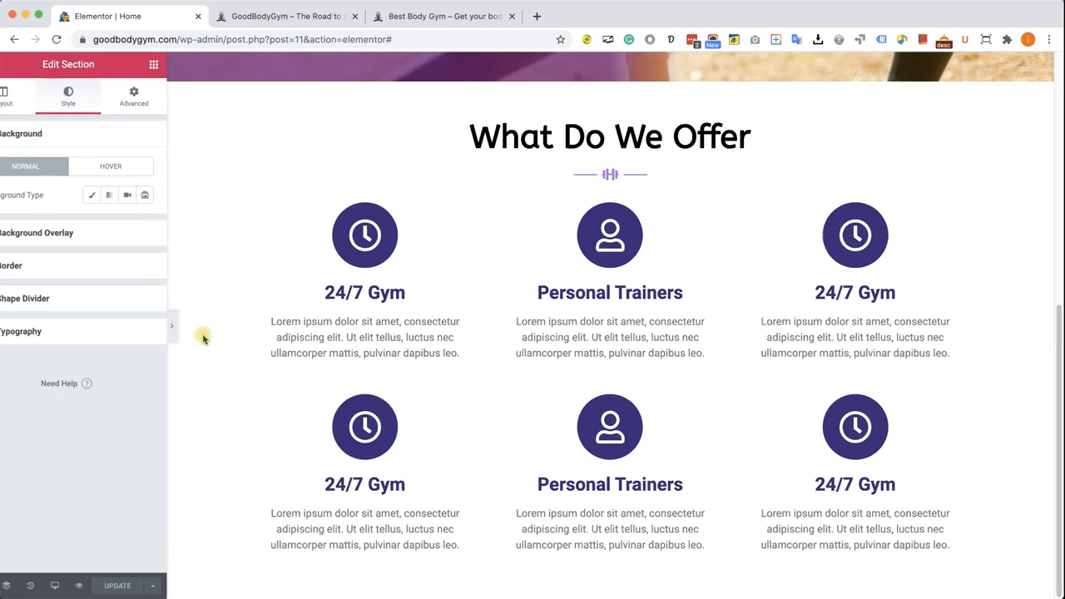
click(173, 325)
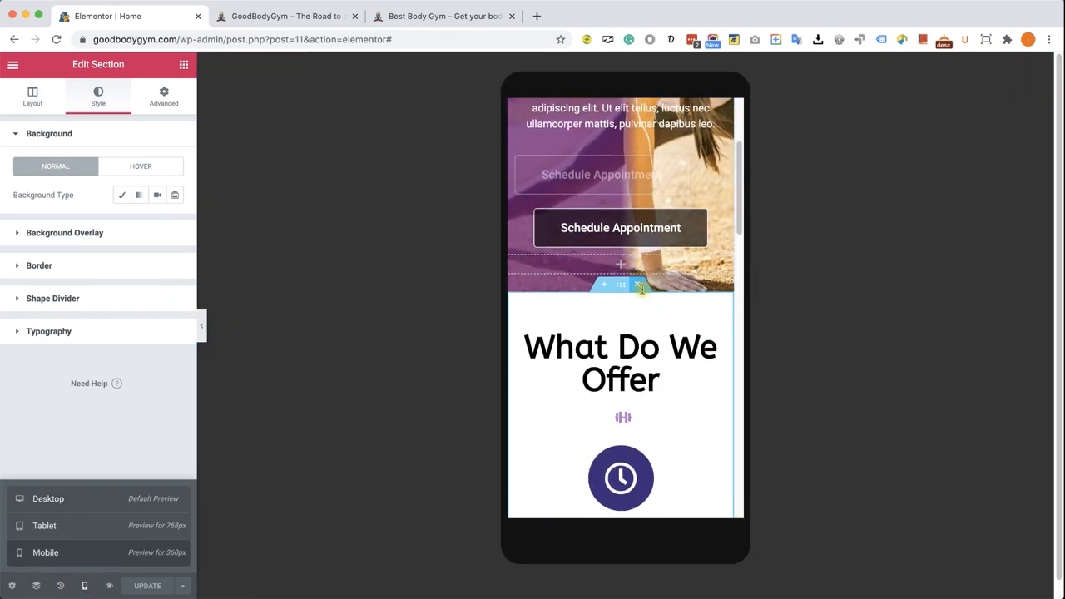
- Scroll through the stacked mobile boxes and select the spacer between the rows
scroll(down, 3)
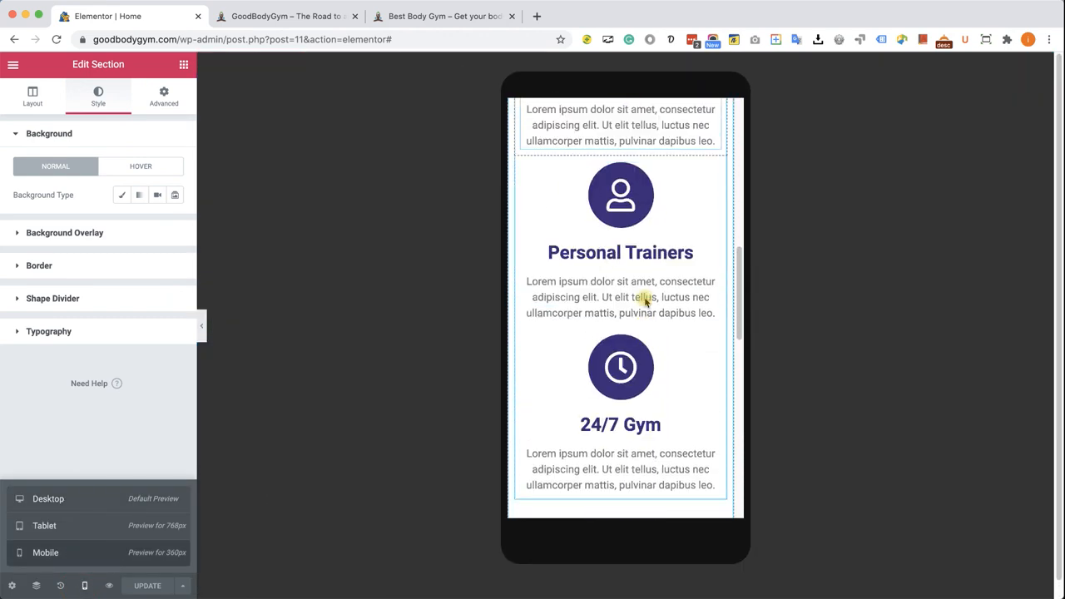
scroll(down, 3)
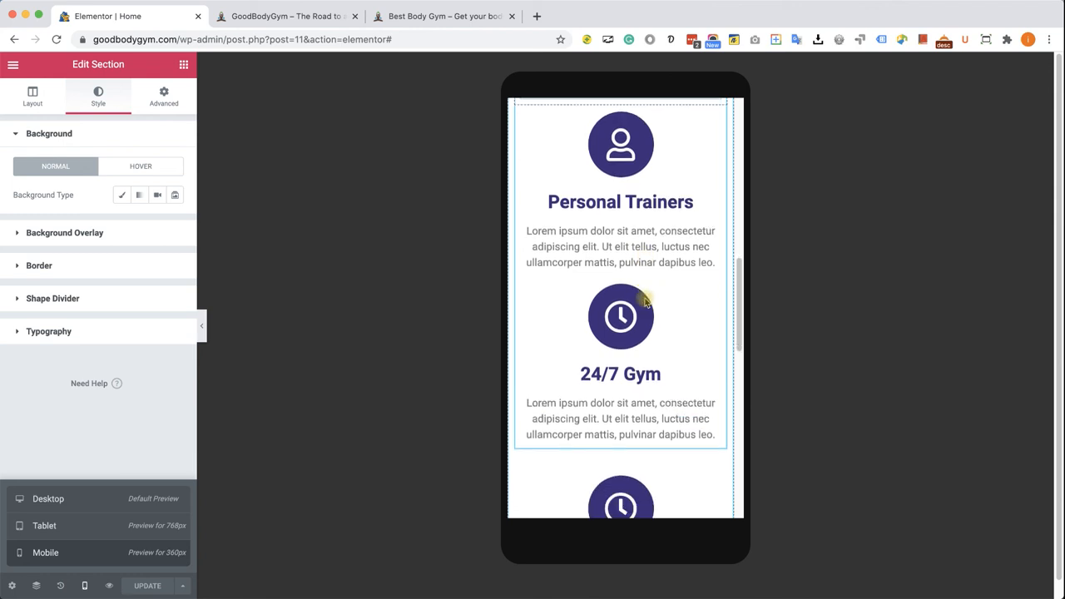
scroll(down, 3)
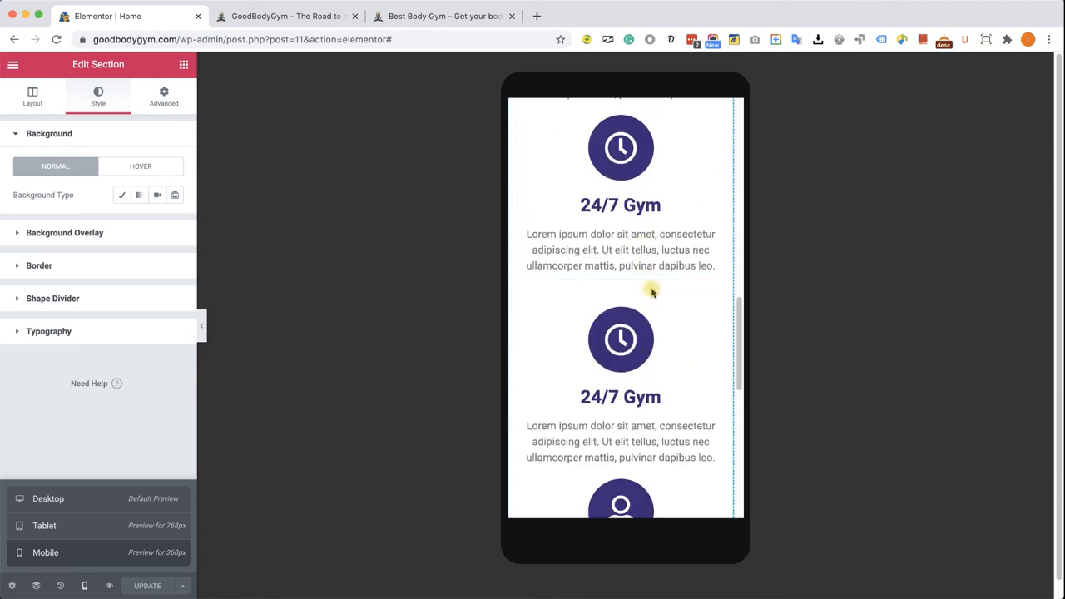
click(619, 283)
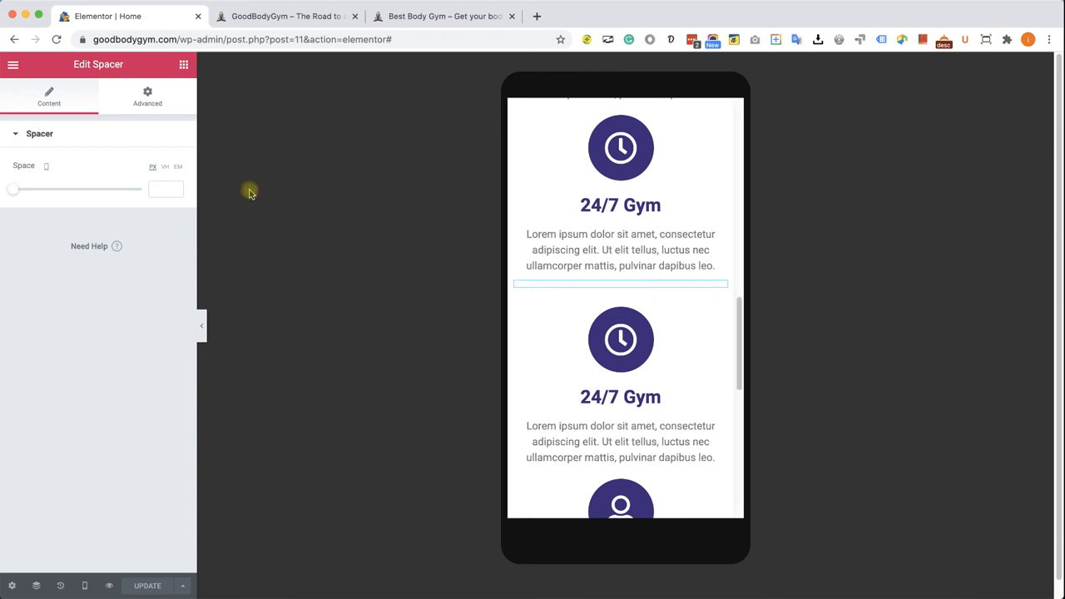
- Hide the spacer on mobile and review the preview without the editing panel
click(147, 95)
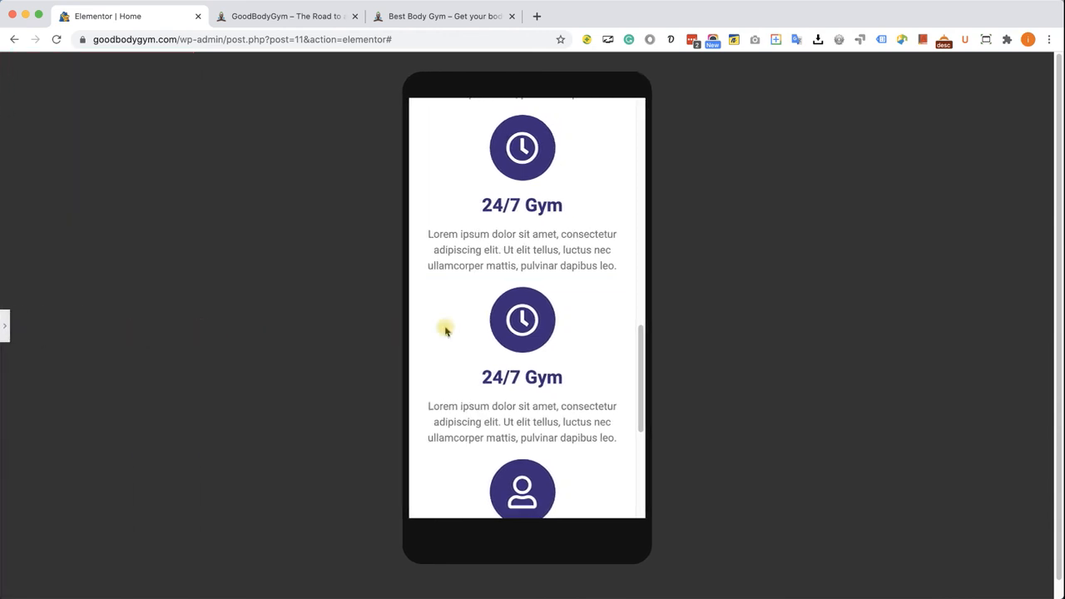
mouse_move(40, 326)
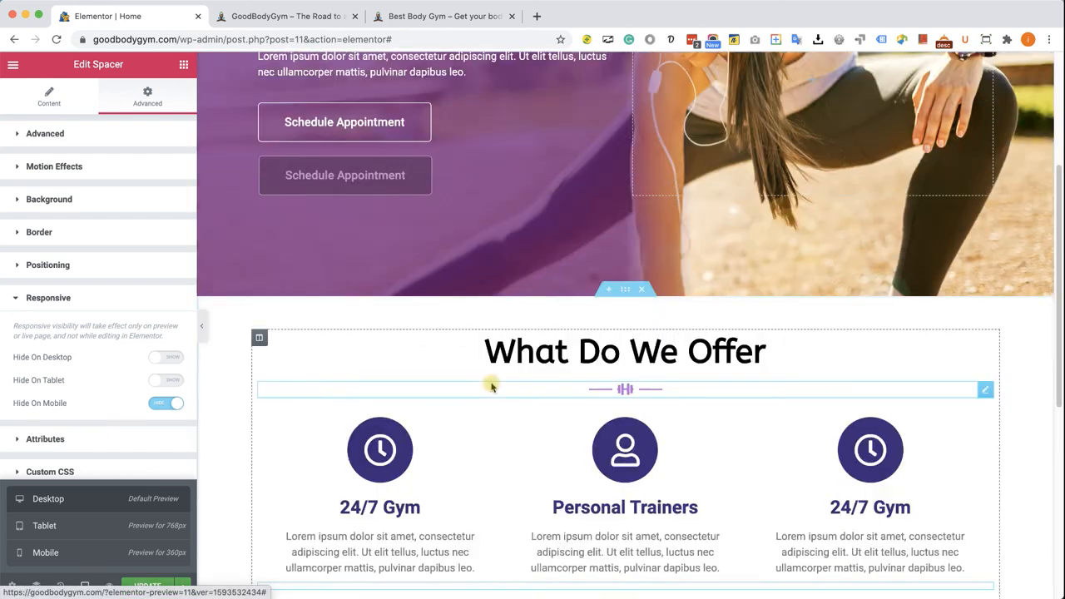
scroll(down, 3)
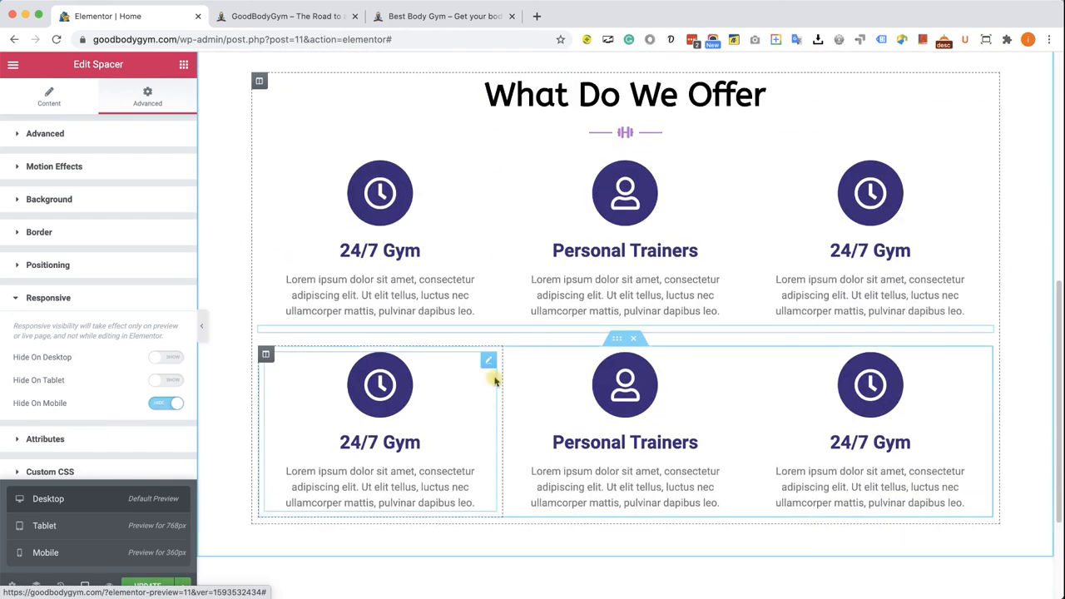